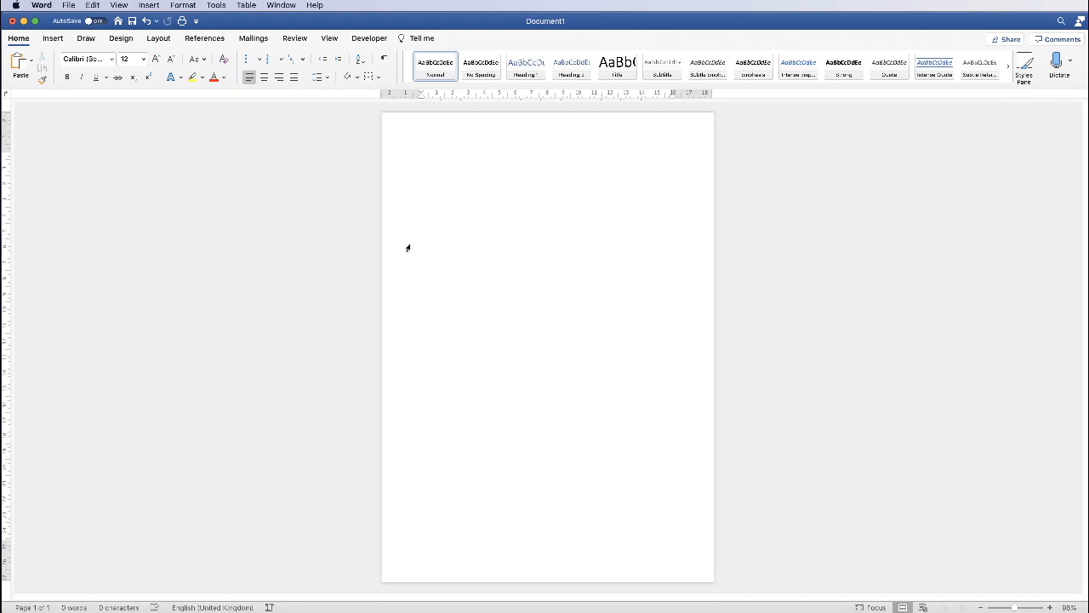
- Place the cursor in the blank document and switch to the Insert ribbon
left_click(422, 156)
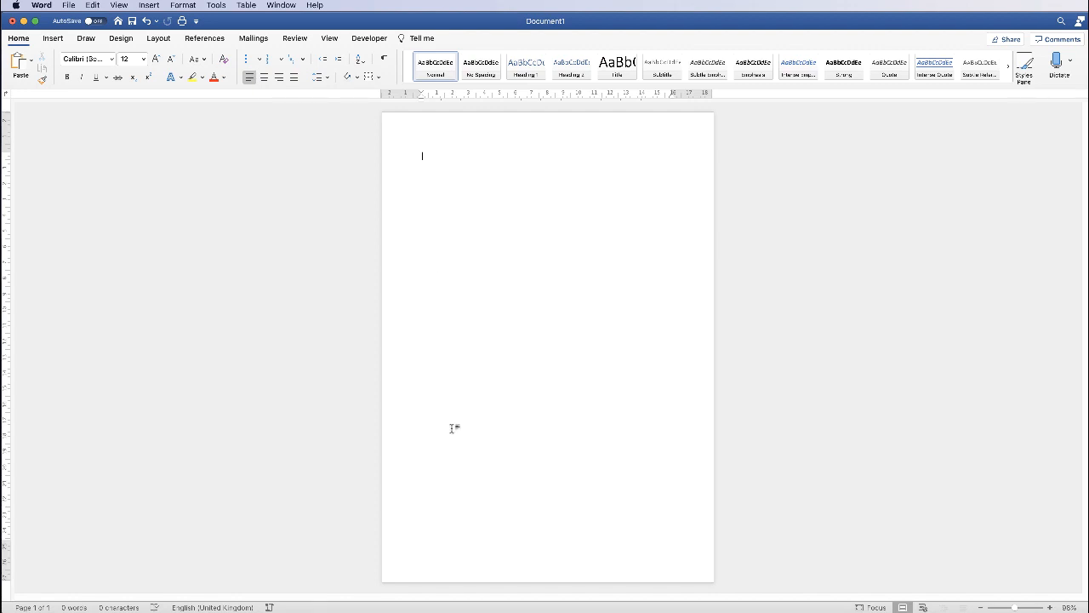
mouse_move(444, 285)
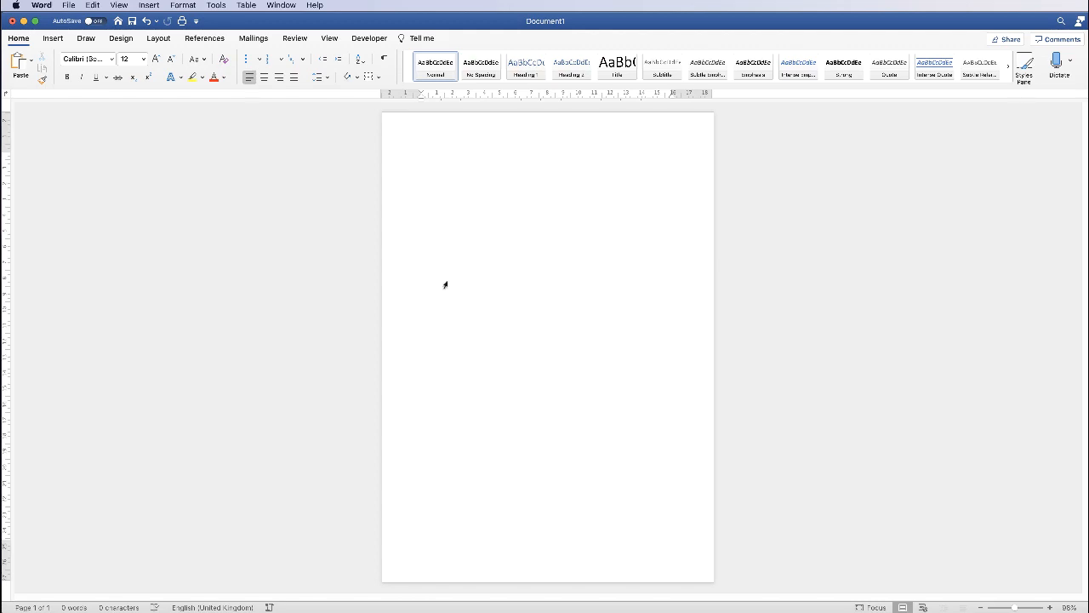
left_click(53, 38)
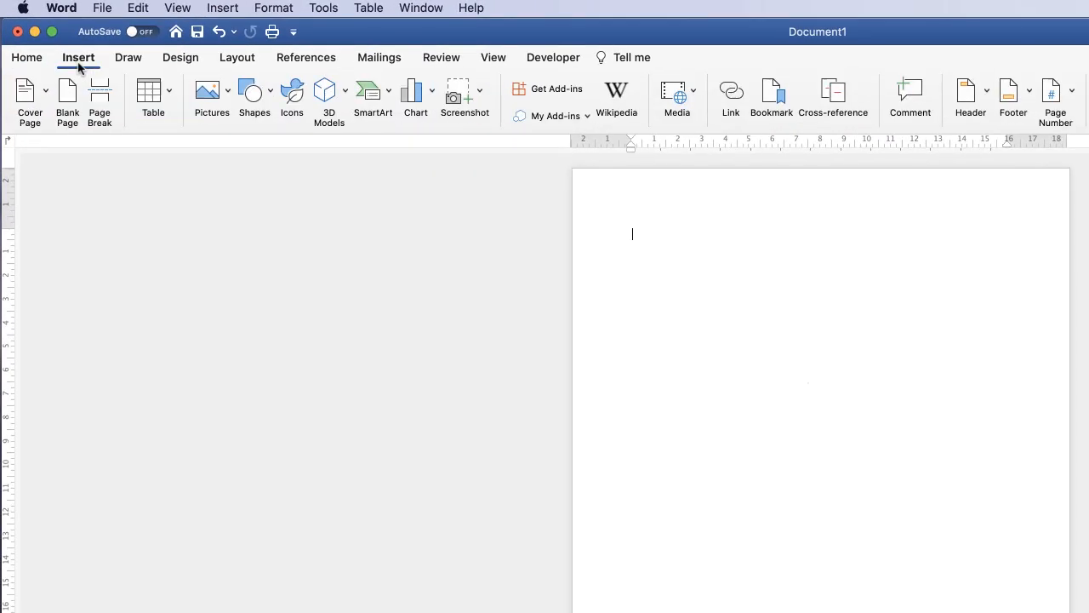
- Draw a closed blue blob near the page centre with the Scribble freeform shape
left_click(254, 93)
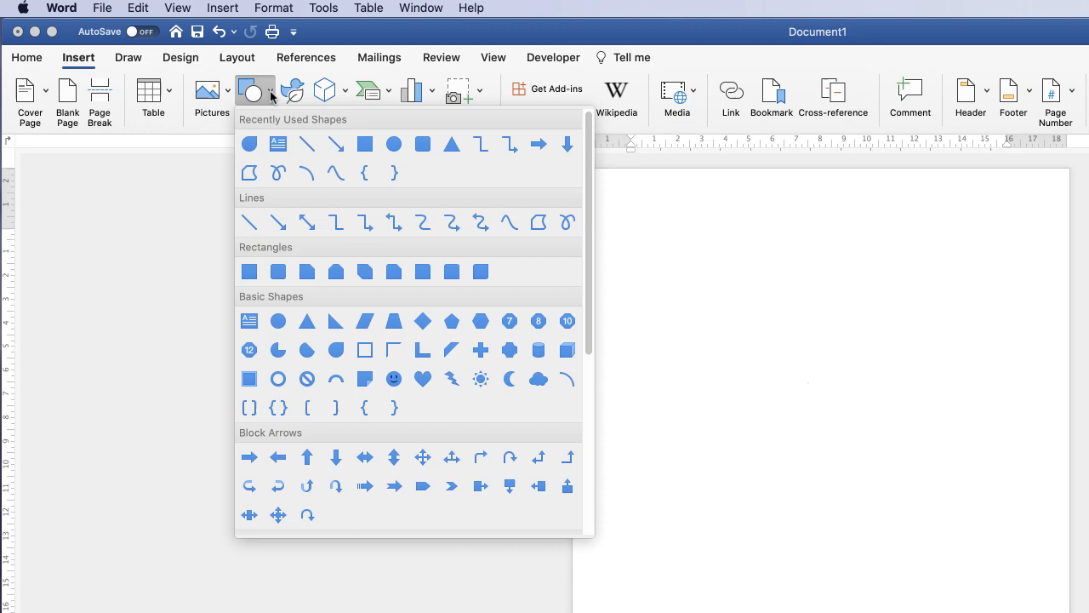
mouse_move(567, 222)
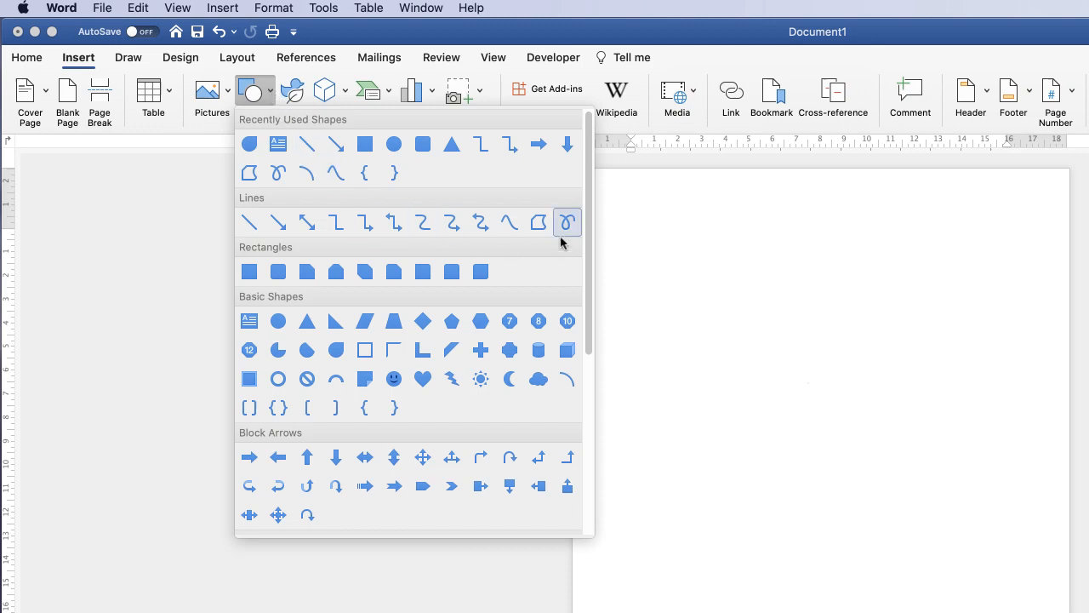
mouse_move(508, 222)
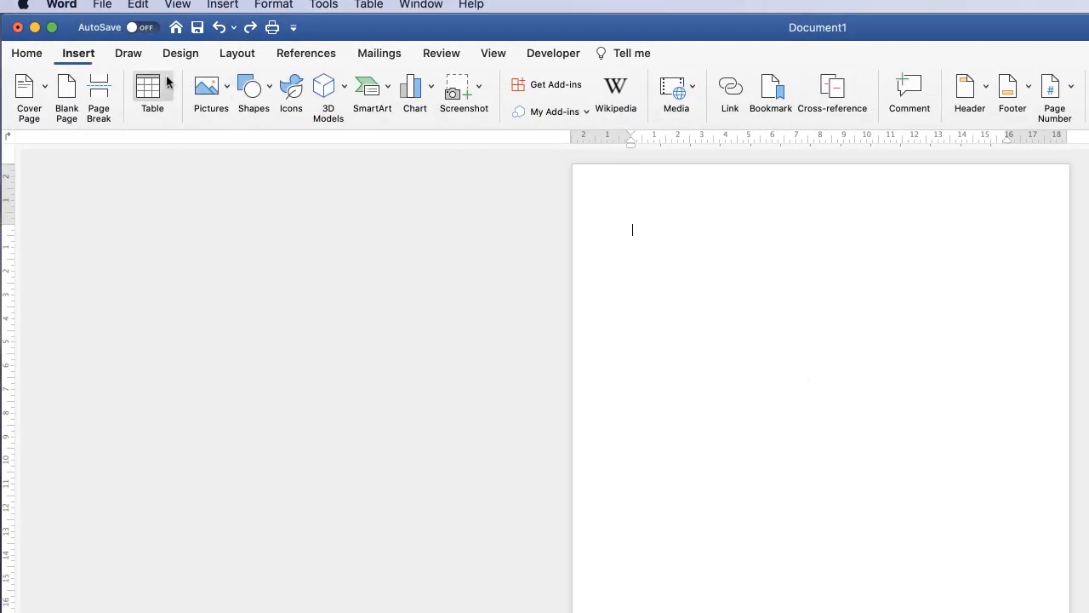
left_click(254, 89)
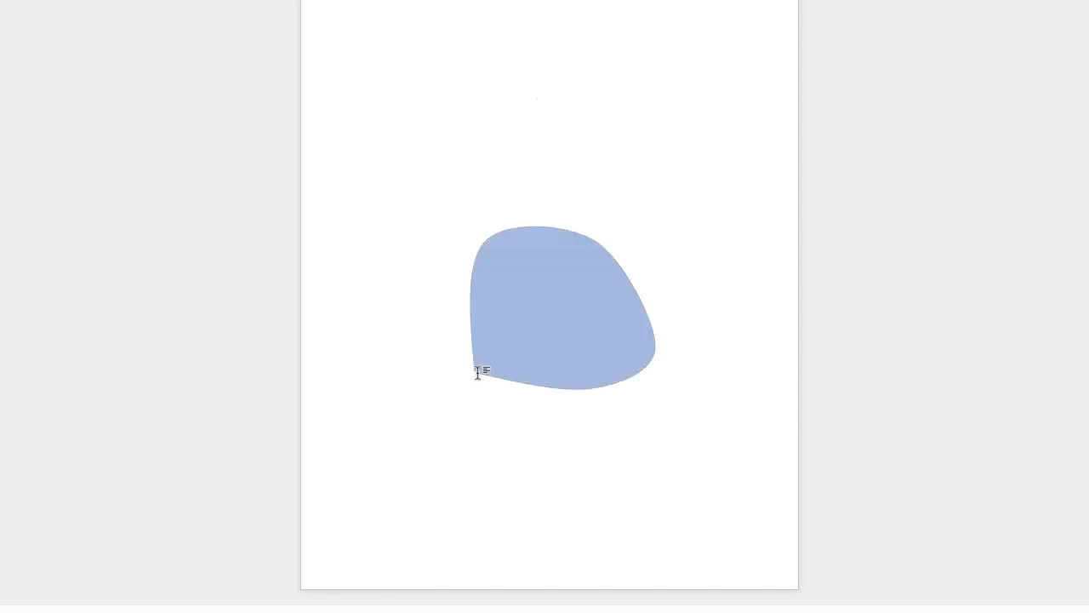
left_click(560, 323)
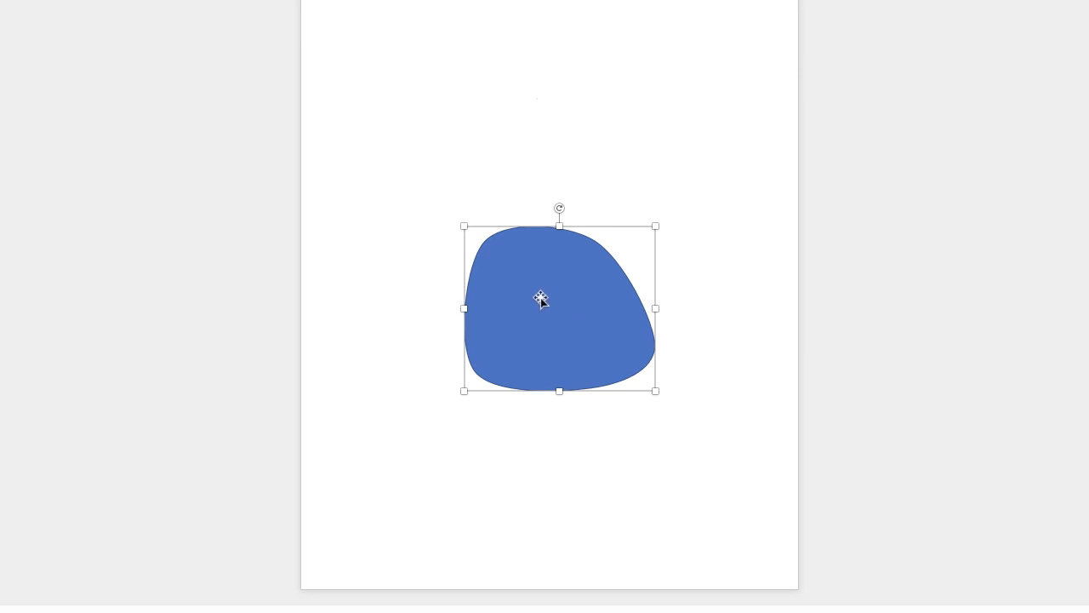
- Drag the blue blob up and to the left on the page
left_click_drag(540, 298, 496, 258)
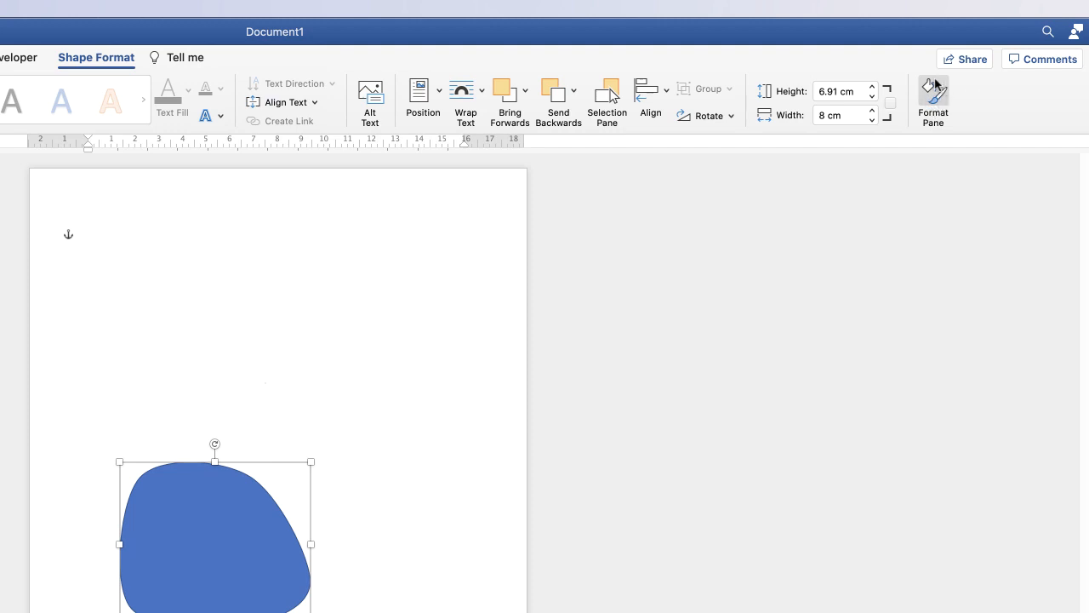
mouse_move(933, 92)
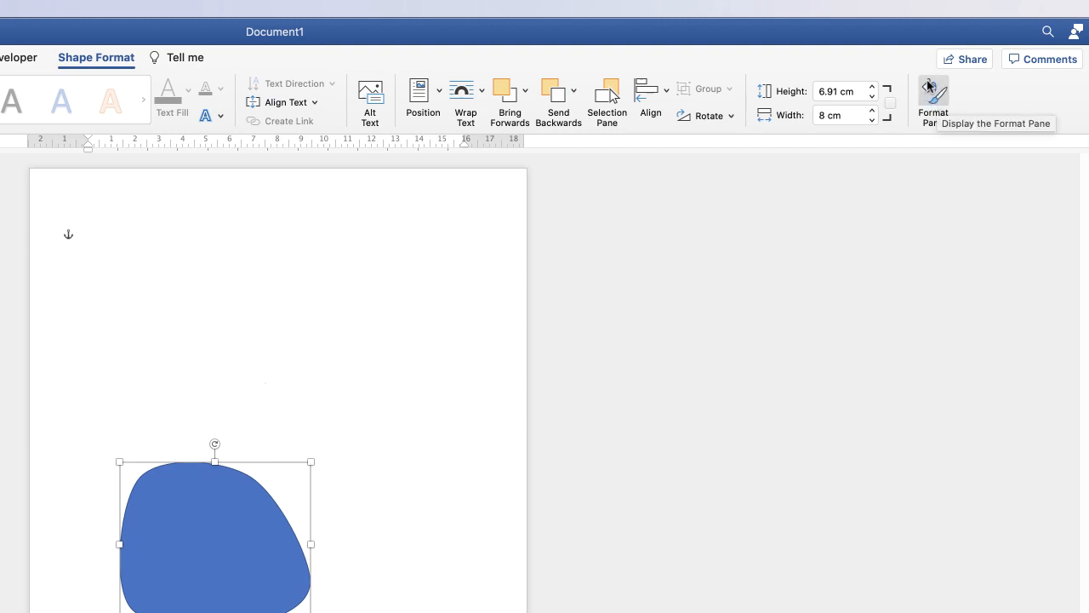
mouse_move(280, 469)
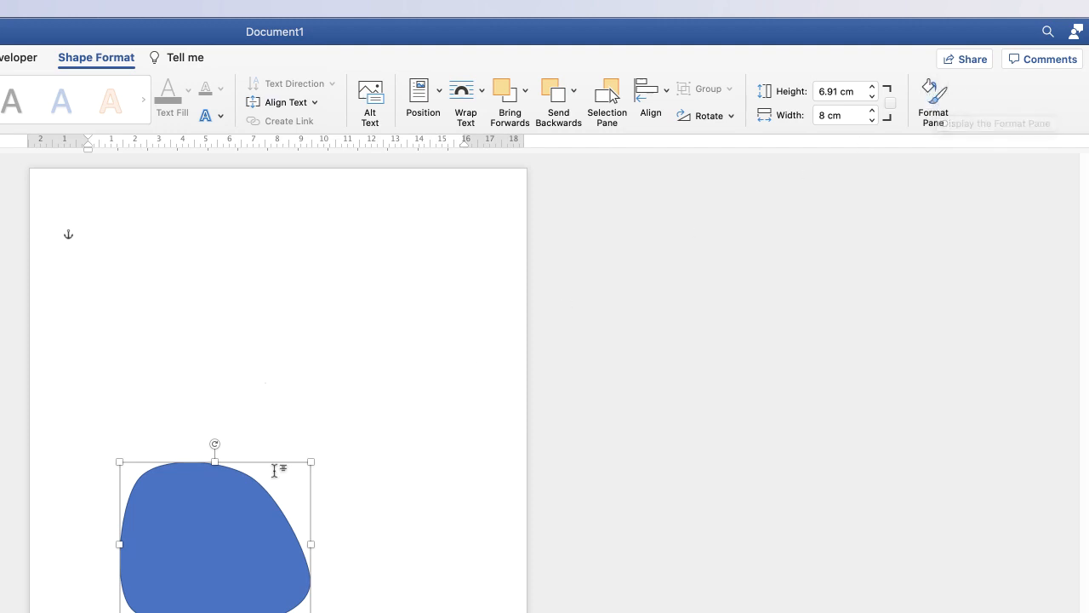
mouse_move(206, 494)
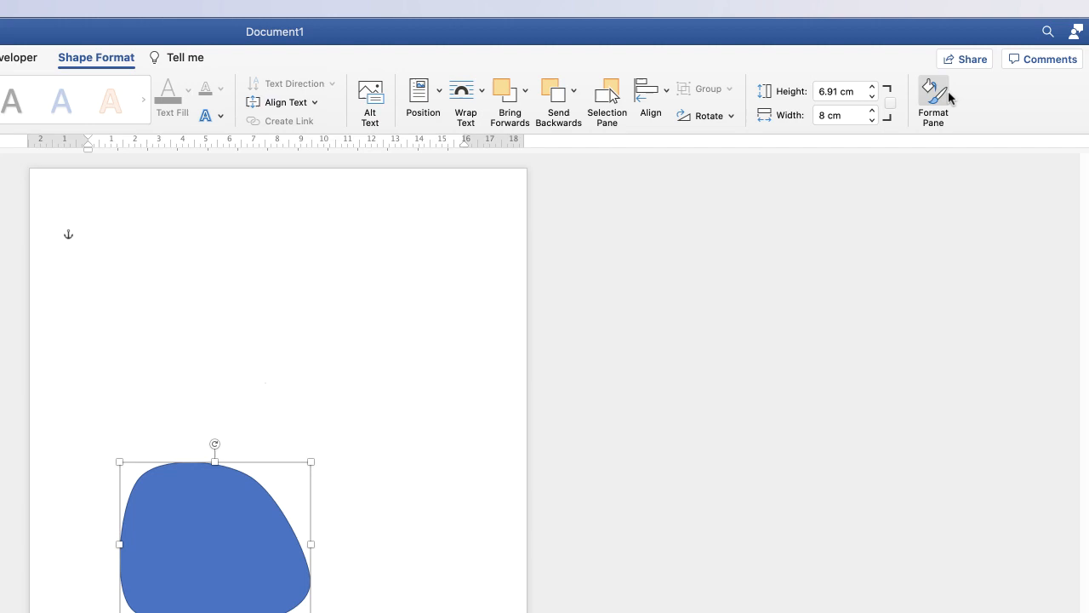
- In the Format Pane, give the blob a dense pattern fill instead of solid blue
left_click(933, 98)
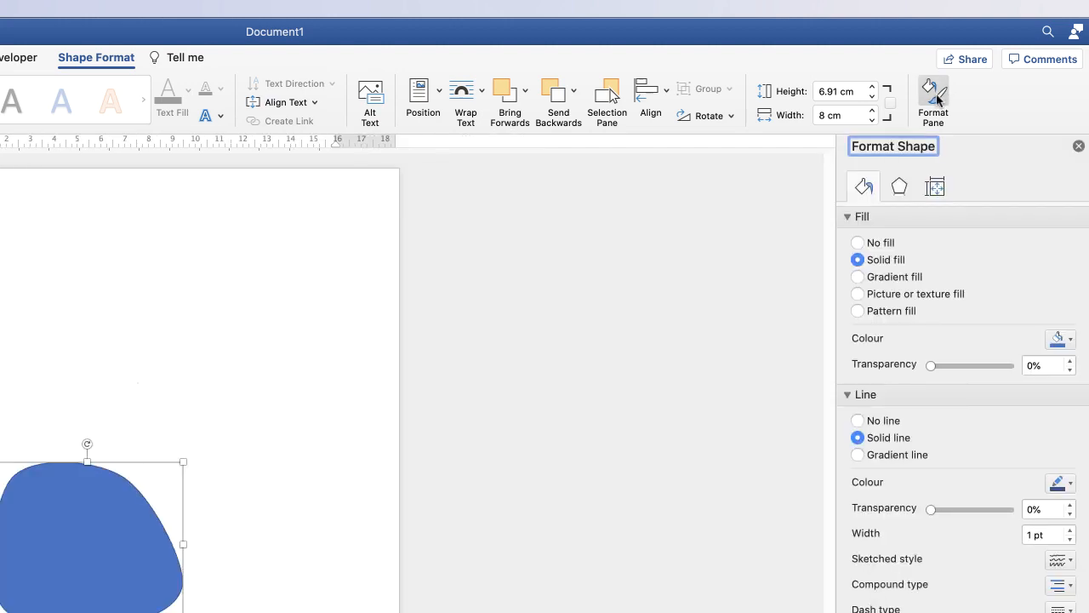
left_click(860, 216)
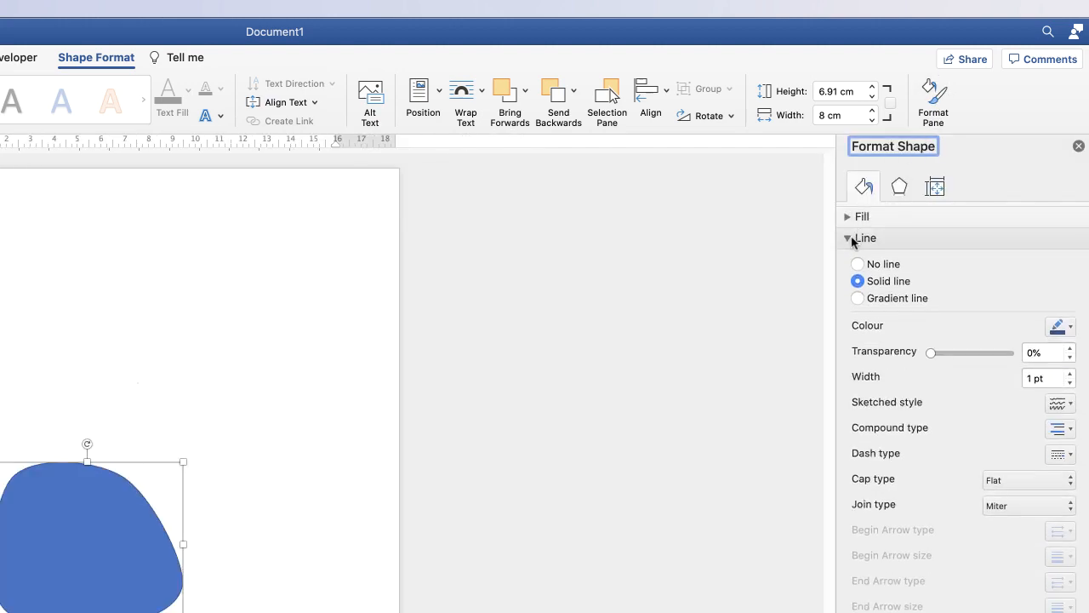
left_click(847, 238)
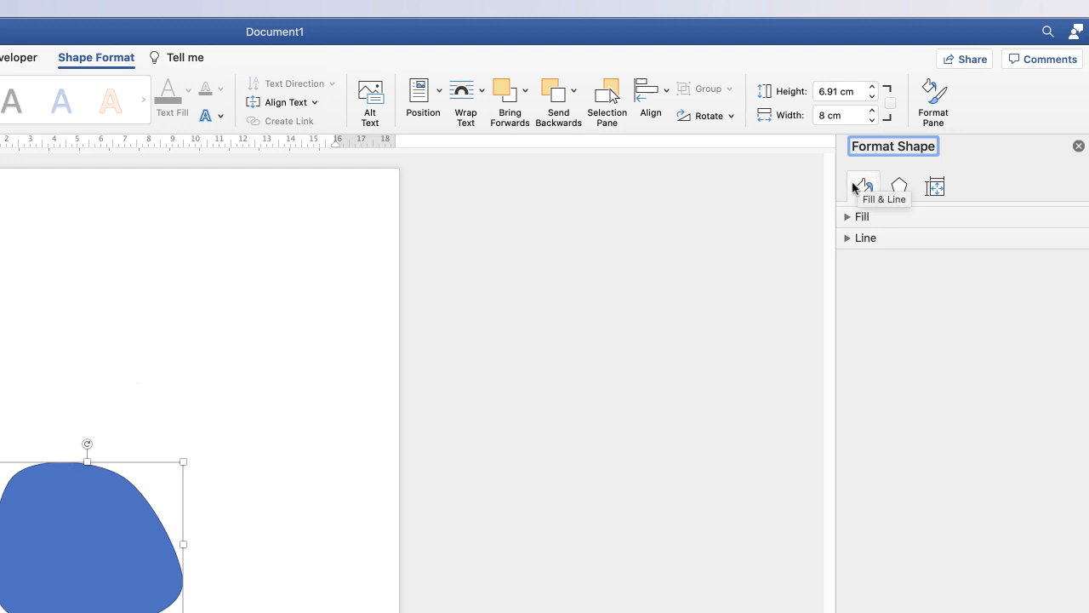
mouse_move(844, 224)
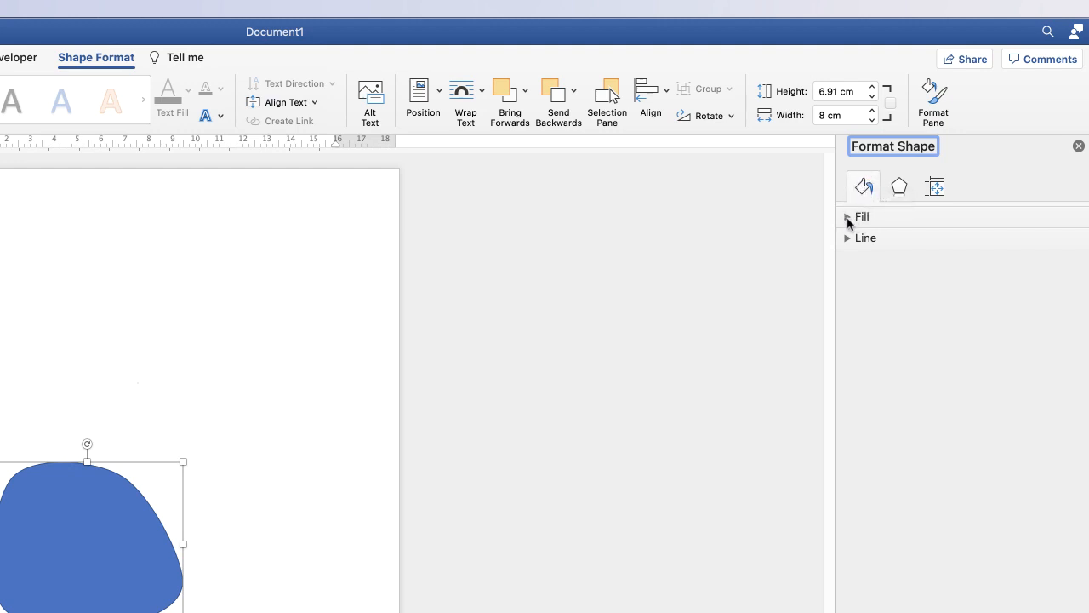
left_click(848, 216)
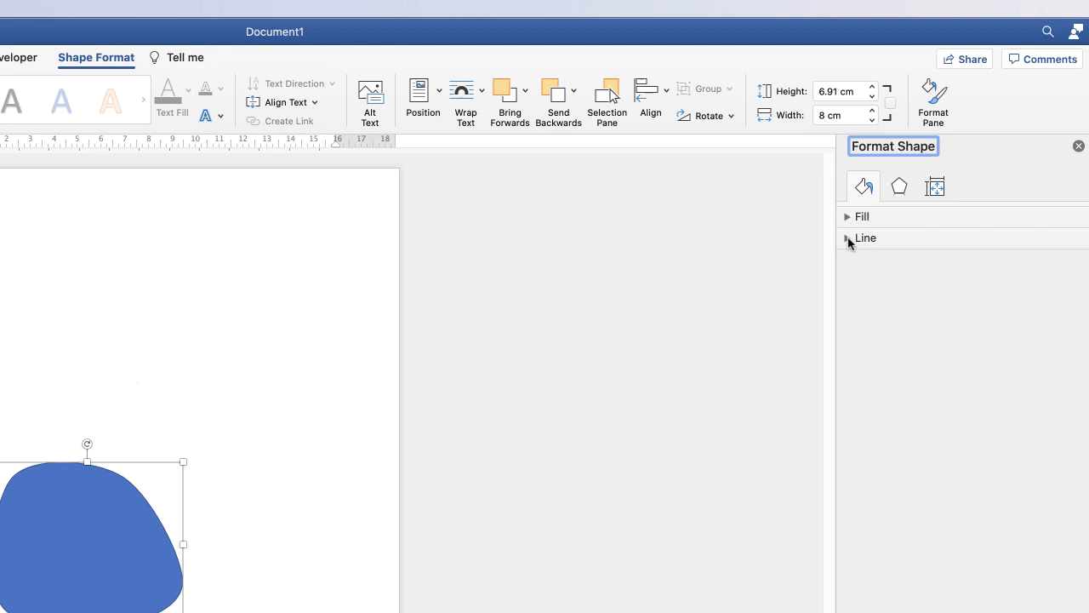
left_click(848, 238)
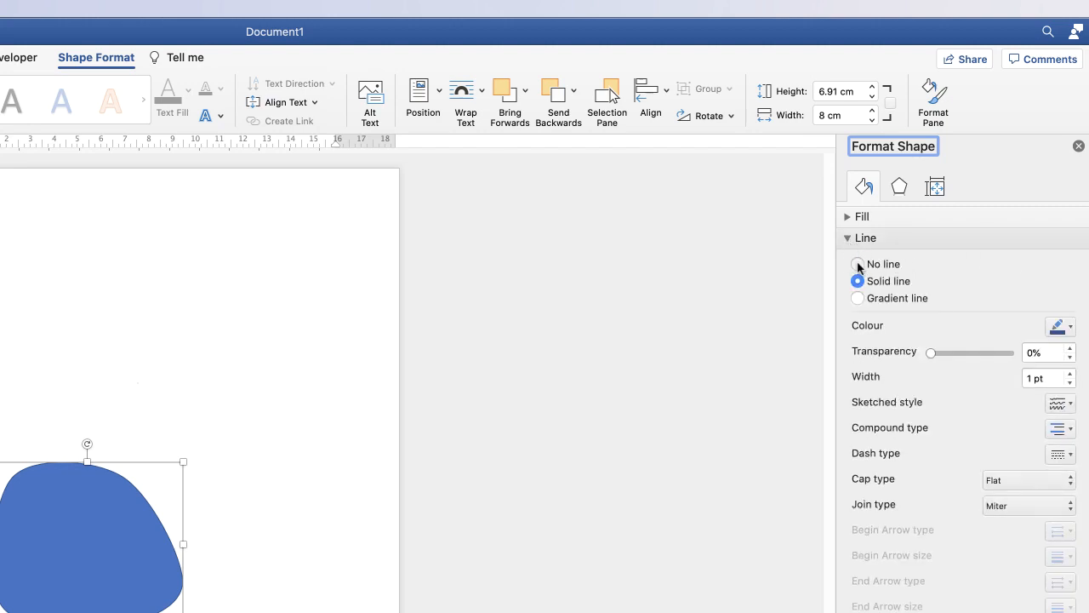
left_click(848, 237)
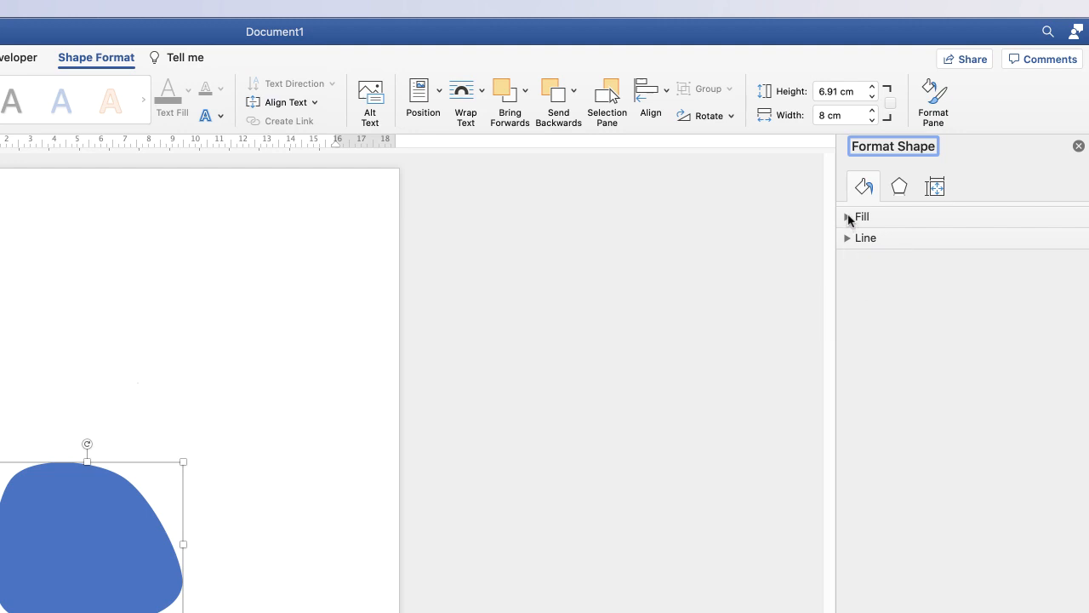
left_click(847, 216)
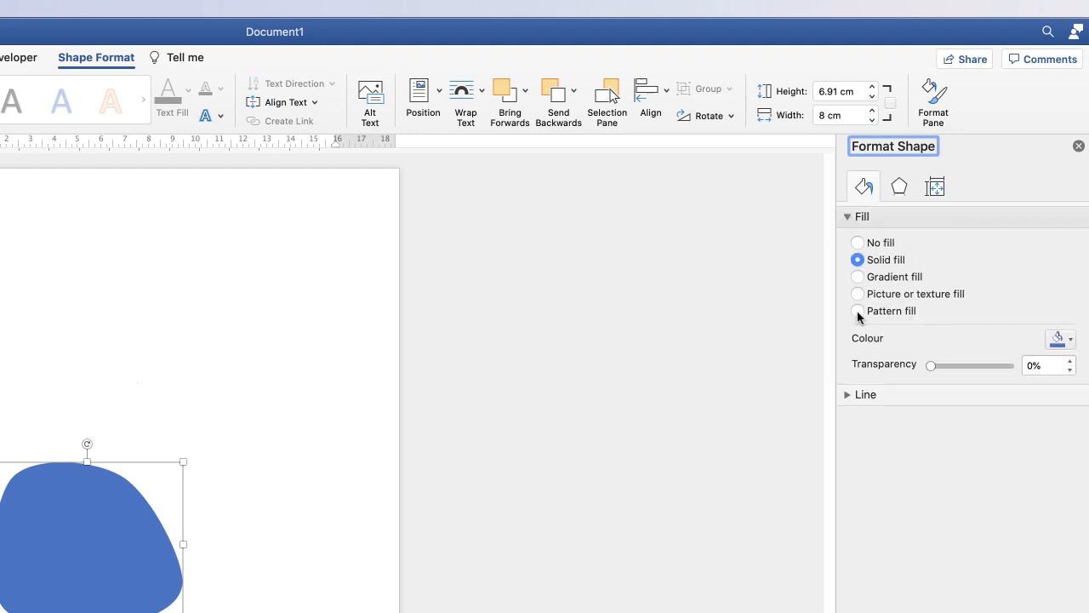
left_click(858, 310)
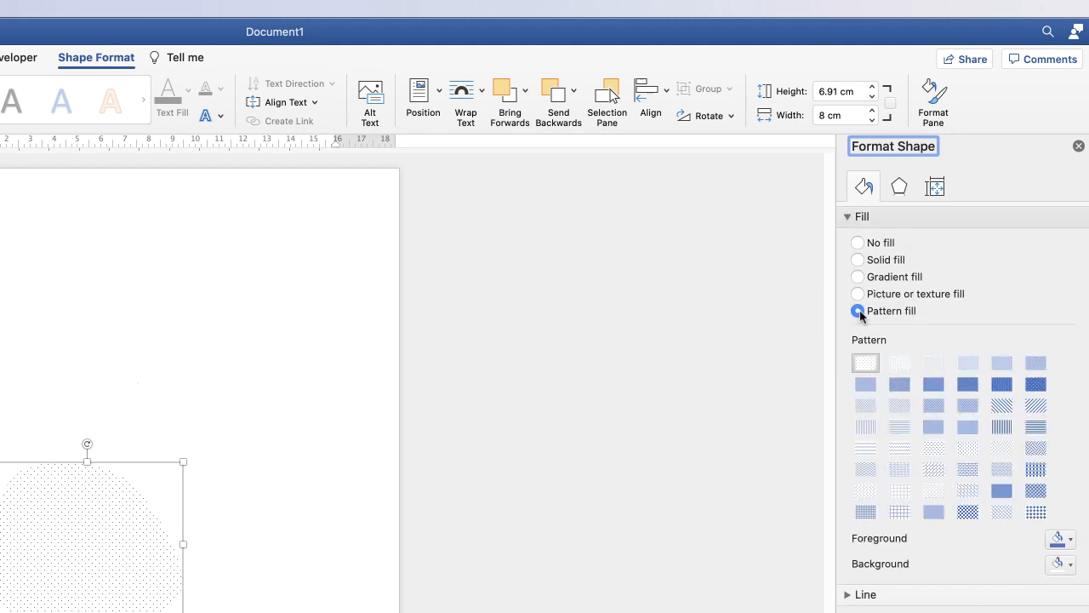
left_click(865, 384)
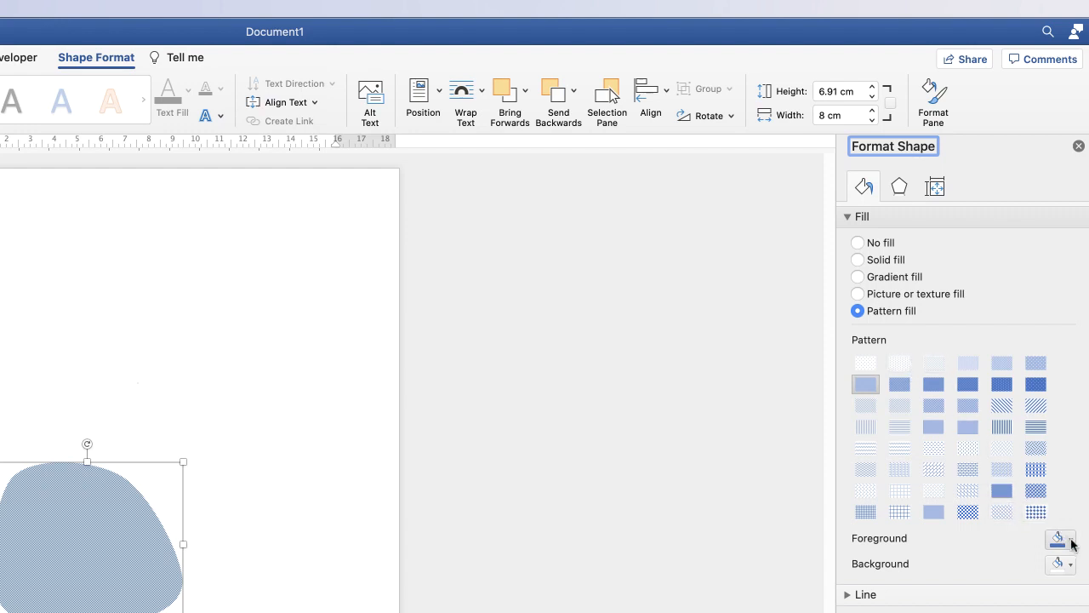
- Set the pattern foreground to a warm pale beige via the Colours dialog's brightness slider
left_click(1059, 541)
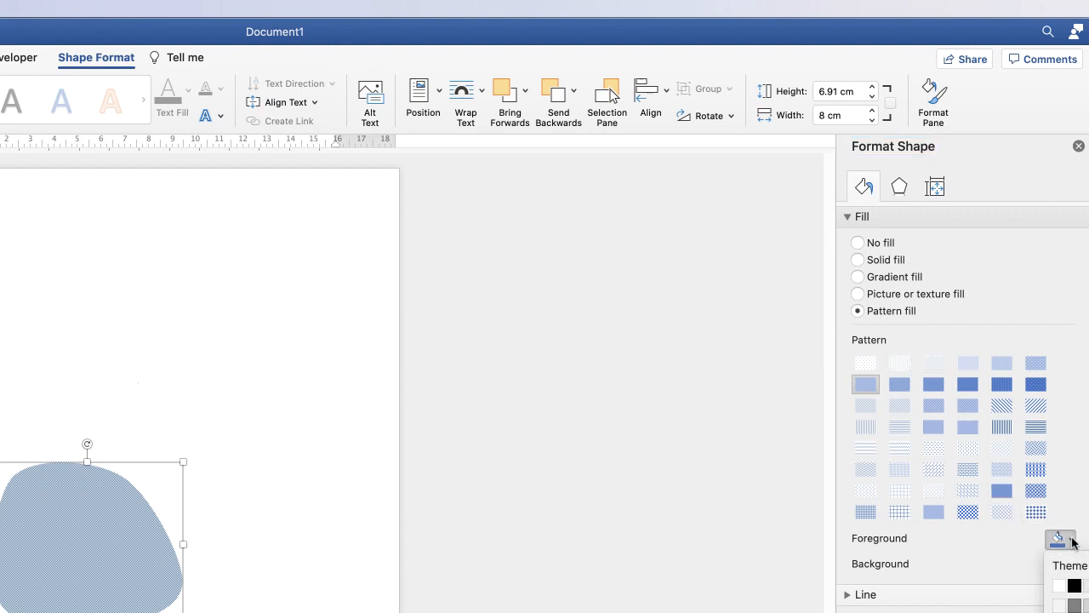
left_click(1059, 539)
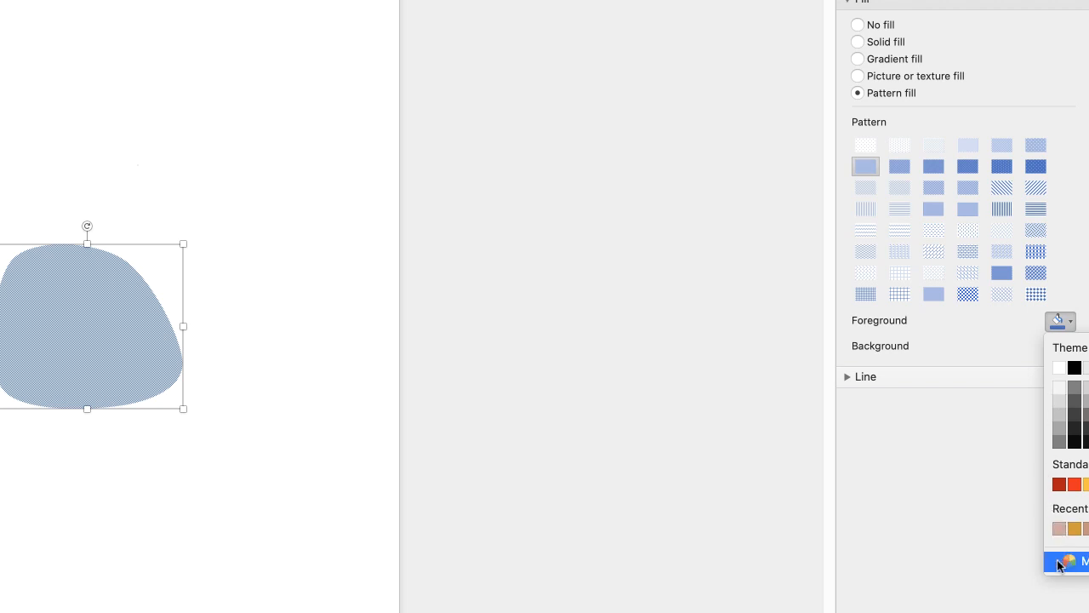
left_click(1064, 563)
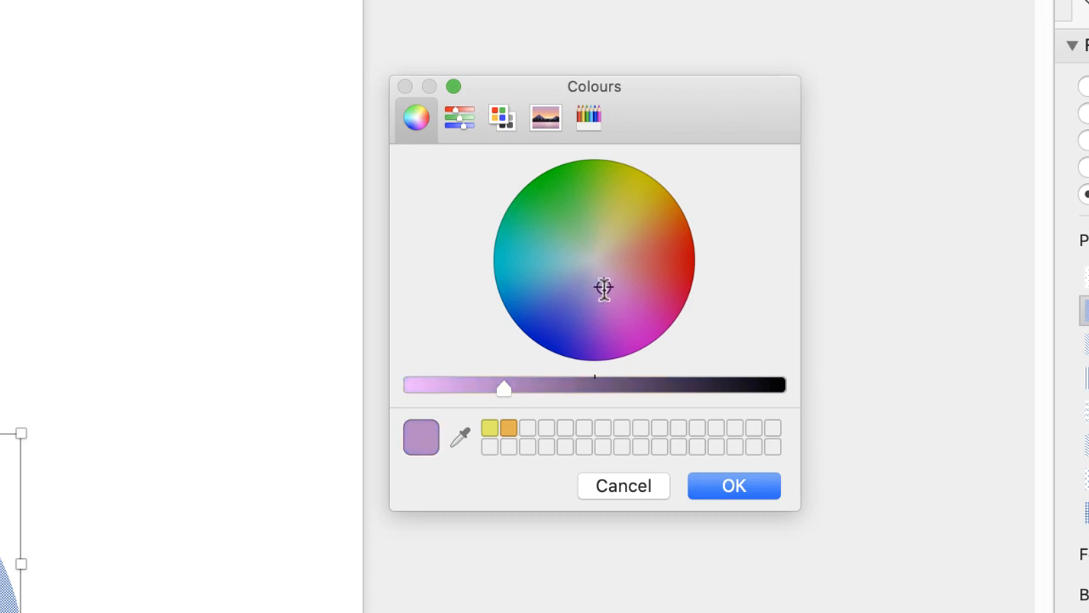
left_click(619, 241)
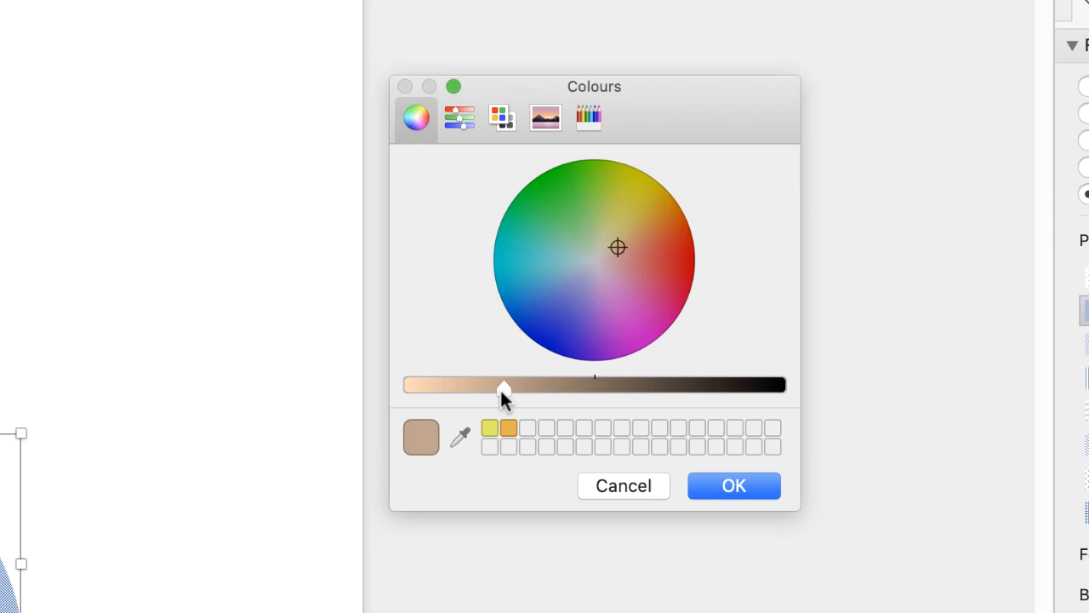
left_click_drag(502, 385, 408, 384)
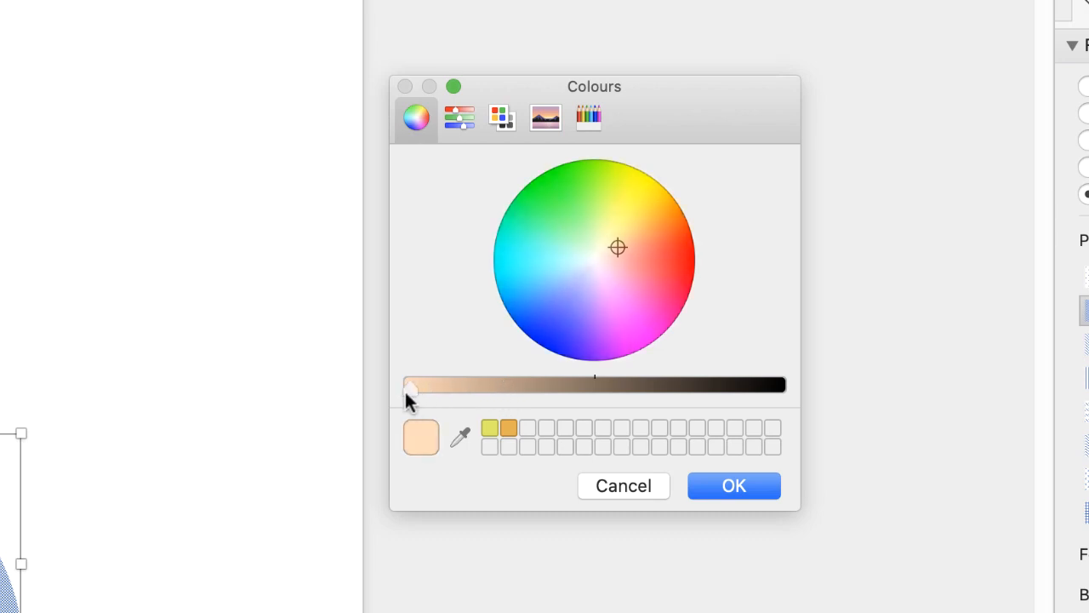
left_click_drag(410, 388, 510, 389)
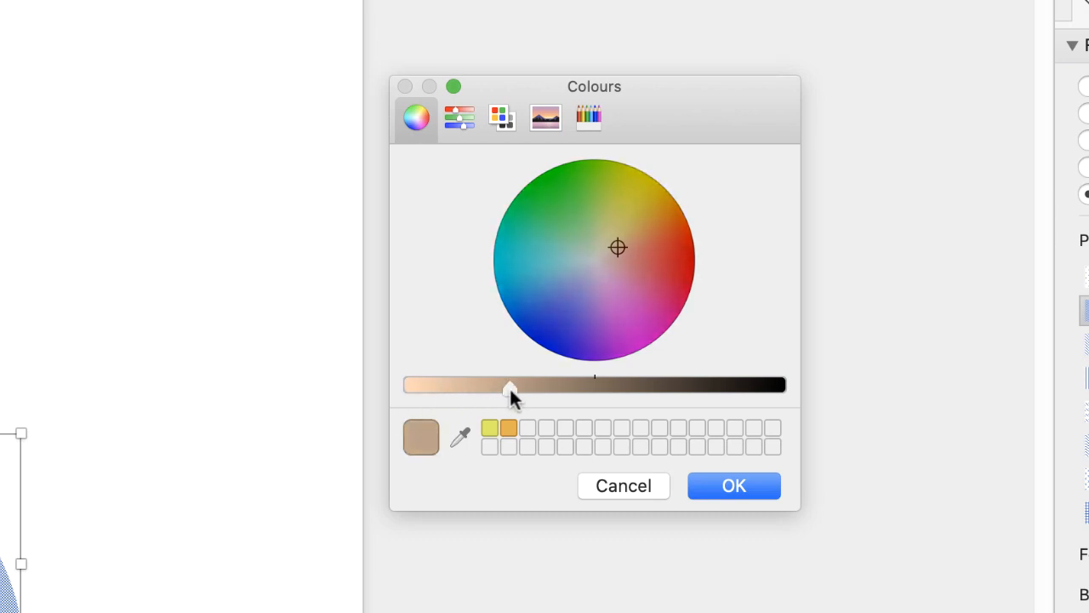
left_click_drag(511, 389, 495, 388)
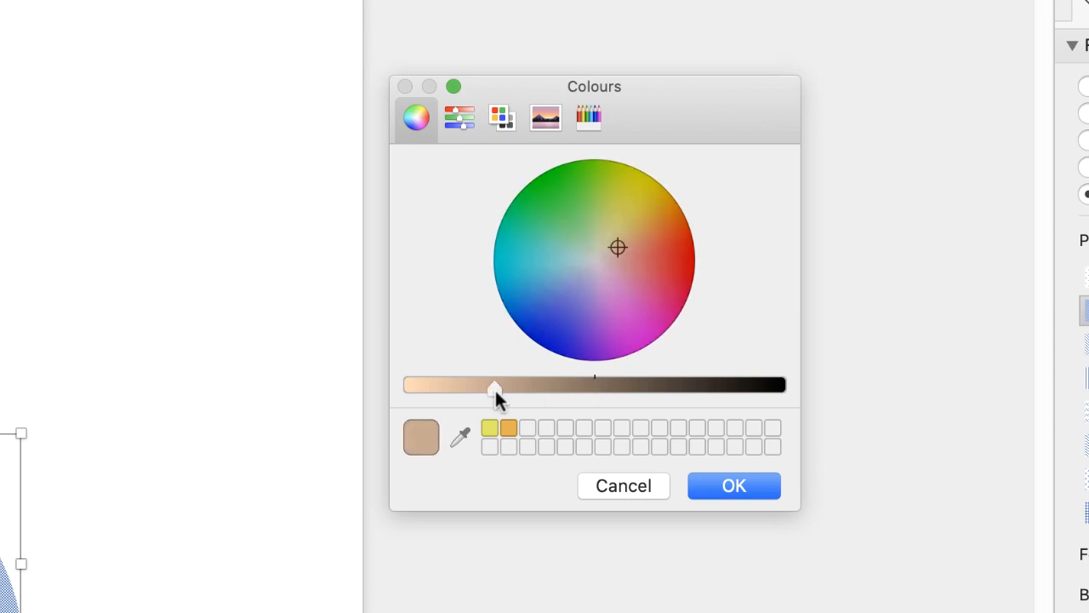
left_click_drag(496, 391, 451, 392)
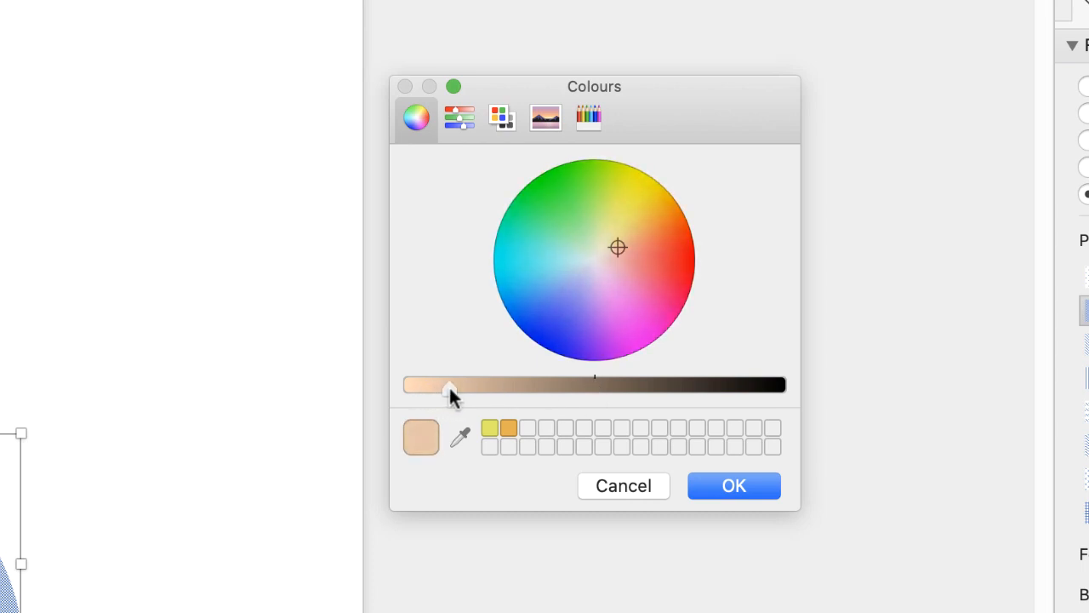
left_click_drag(449, 389, 465, 389)
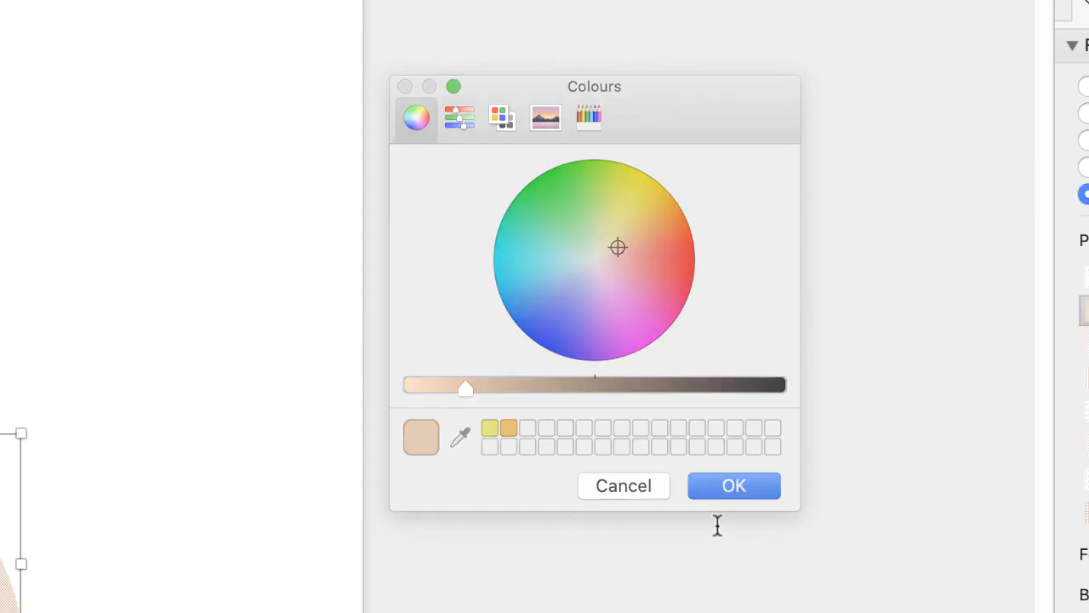
left_click(732, 485)
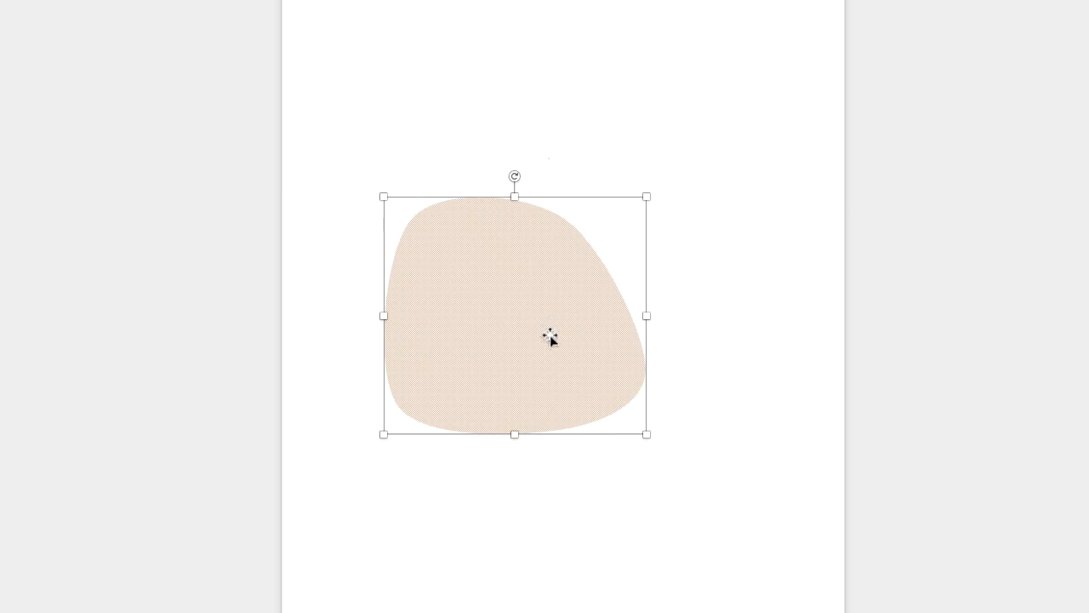
mouse_move(554, 338)
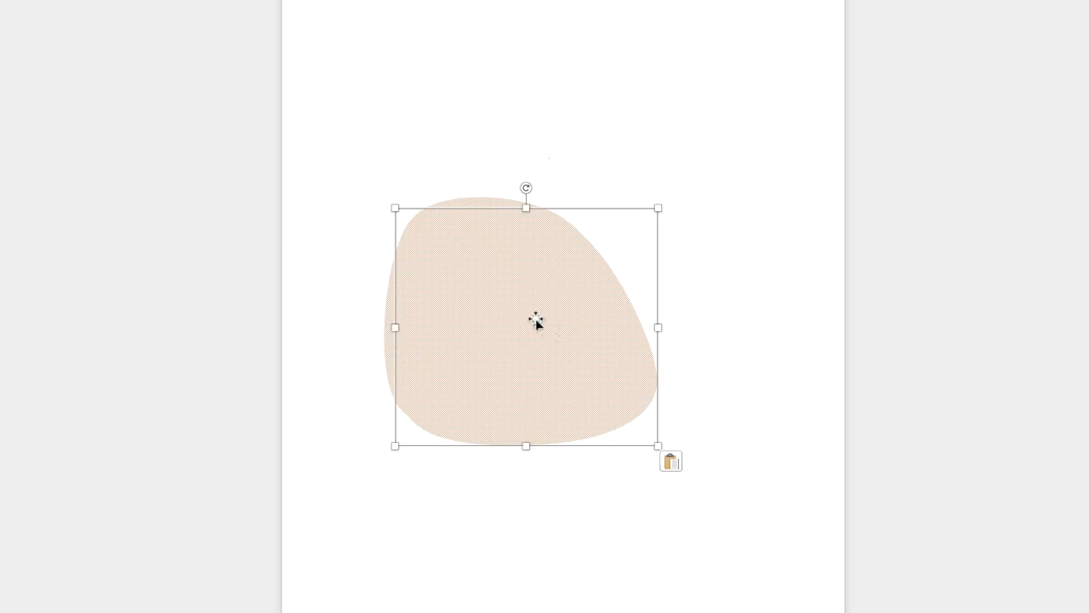
- Move the copied blob to the lower right and narrow it to about 7.76 cm
left_click_drag(536, 326, 657, 397)
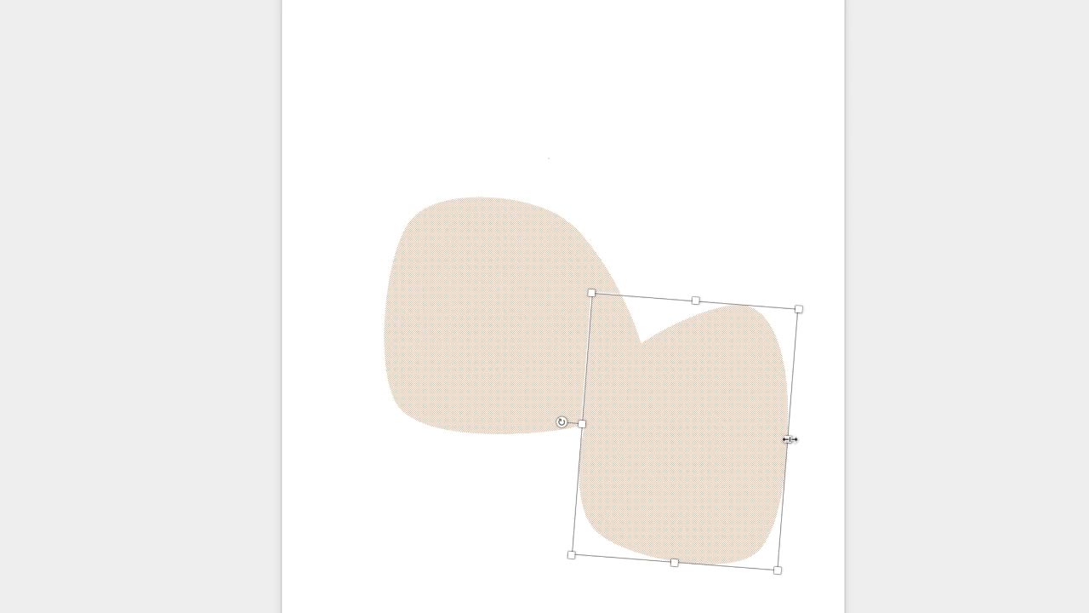
left_click_drag(793, 440, 774, 440)
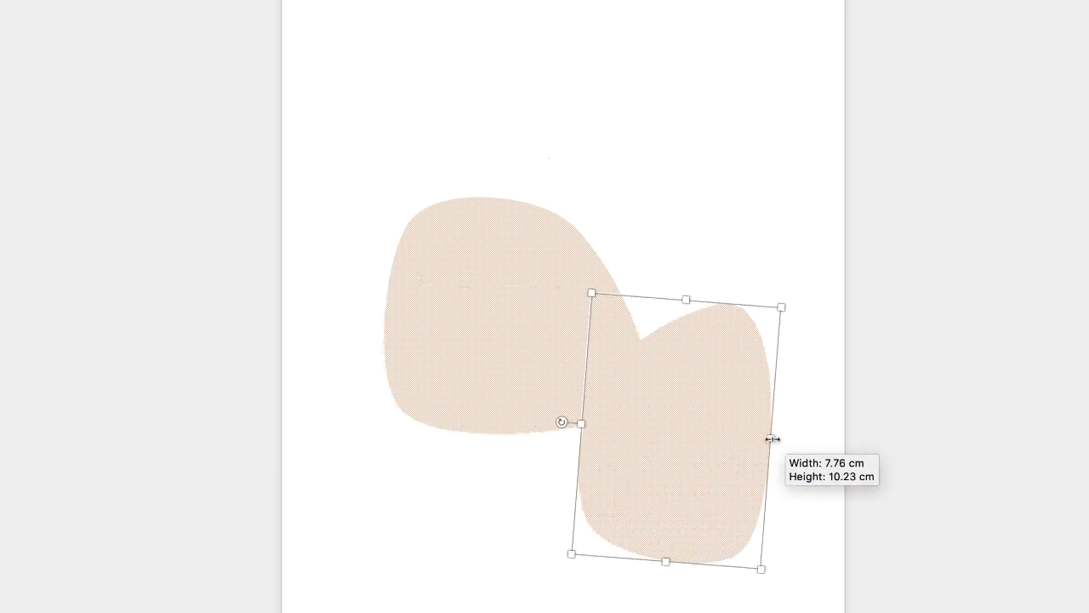
left_click_drag(561, 421, 559, 438)
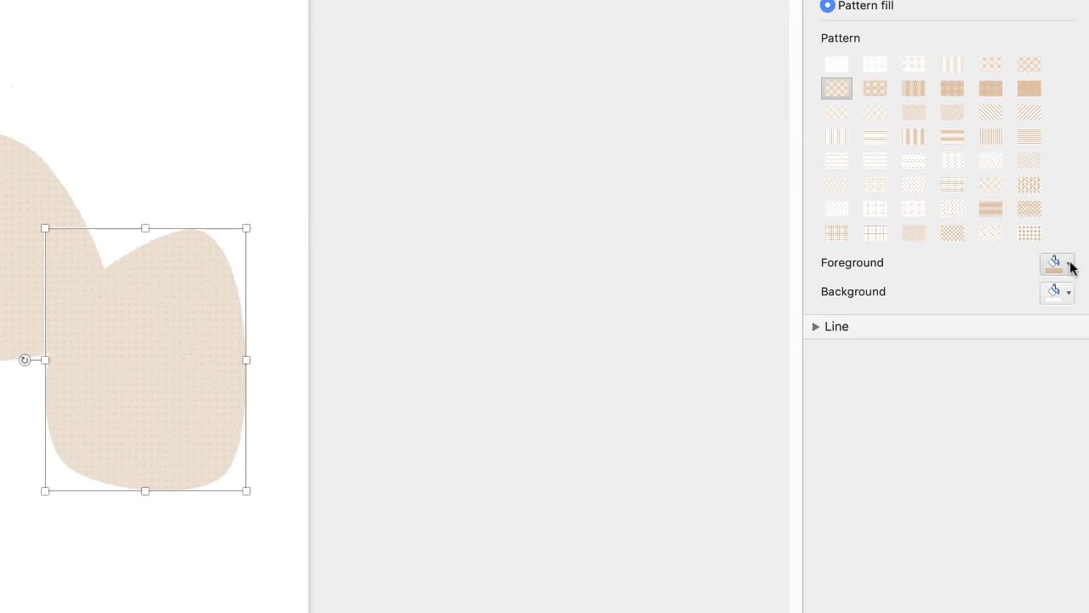
- Change the copy's pattern foreground to golden yellow and reposition it
left_click(1067, 263)
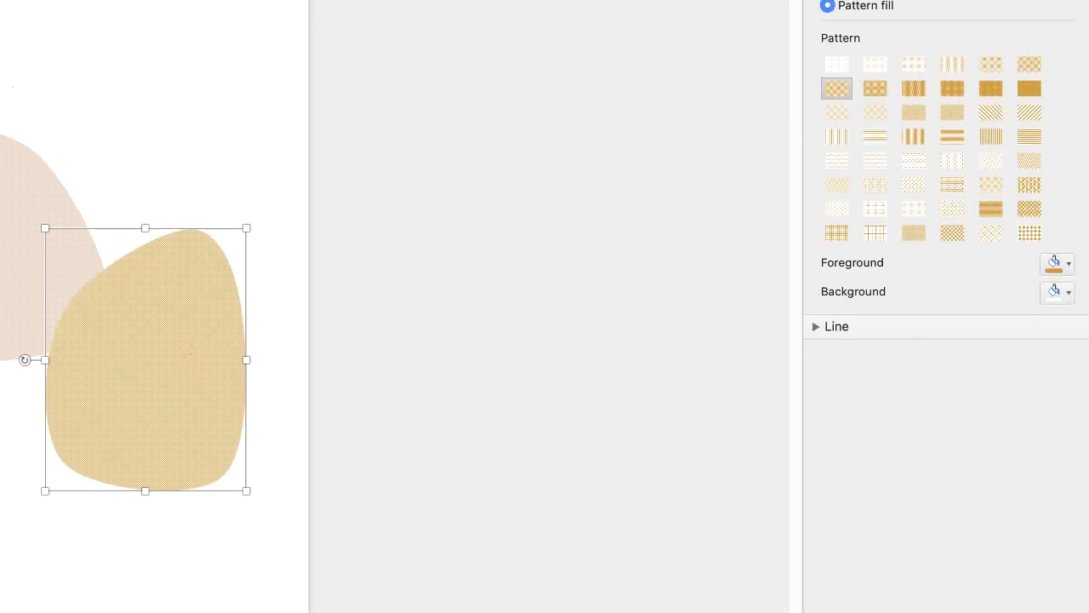
left_click(913, 89)
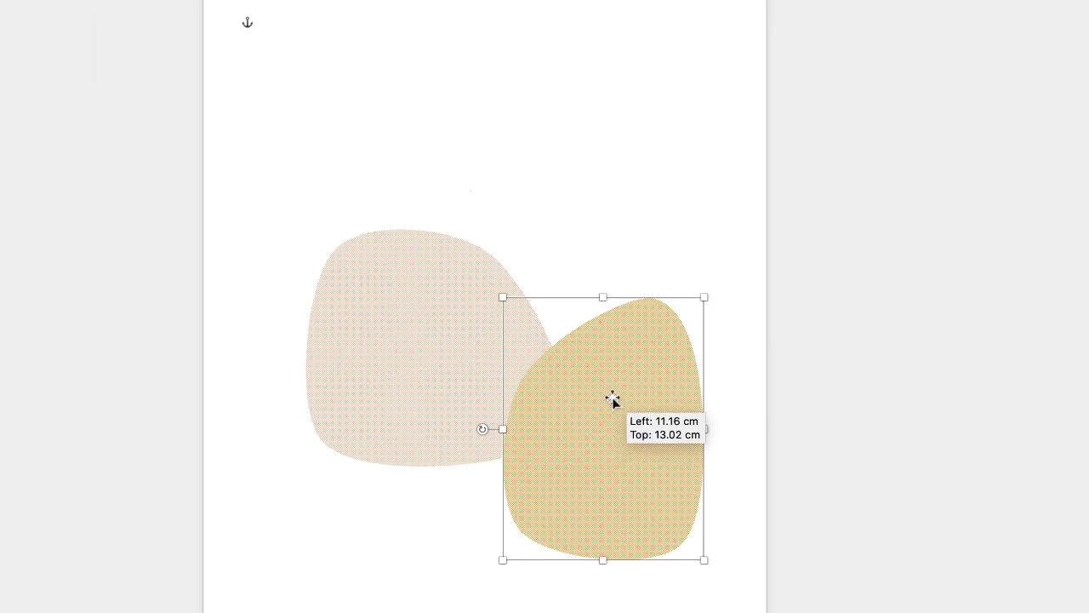
left_click_drag(613, 398, 626, 421)
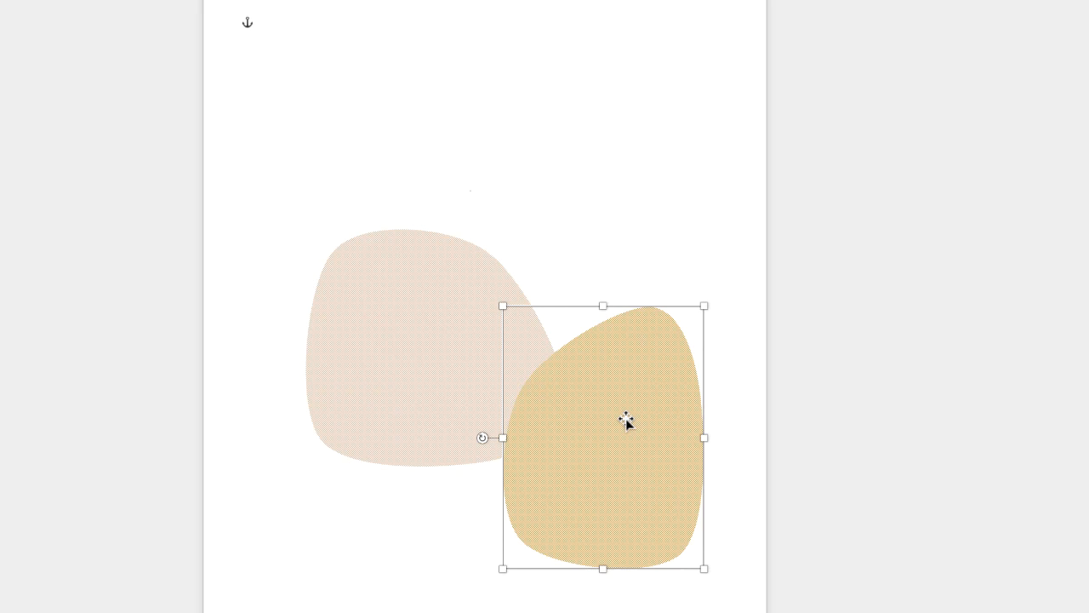
left_click_drag(627, 423, 557, 297)
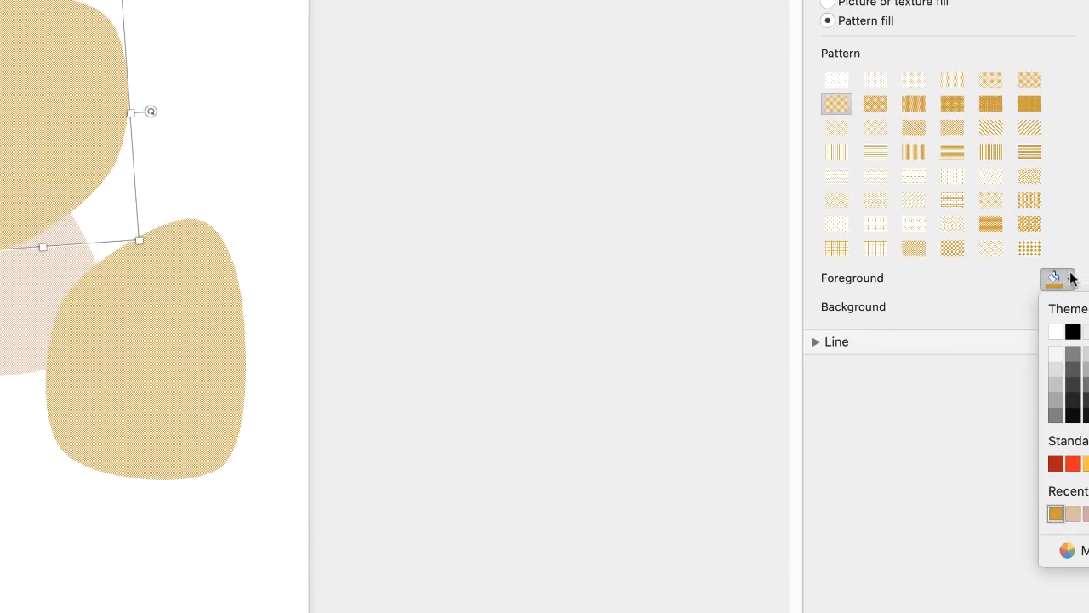
mouse_move(1073, 280)
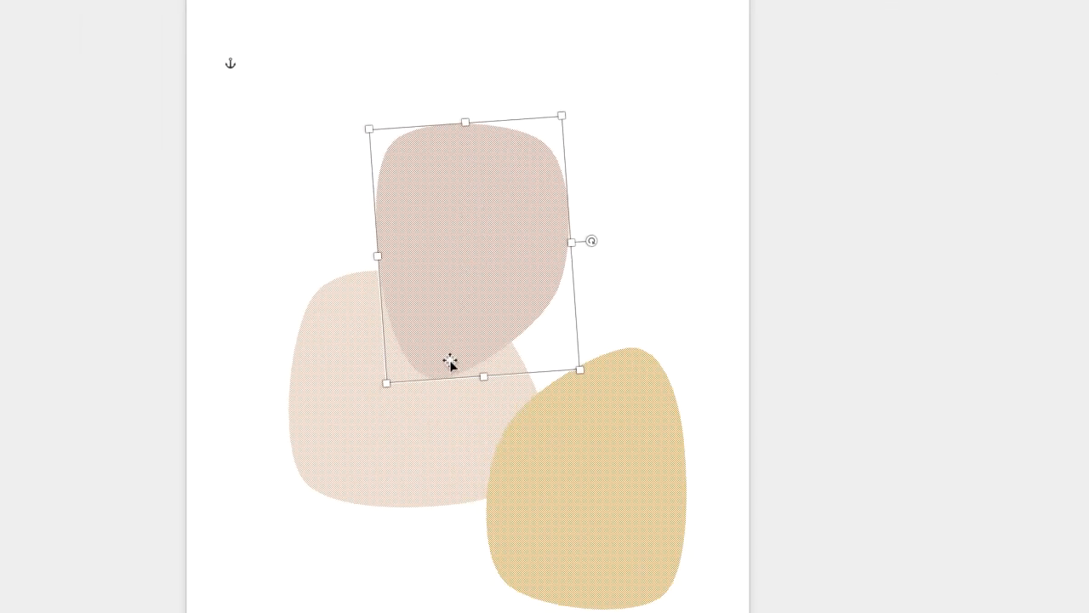
mouse_move(449, 436)
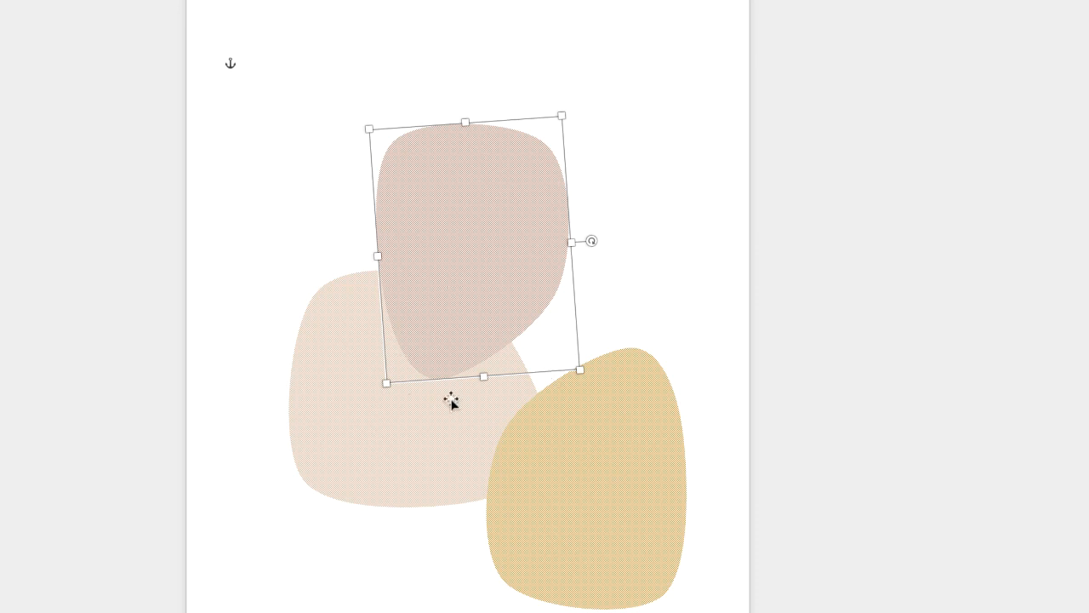
mouse_move(495, 168)
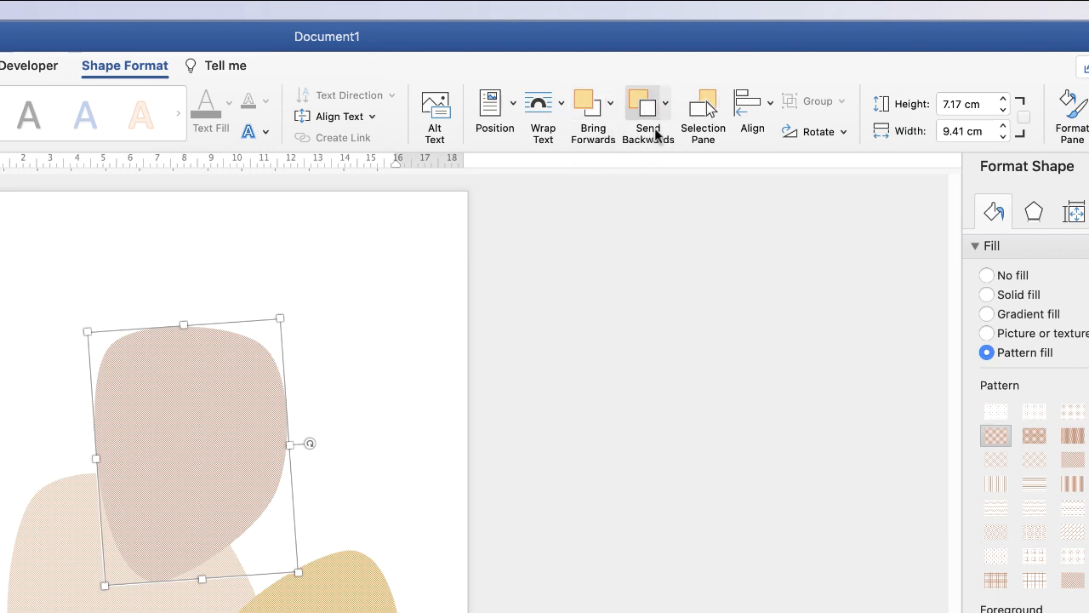
- Send the dusty pink blob backward, then to the very back behind all blobs
left_click(610, 103)
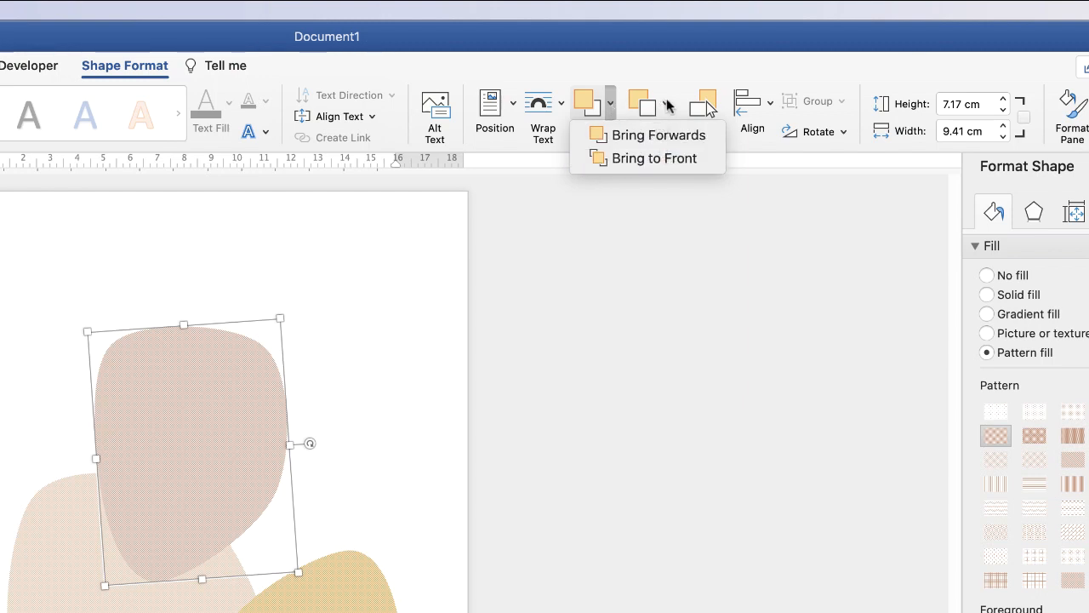
left_click(641, 102)
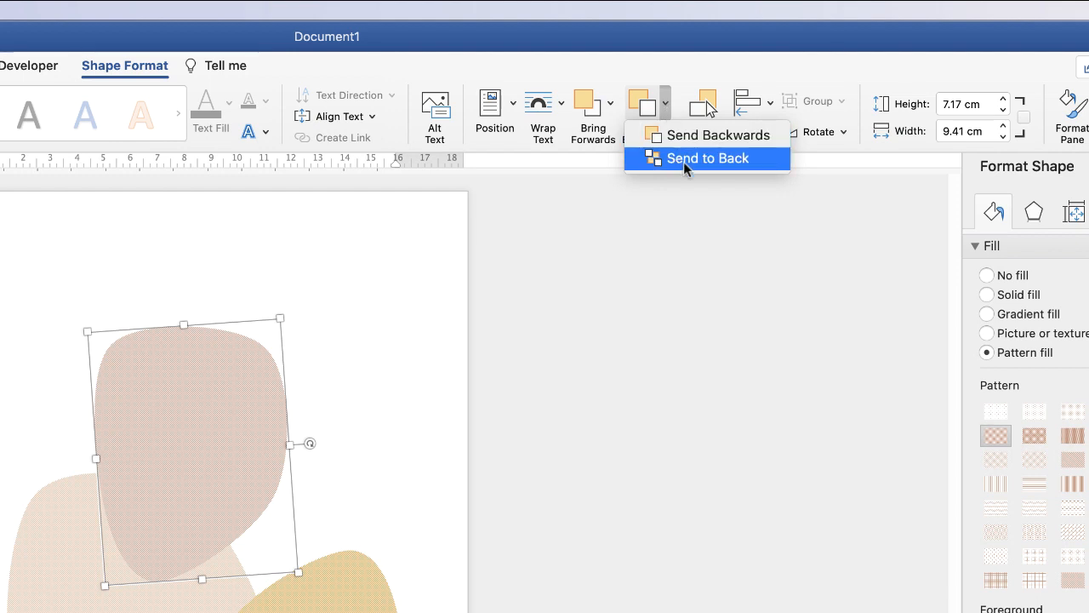
mouse_move(700, 162)
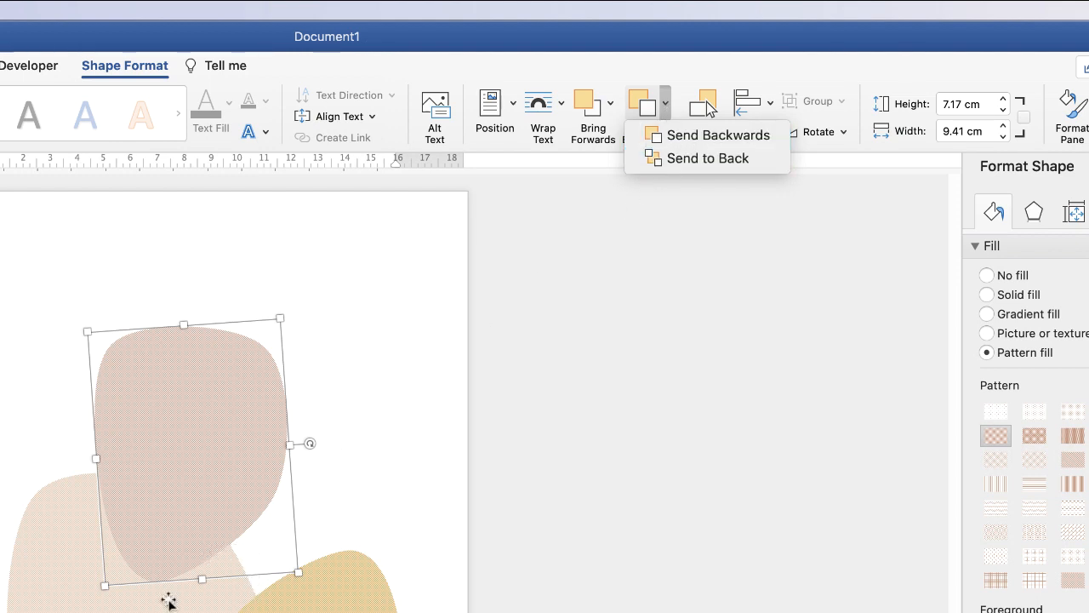
mouse_move(719, 134)
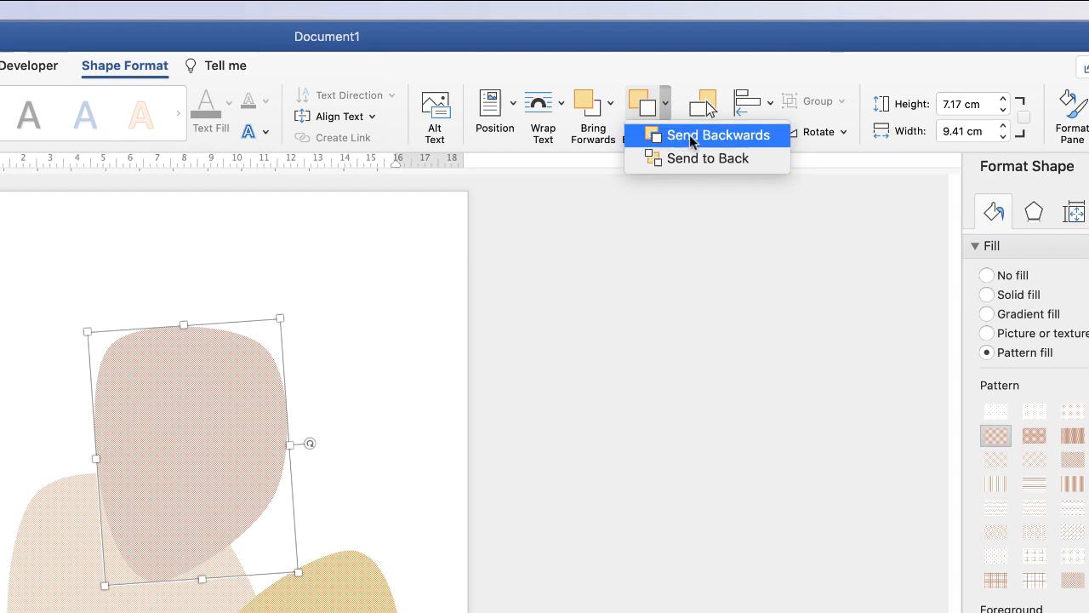
left_click(719, 134)
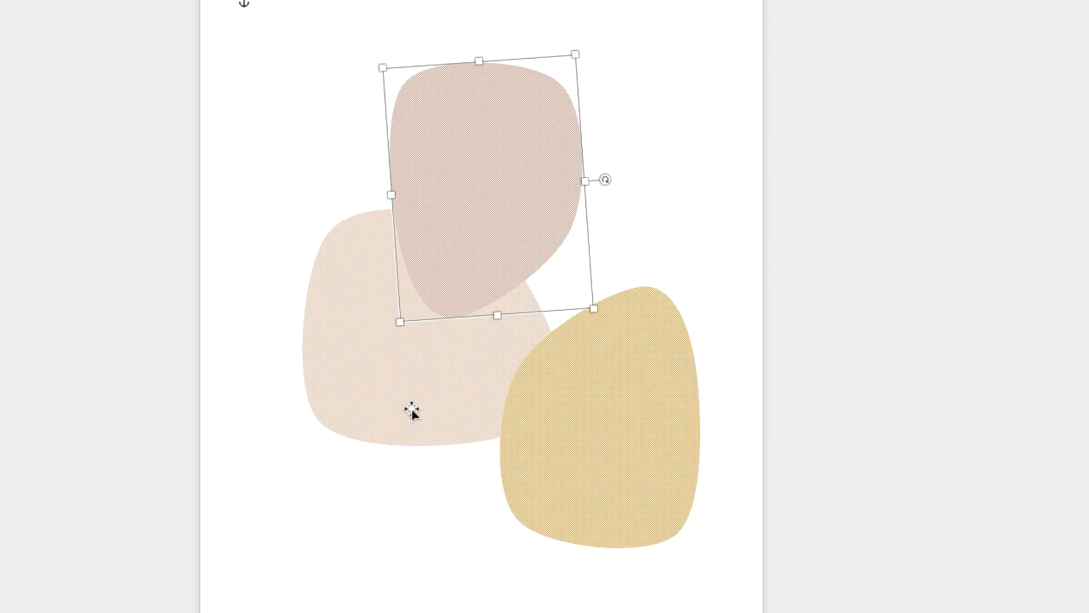
mouse_move(613, 378)
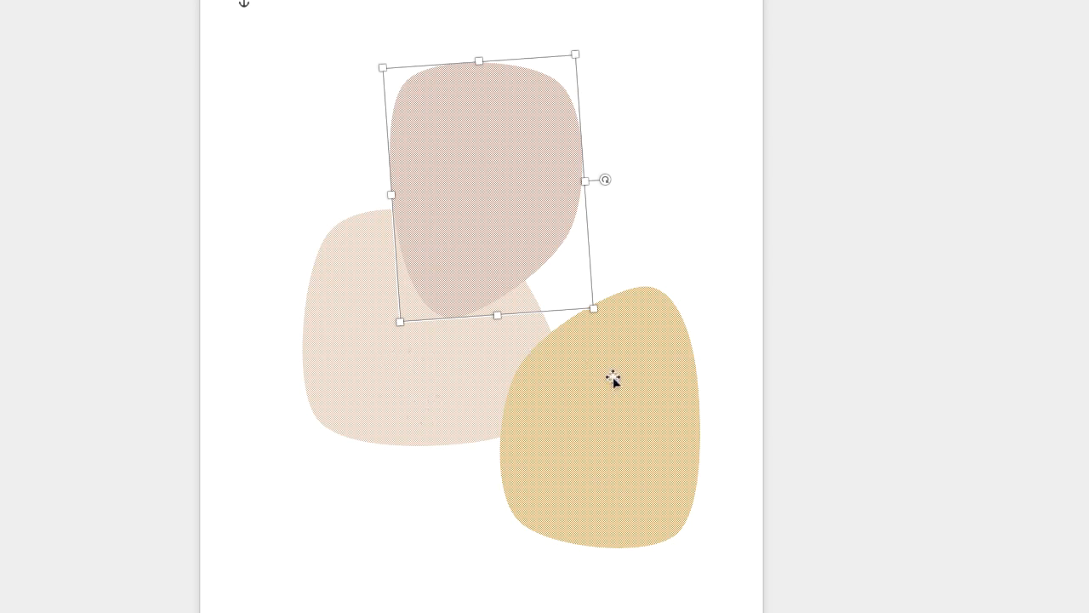
mouse_move(536, 192)
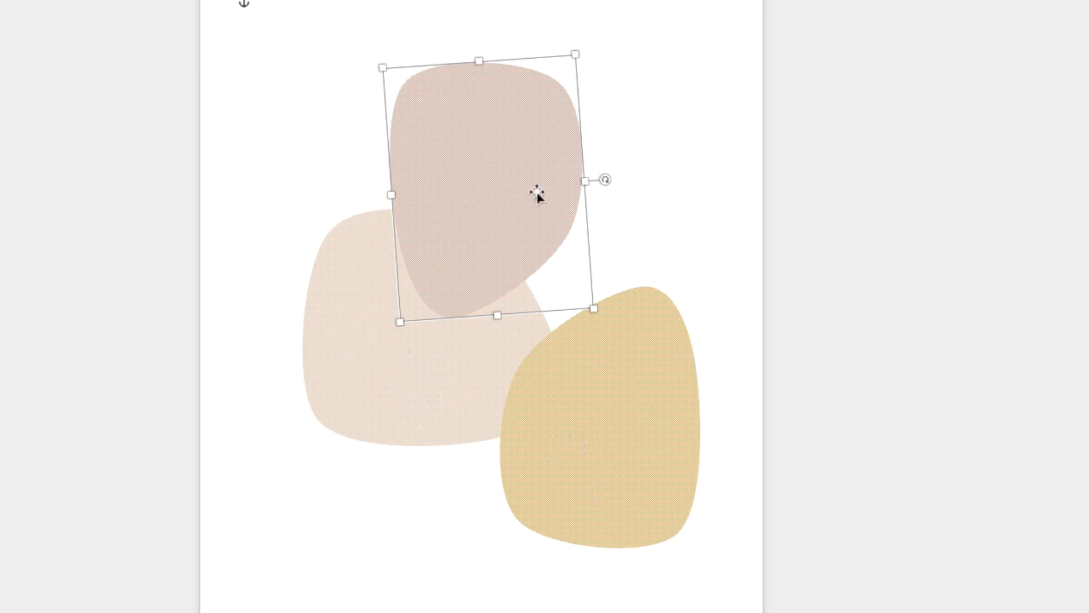
mouse_move(497, 185)
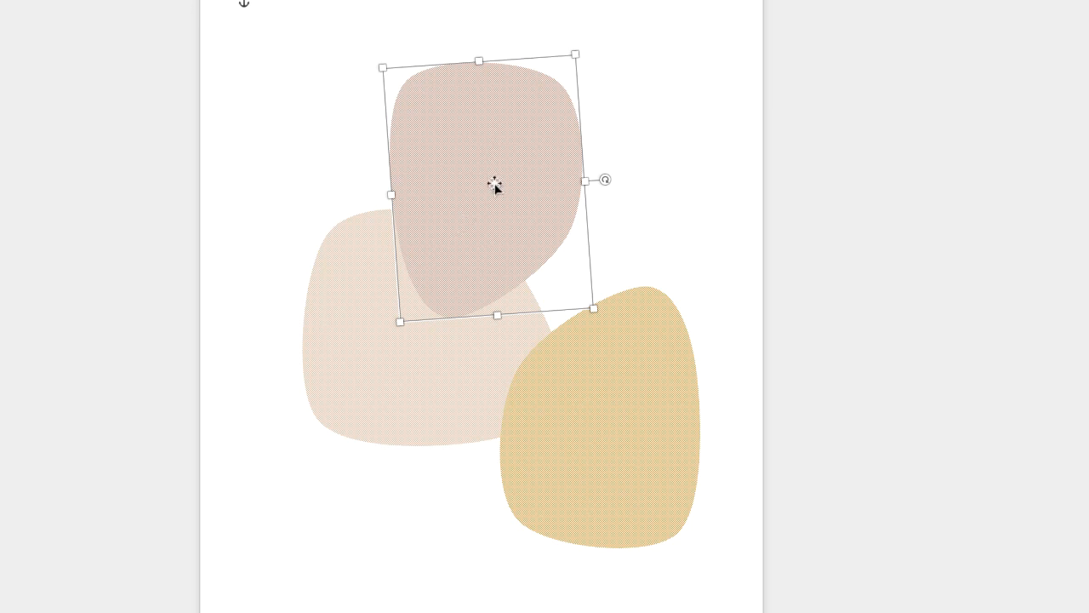
left_click_drag(496, 186, 561, 288)
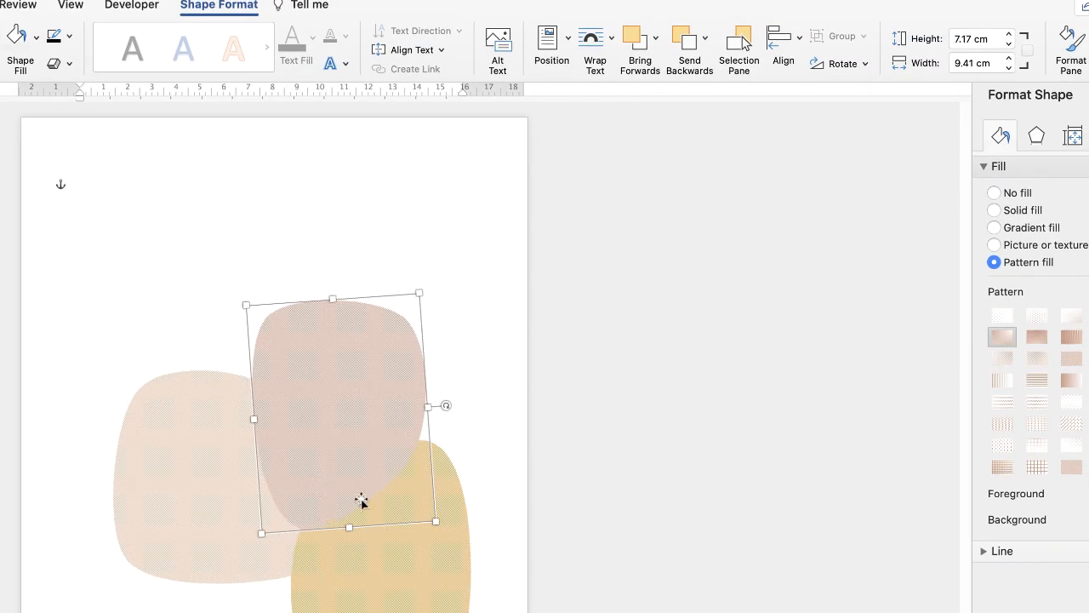
mouse_move(380, 475)
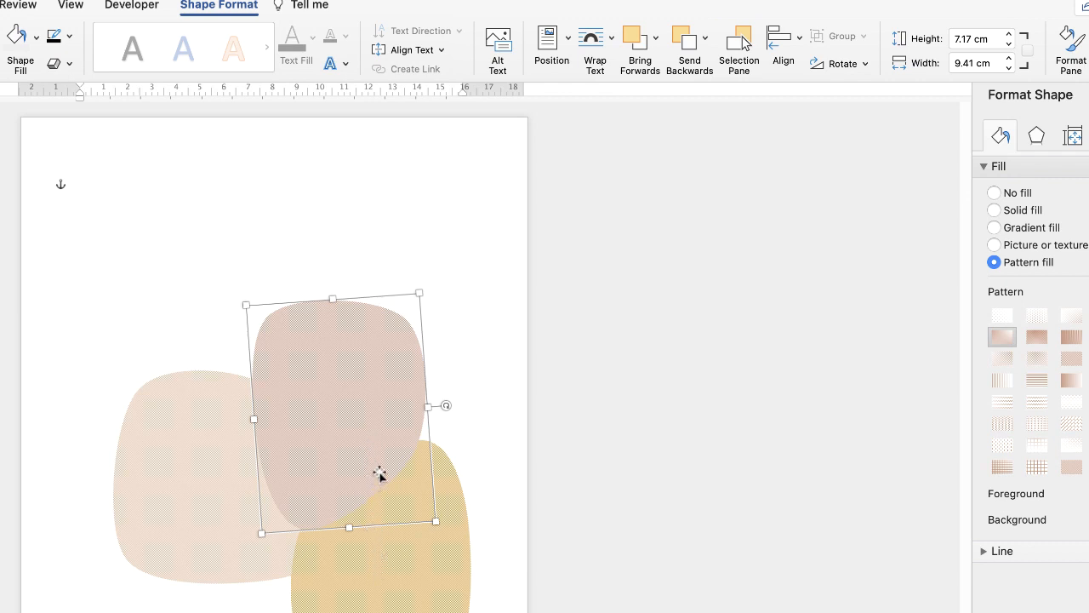
mouse_move(340, 505)
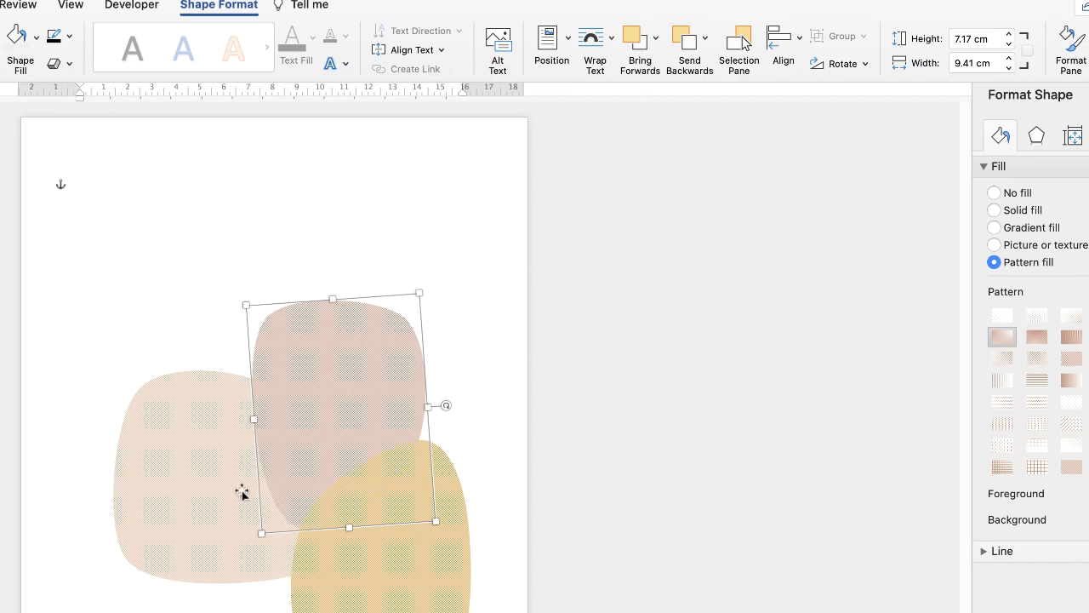
mouse_move(224, 445)
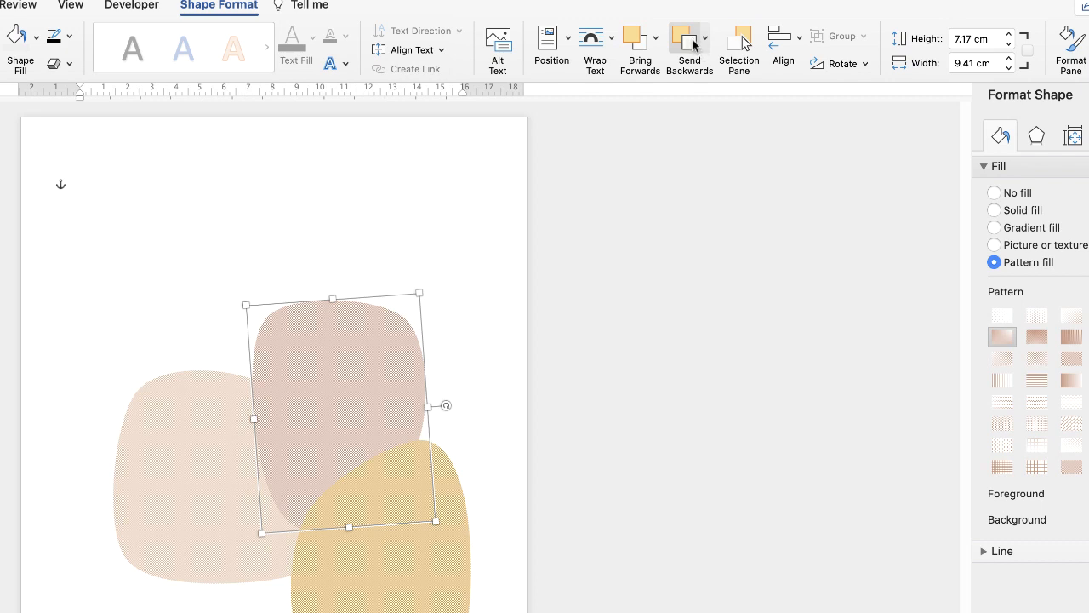
left_click(704, 37)
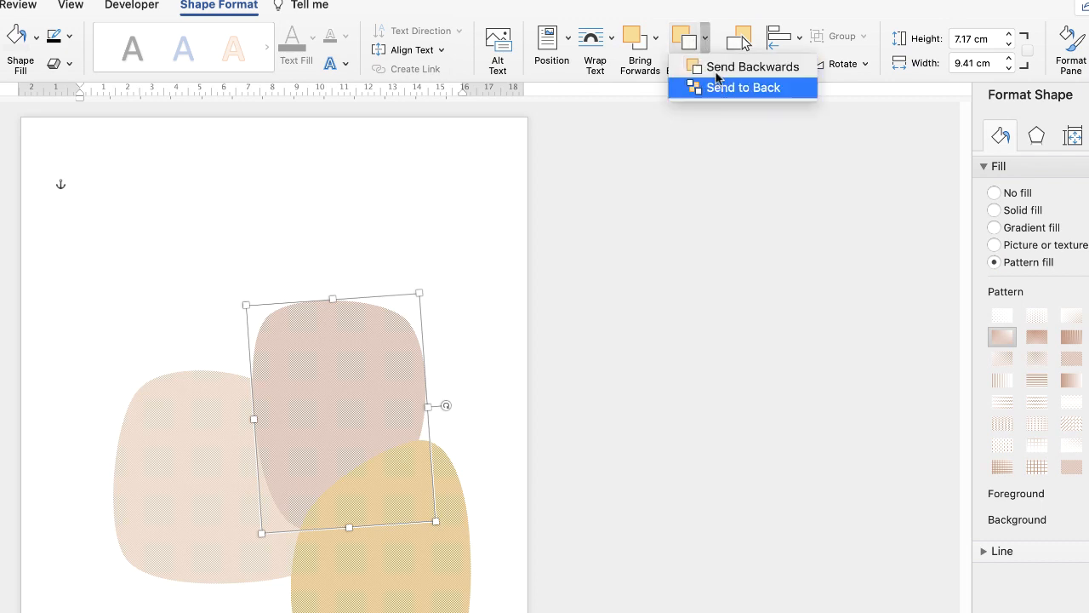
left_click(746, 87)
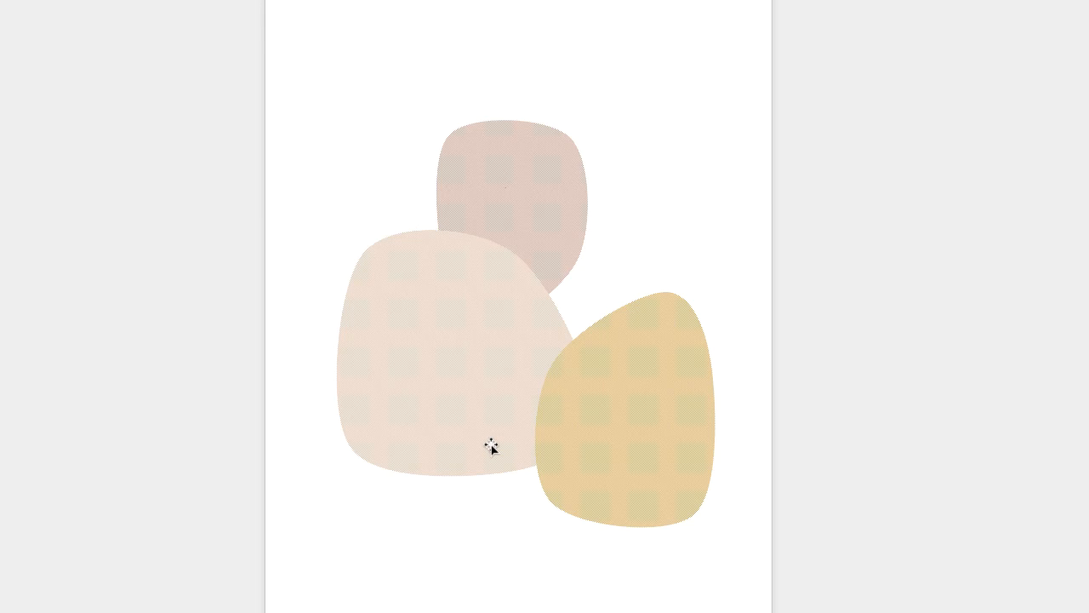
mouse_move(600, 448)
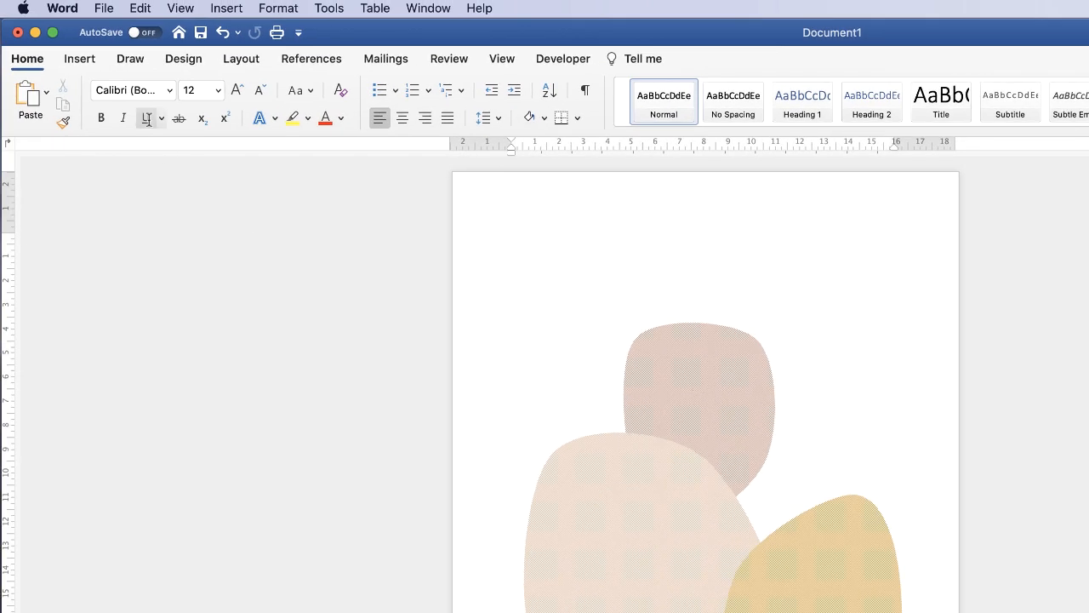
- Draw an oval circle from Basic Shapes overlapping the bottom of the blobs
left_click(80, 59)
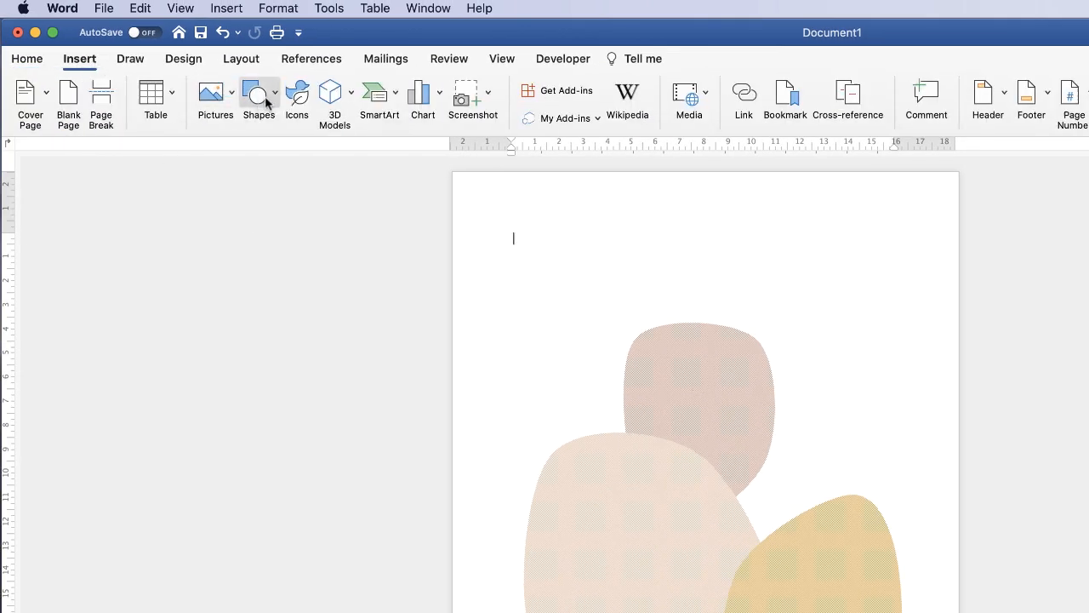
left_click(259, 93)
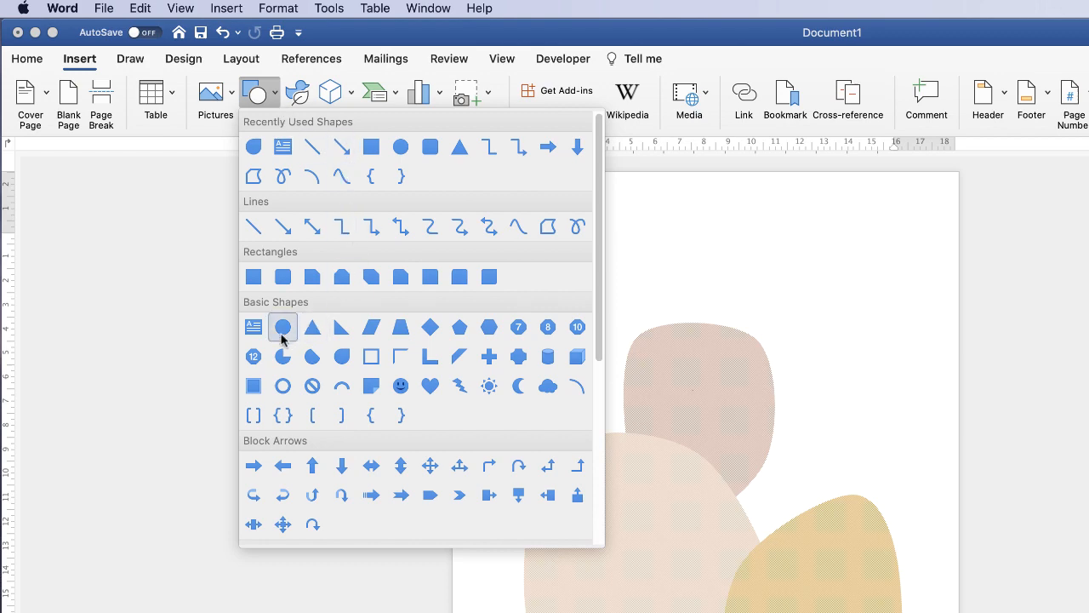
left_click(282, 327)
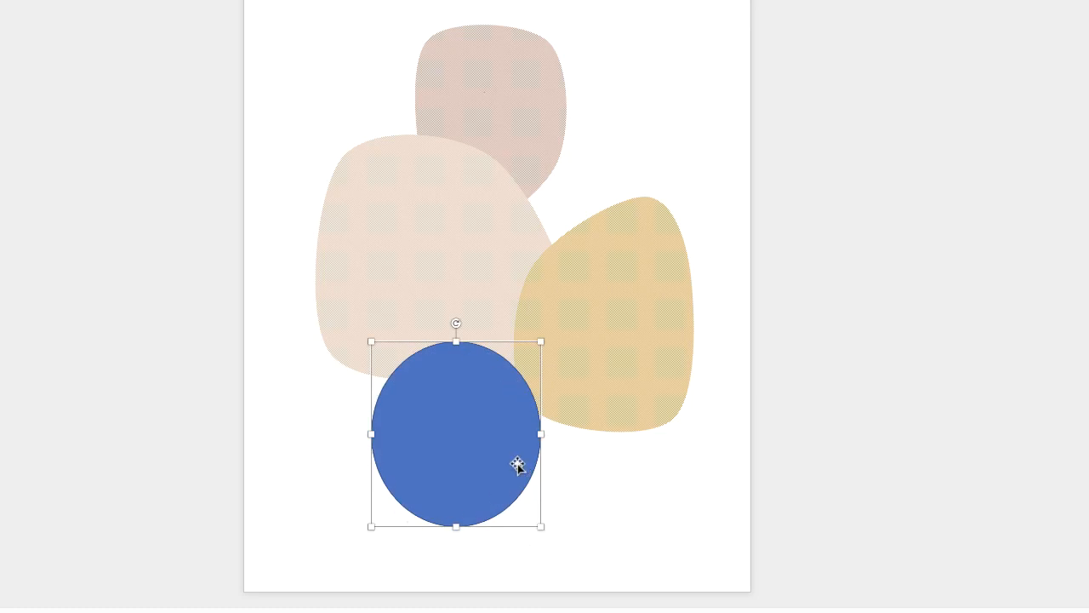
mouse_move(383, 408)
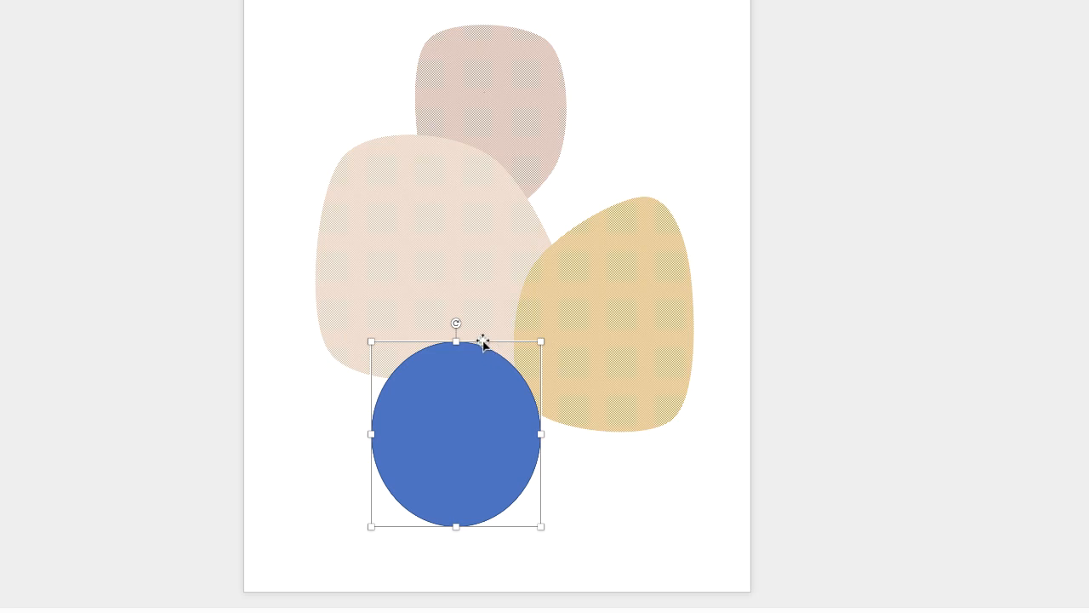
mouse_move(686, 219)
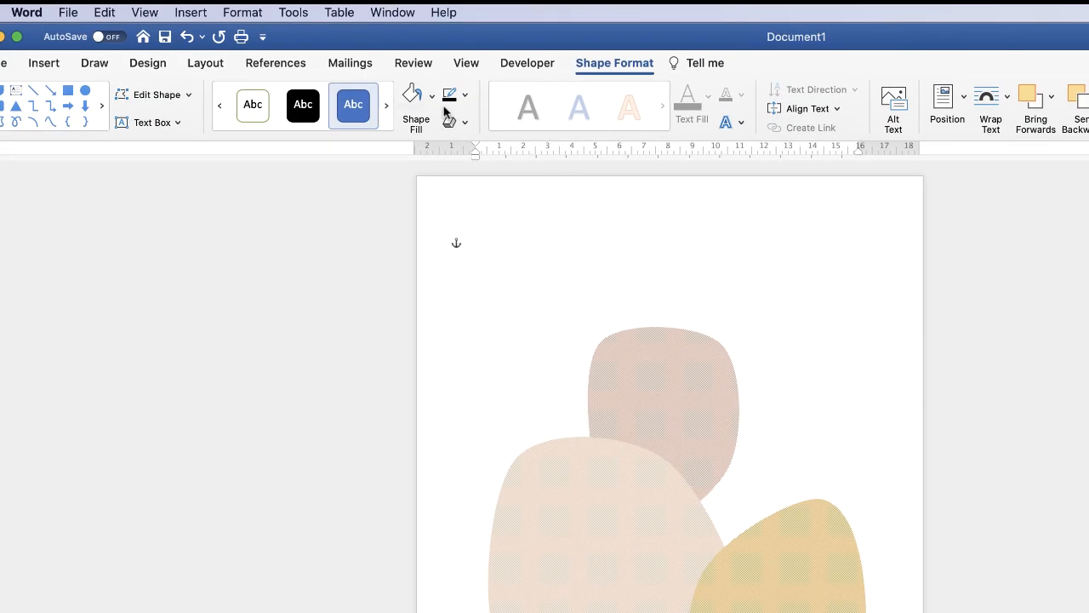
- Set the circle to No Fill with a black outline and adjust its width
left_click(411, 93)
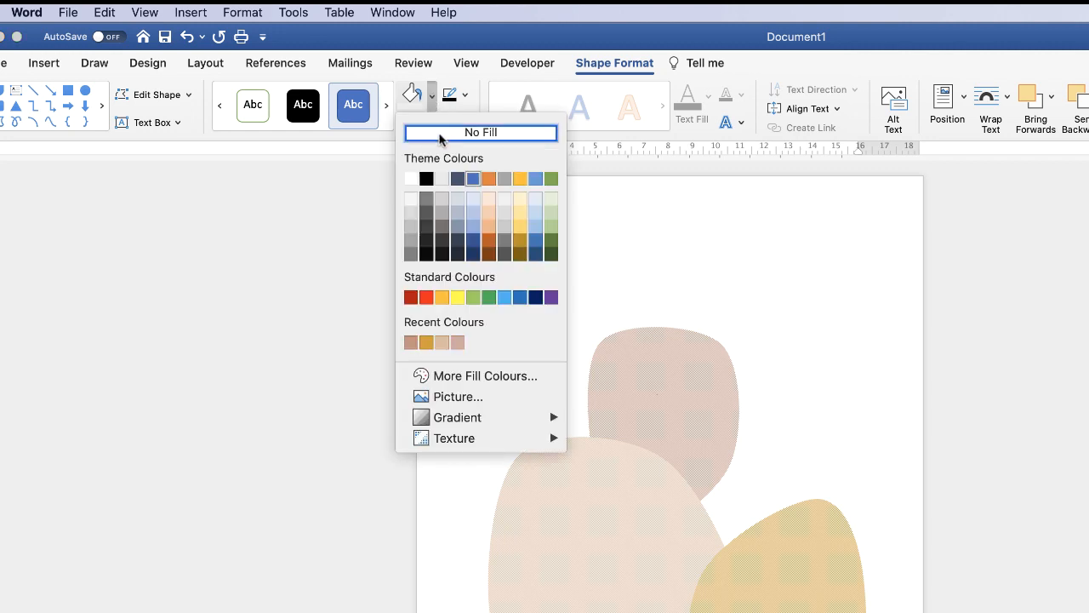
left_click(480, 131)
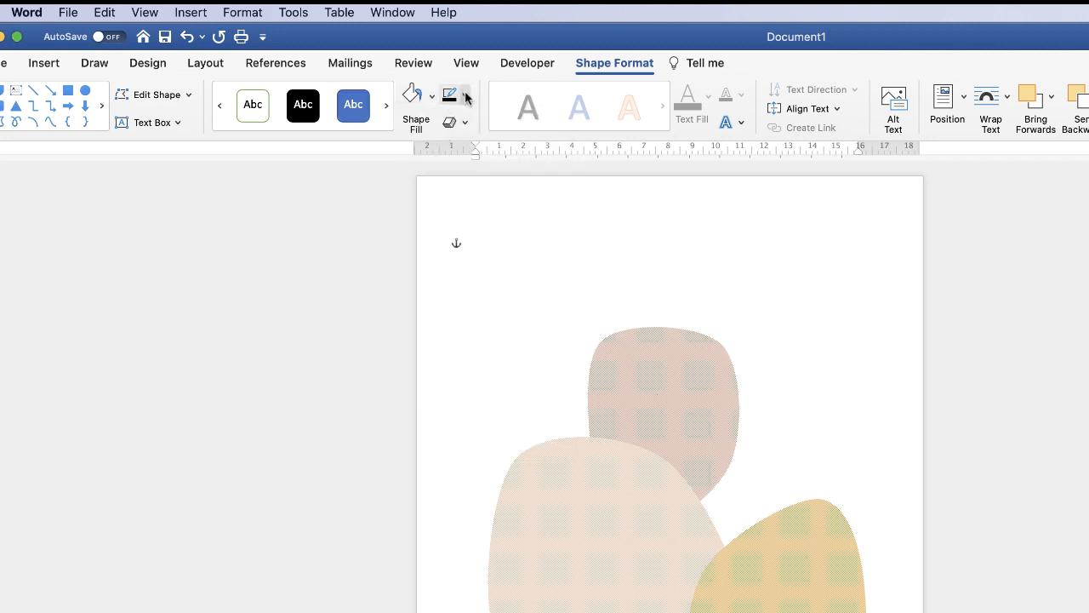
left_click(465, 93)
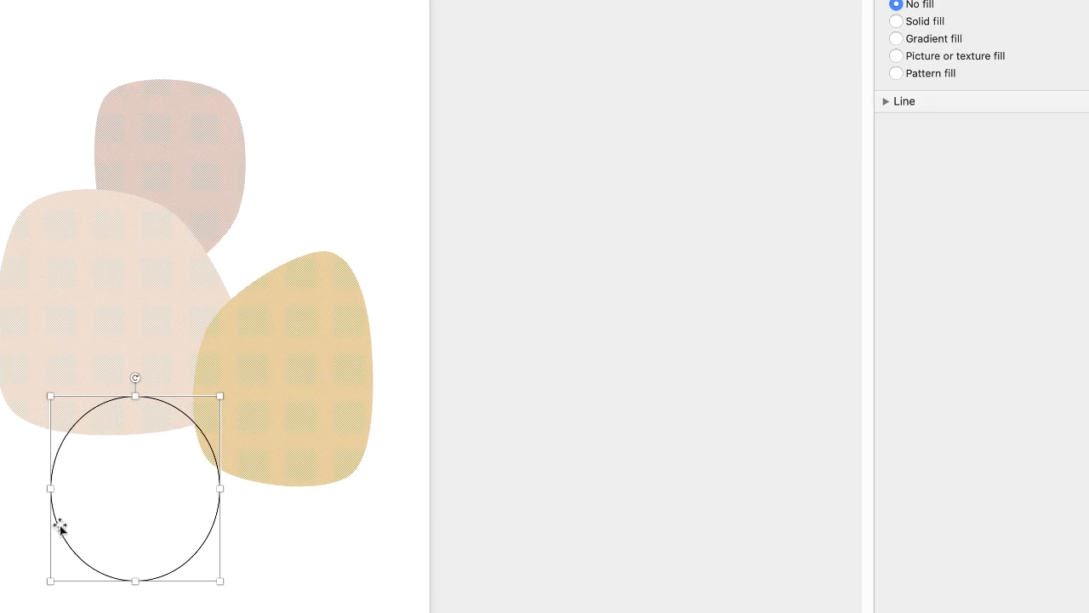
mouse_move(211, 547)
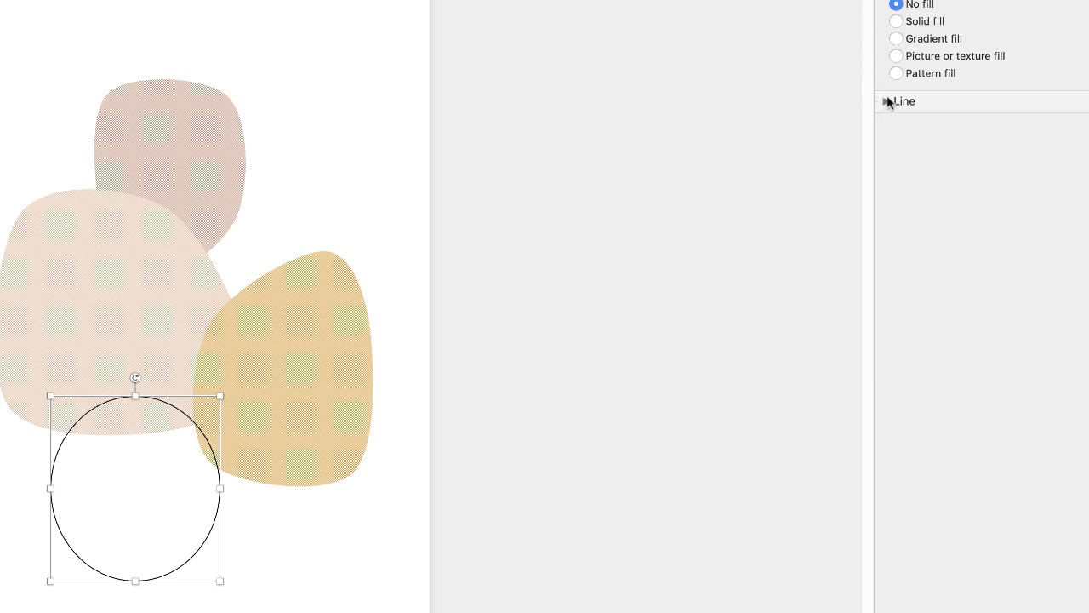
left_click(887, 101)
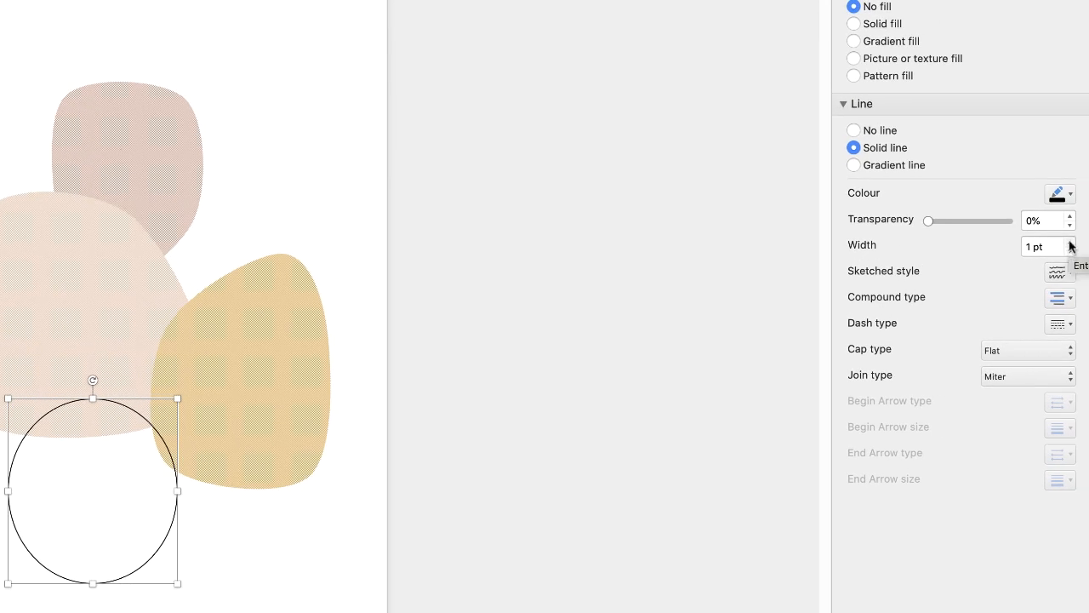
left_click(1072, 242)
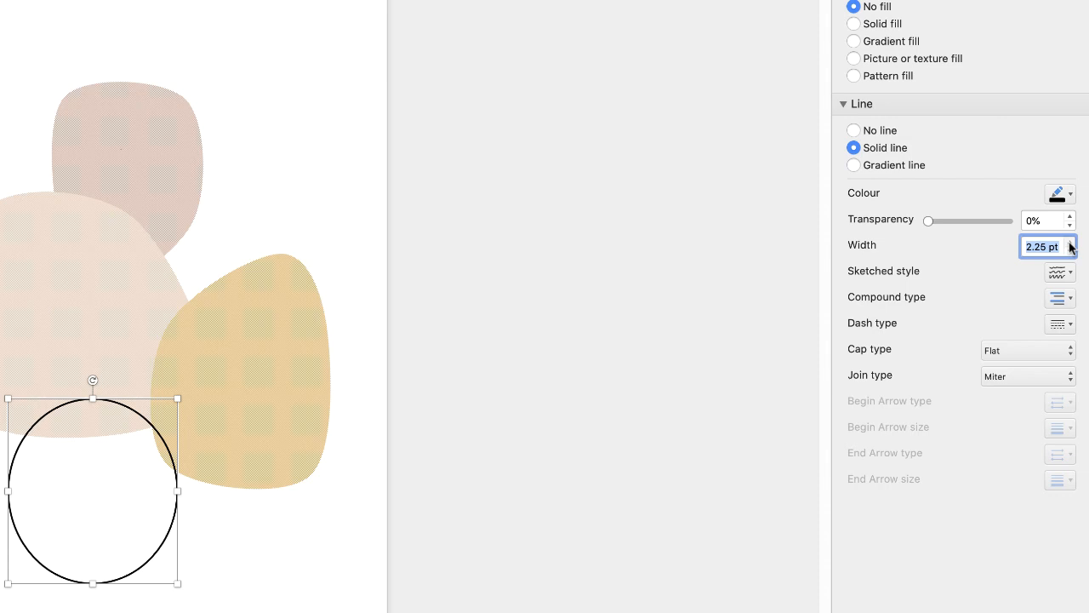
left_click(1071, 251)
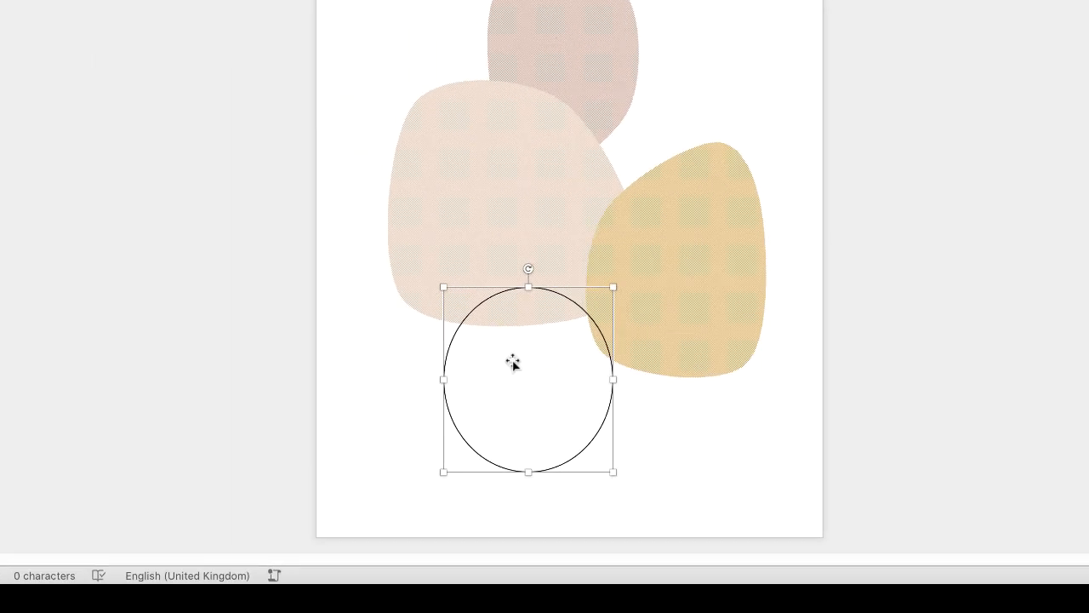
mouse_move(553, 417)
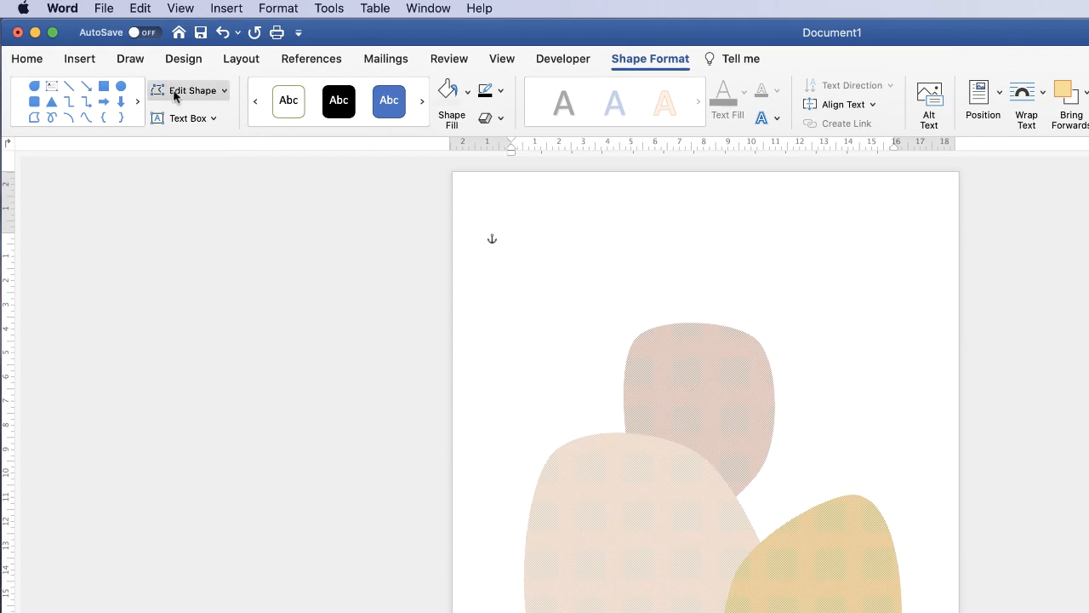
- With Edit Points, pull the circle's top into a peak and narrow its sides into a teardrop
left_click(188, 90)
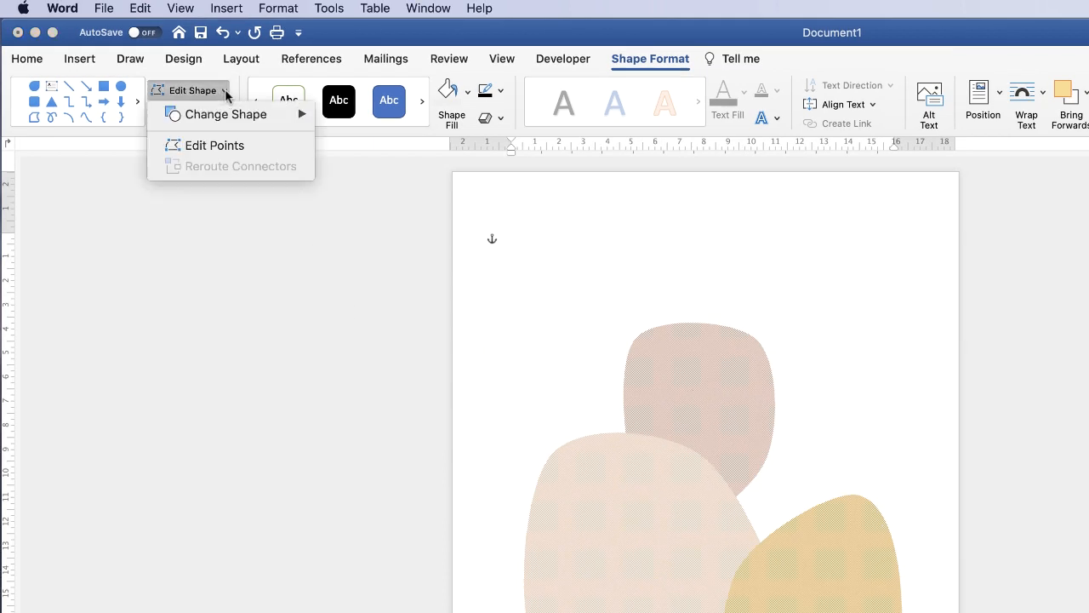
mouse_move(213, 145)
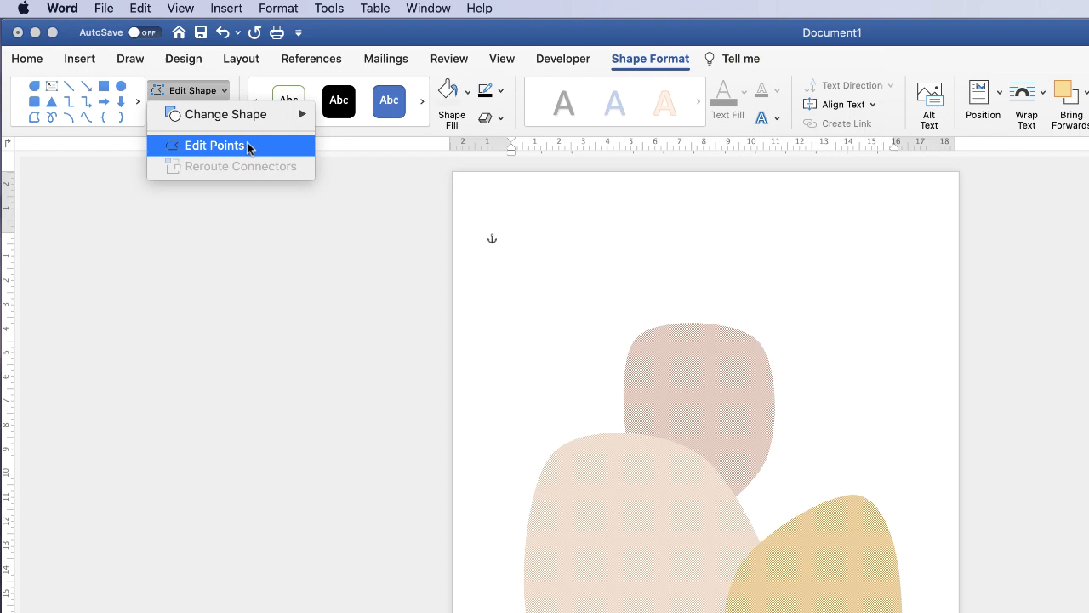
left_click(215, 145)
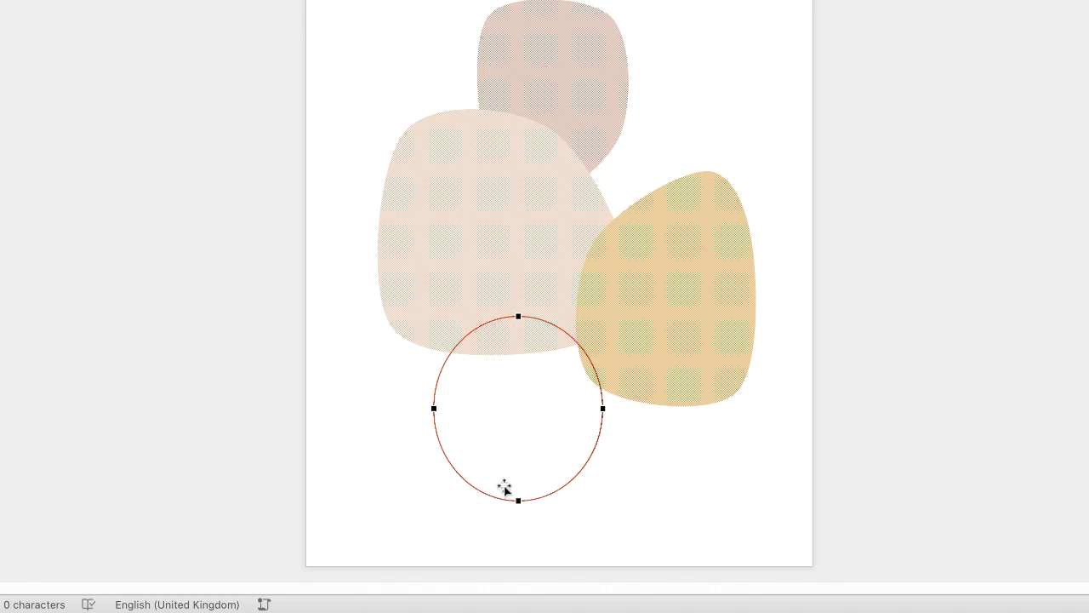
mouse_move(449, 409)
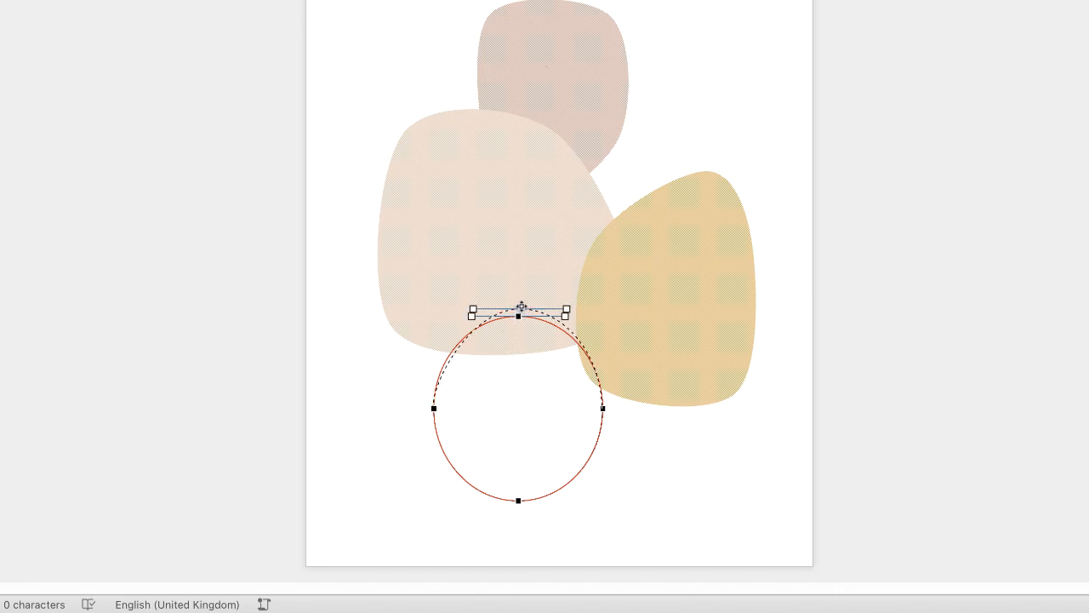
left_click_drag(519, 316, 519, 293)
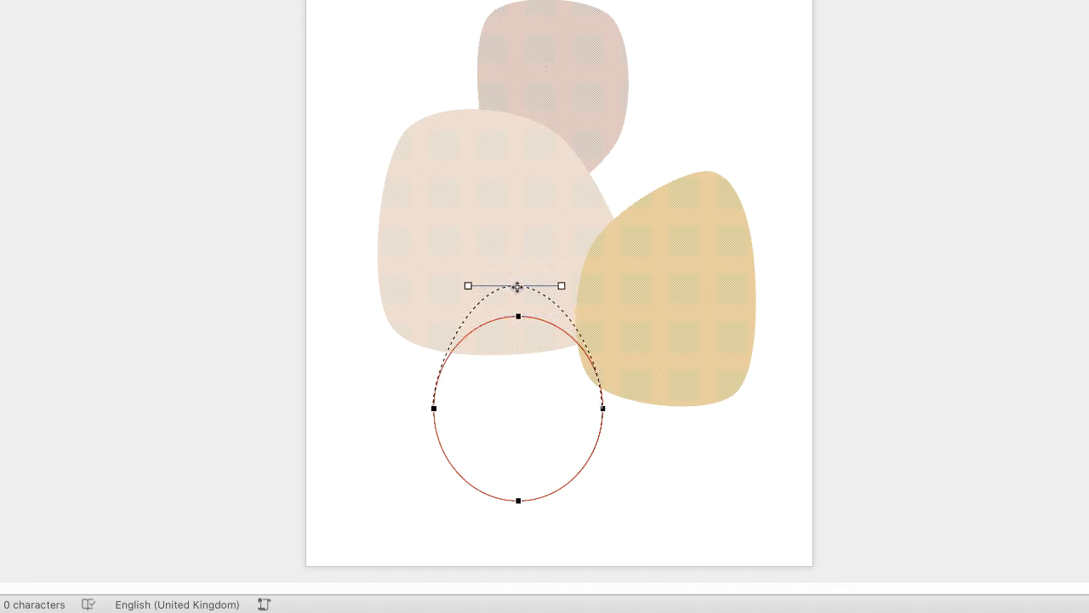
left_click_drag(519, 286, 520, 504)
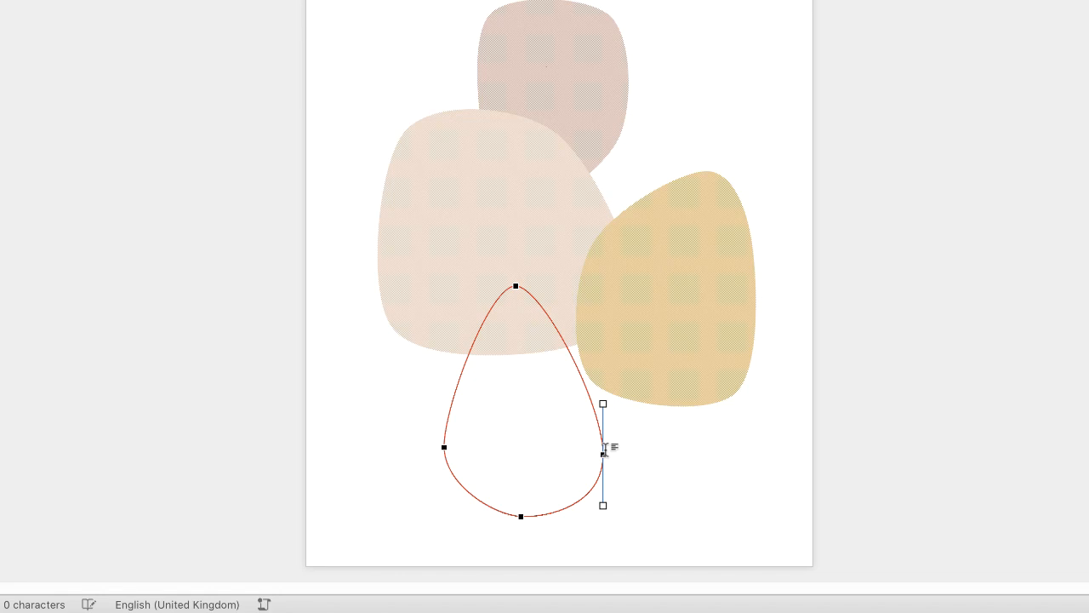
left_click_drag(603, 453, 438, 454)
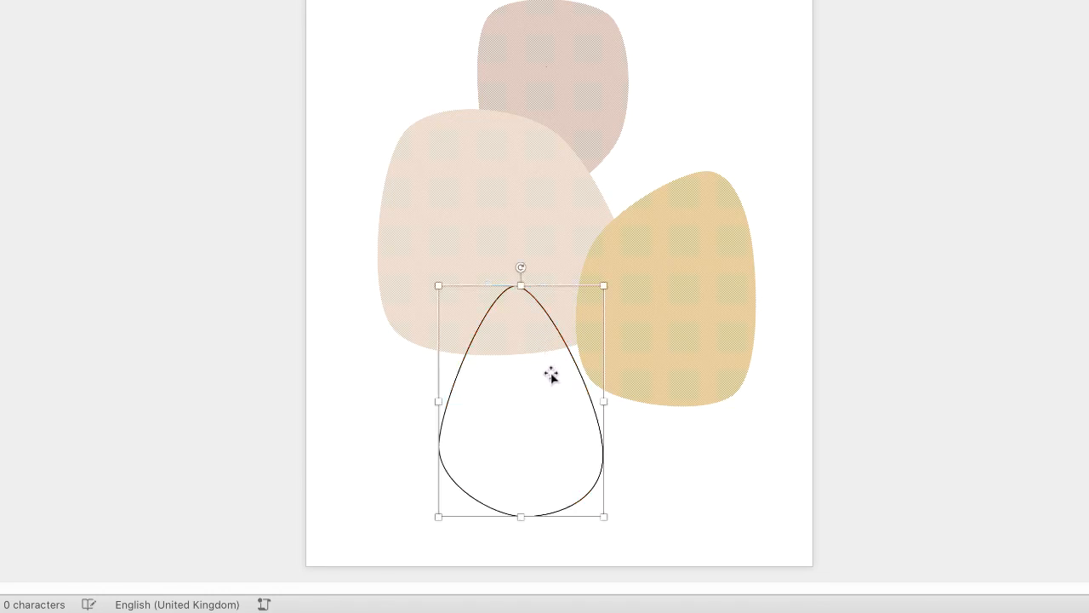
mouse_move(605, 287)
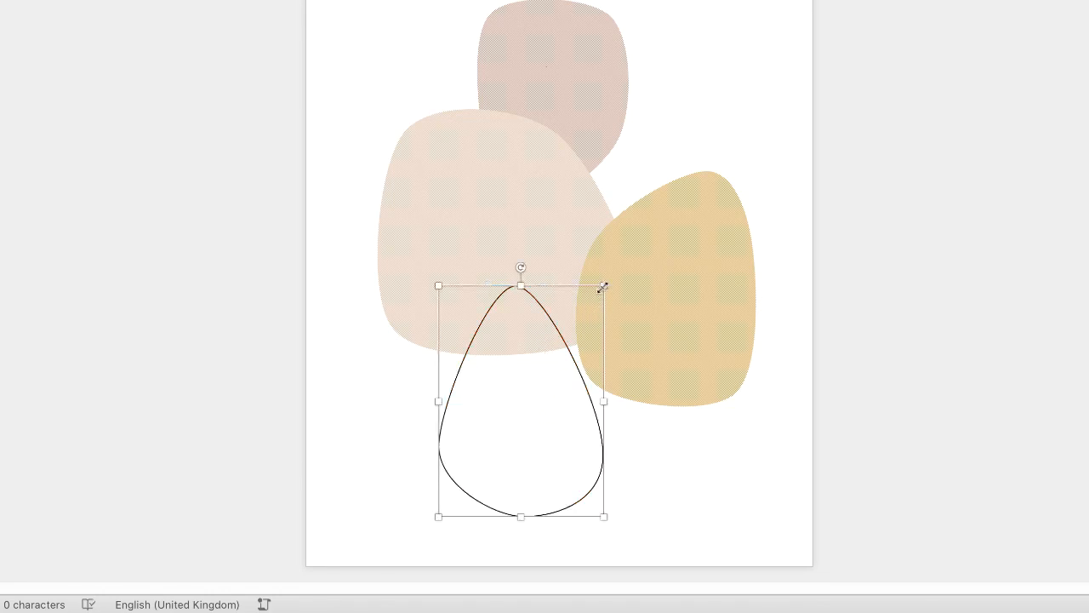
- Resize the teardrop into a slimmer egg shape and move it lower beneath the blobs
left_click_drag(605, 288, 638, 304)
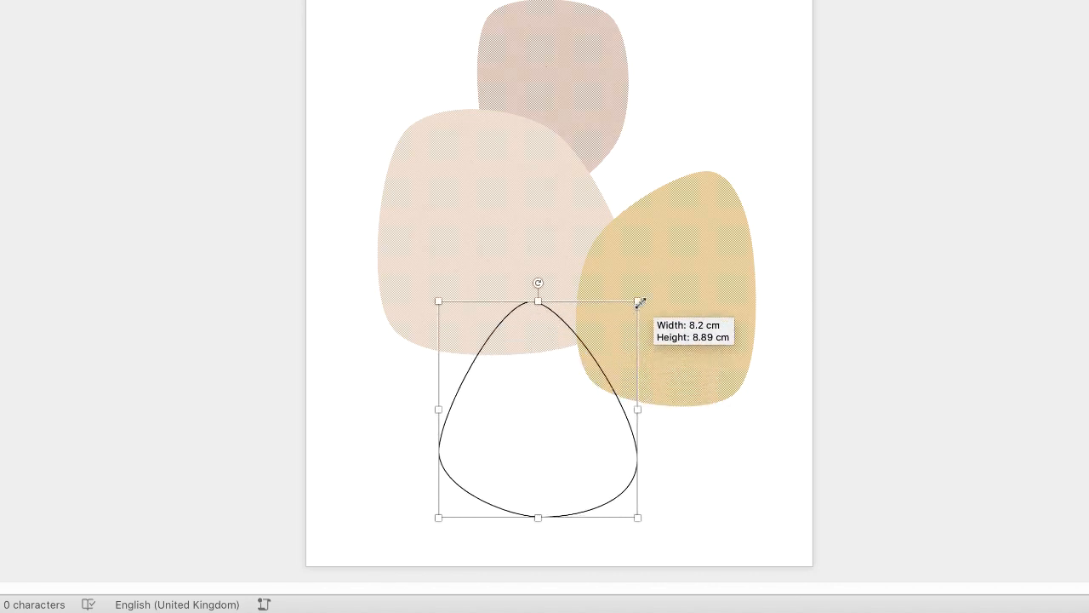
left_click_drag(639, 301, 577, 253)
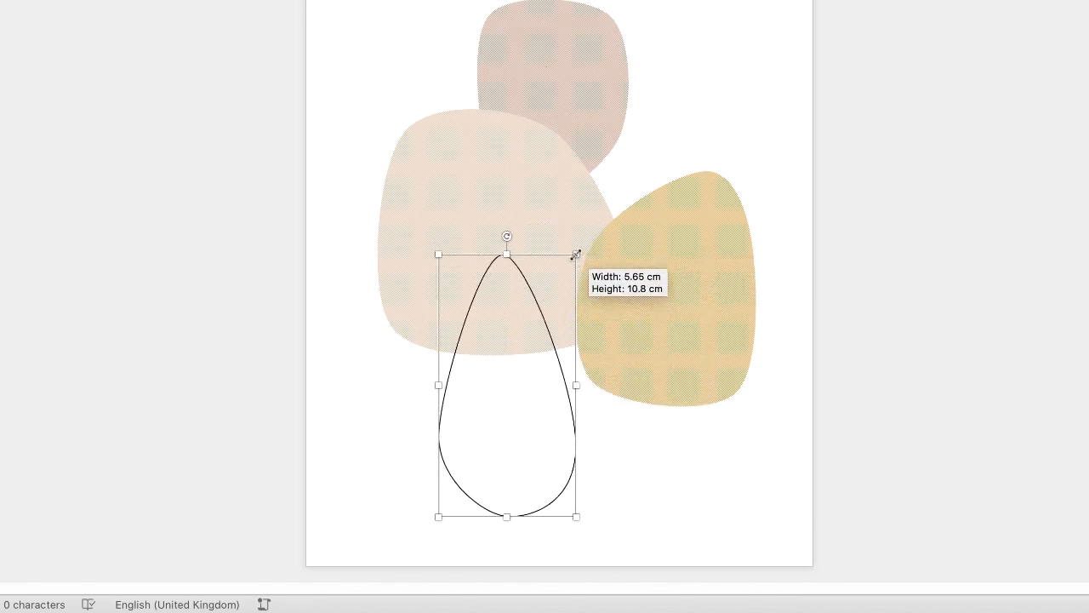
left_click_drag(577, 254, 596, 286)
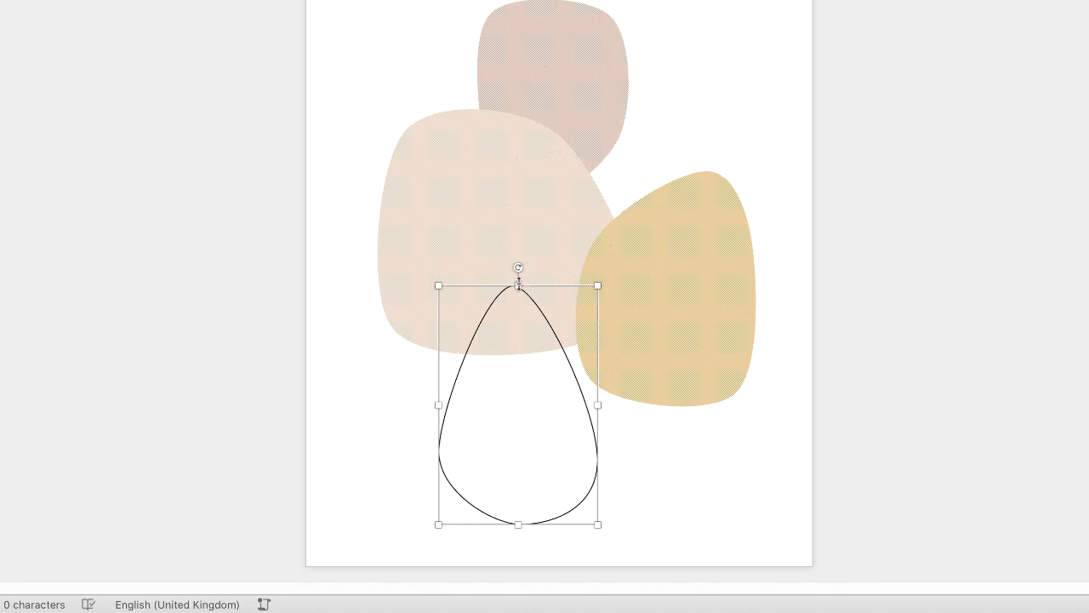
left_click_drag(518, 285, 517, 300)
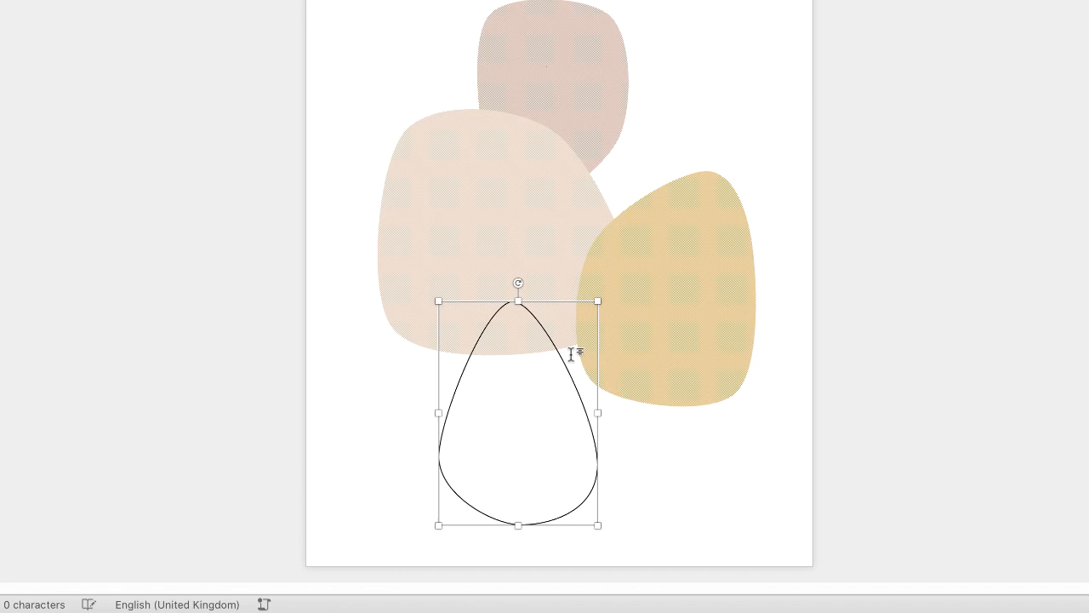
left_click_drag(517, 412, 517, 231)
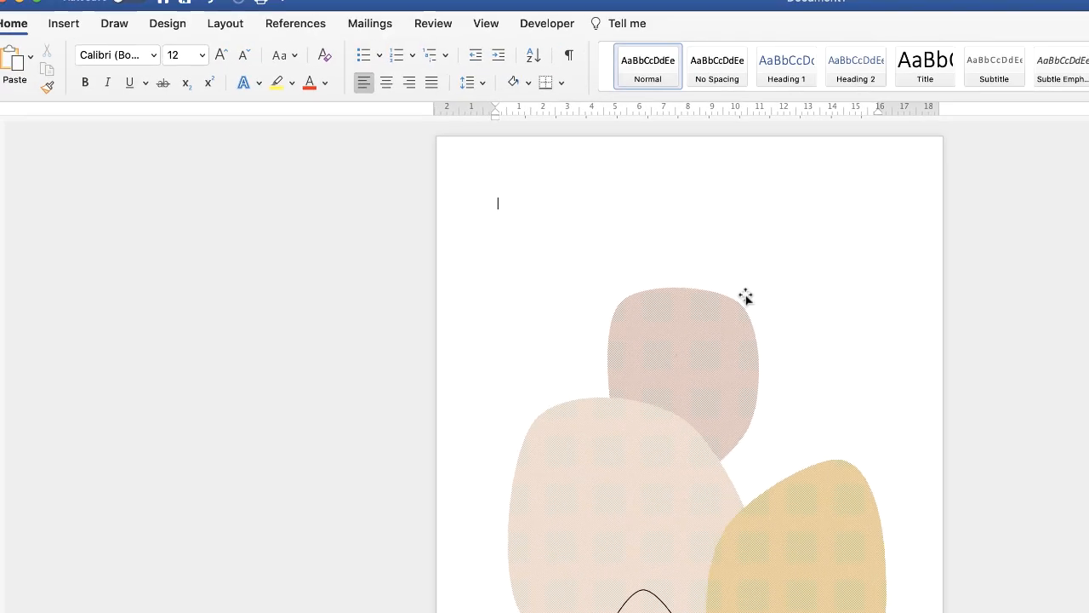
left_click(63, 23)
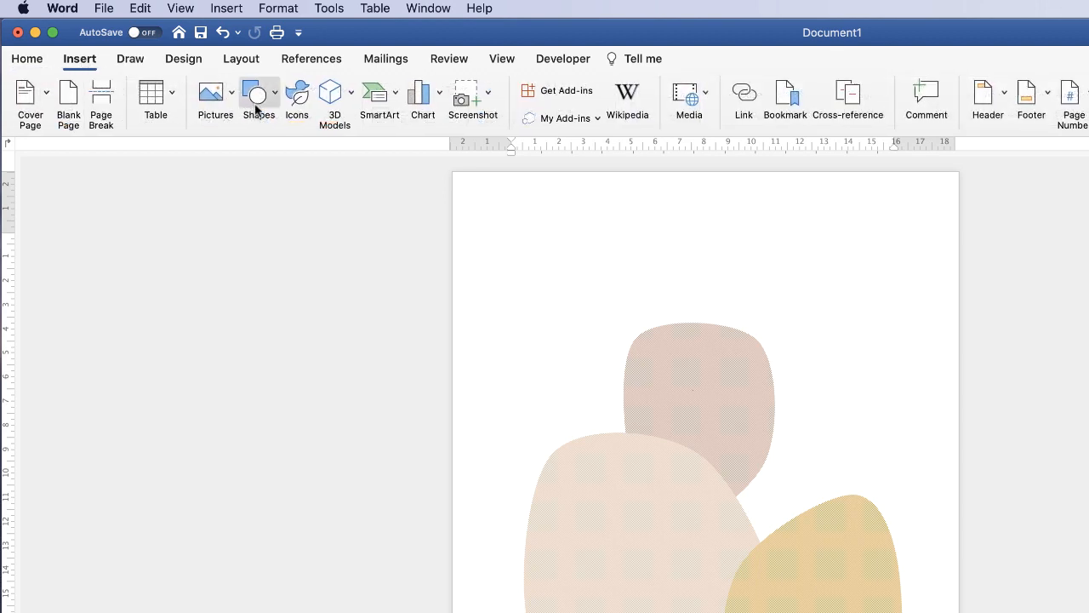
left_click(259, 94)
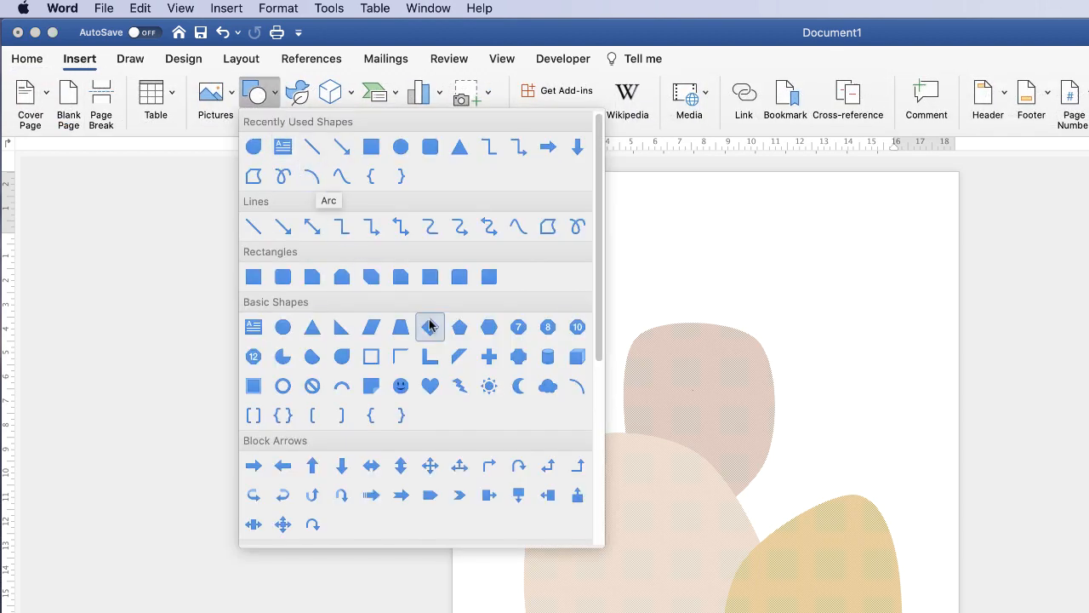
mouse_move(577, 385)
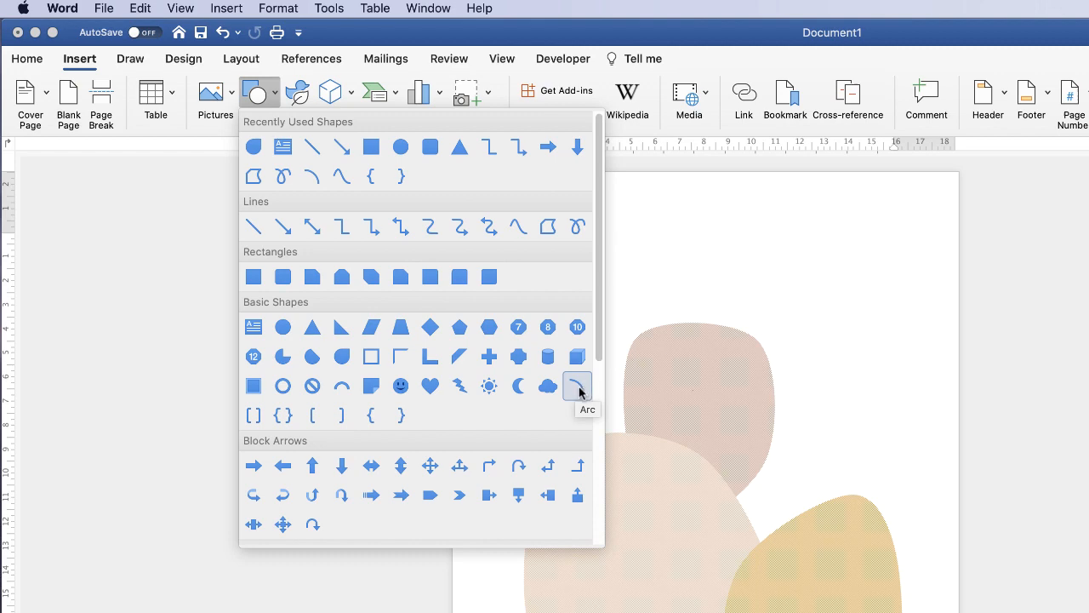
- Draw an arc over the blobs with a 1 pt outline and no fill
left_click(577, 387)
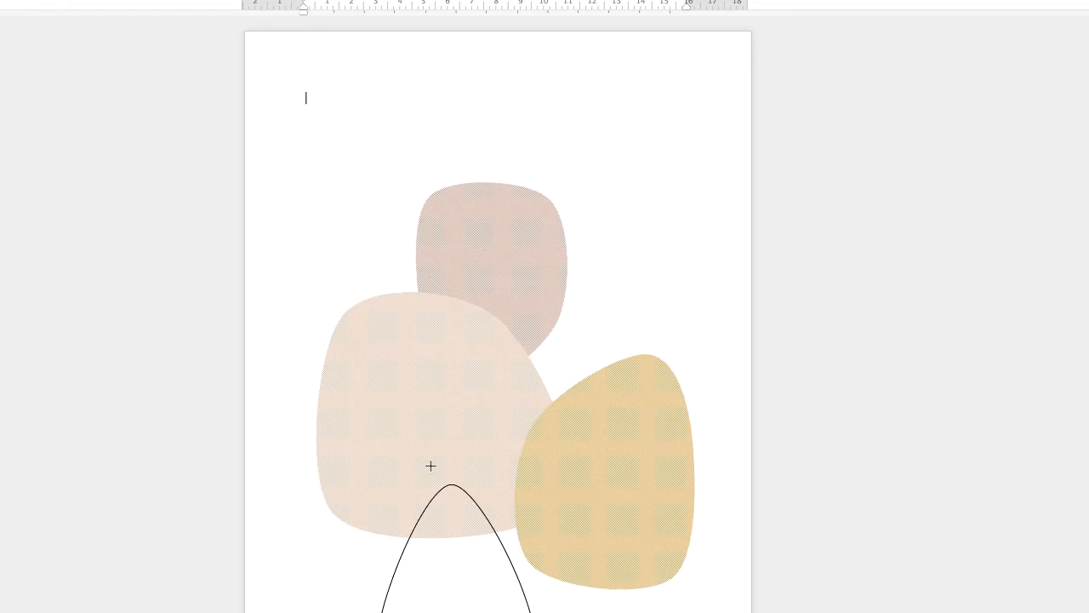
left_click_drag(430, 465, 719, 104)
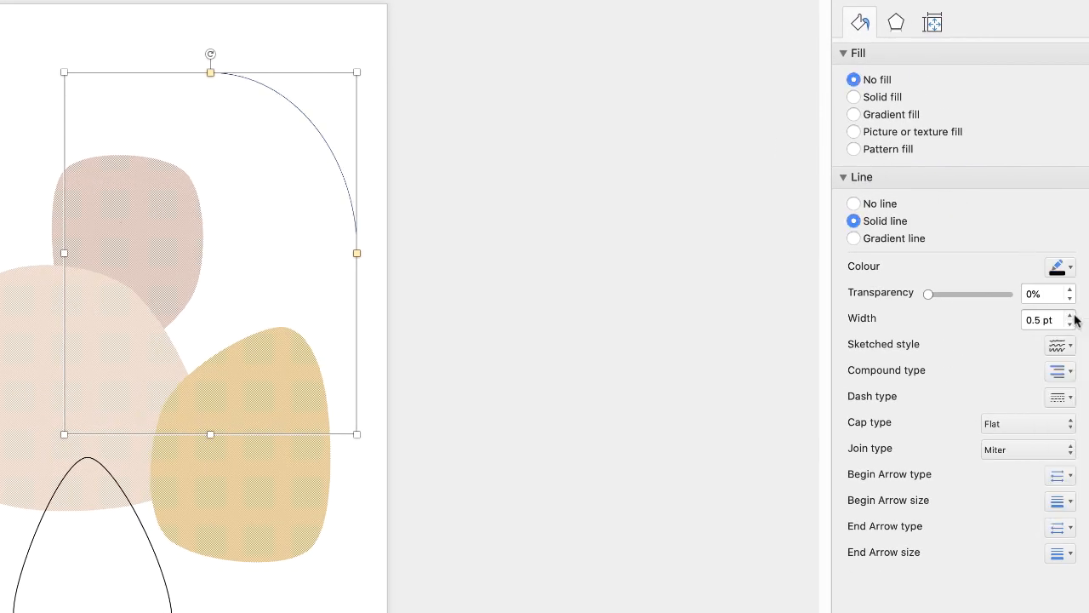
left_click(1072, 315)
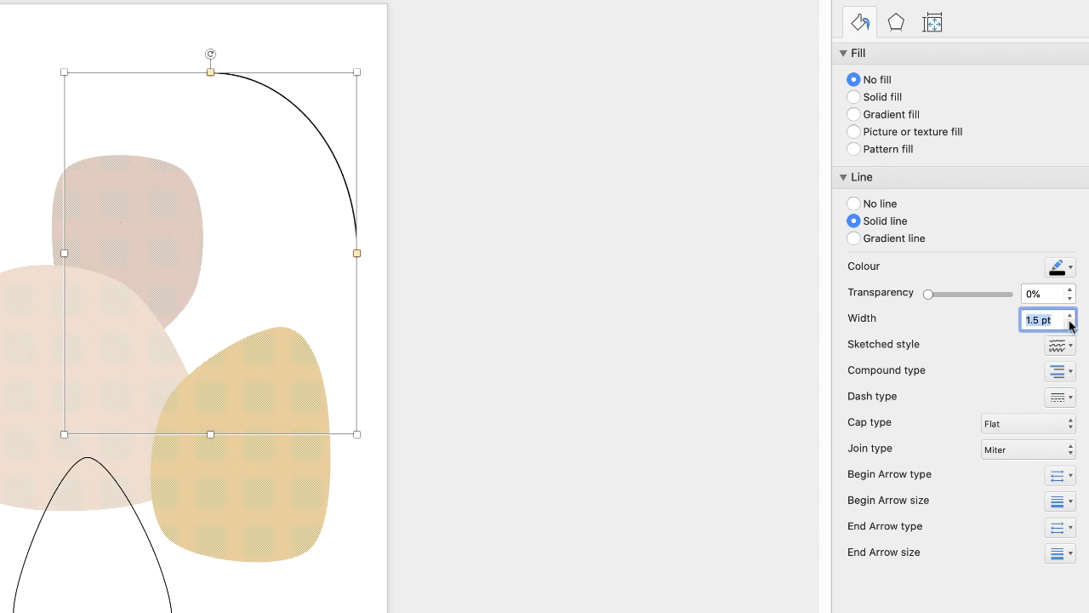
left_click(1062, 324)
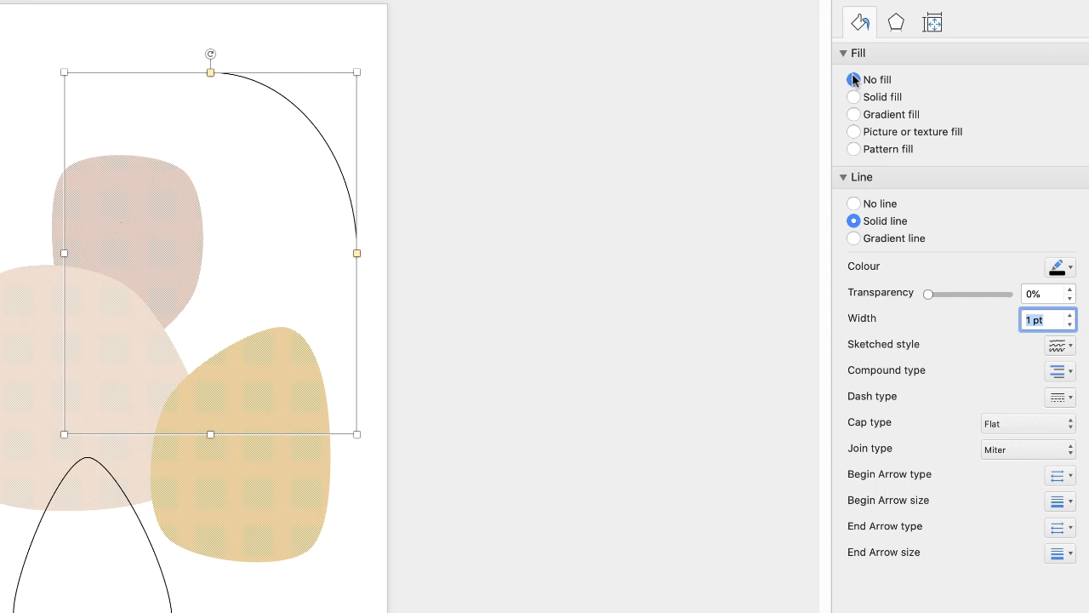
left_click(853, 79)
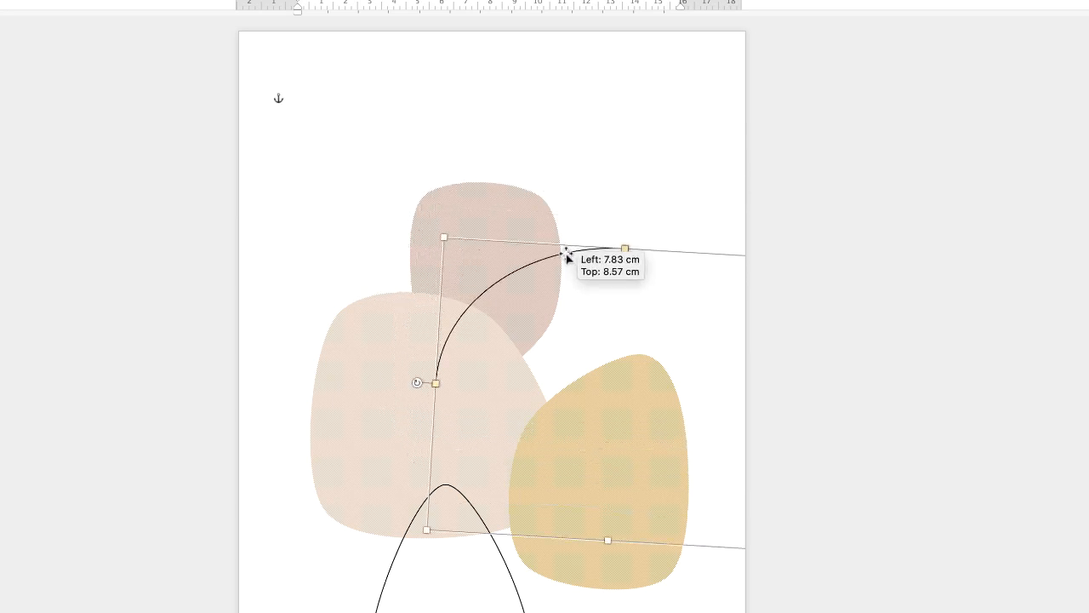
- Move the arc so its end touches the vase tip, then resize it
left_click_drag(566, 255, 572, 339)
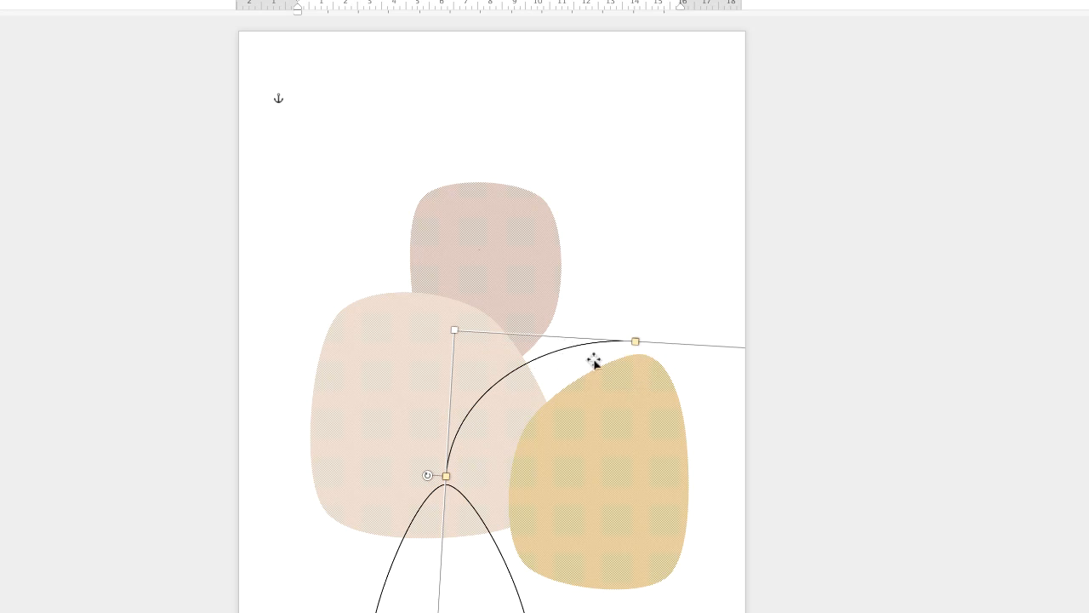
left_click_drag(455, 330, 447, 324)
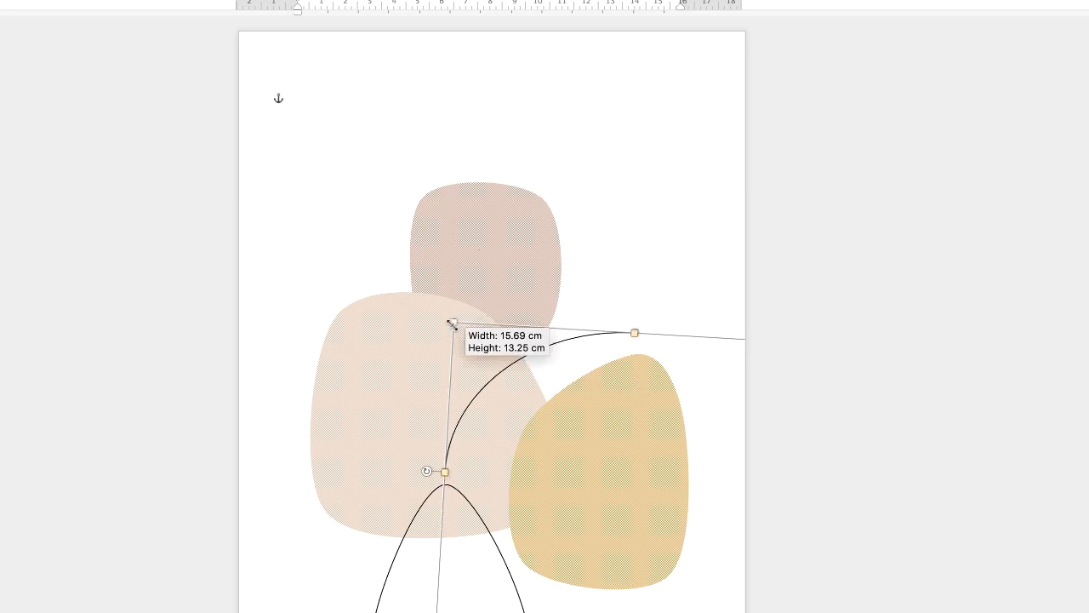
left_click_drag(452, 323, 334, 158)
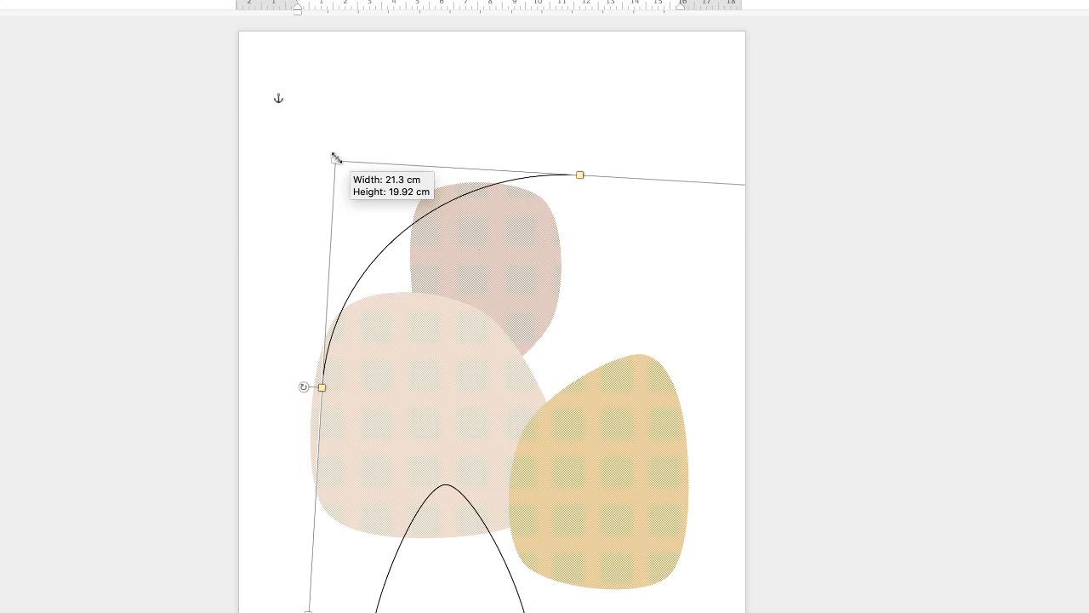
left_click_drag(334, 160, 450, 310)
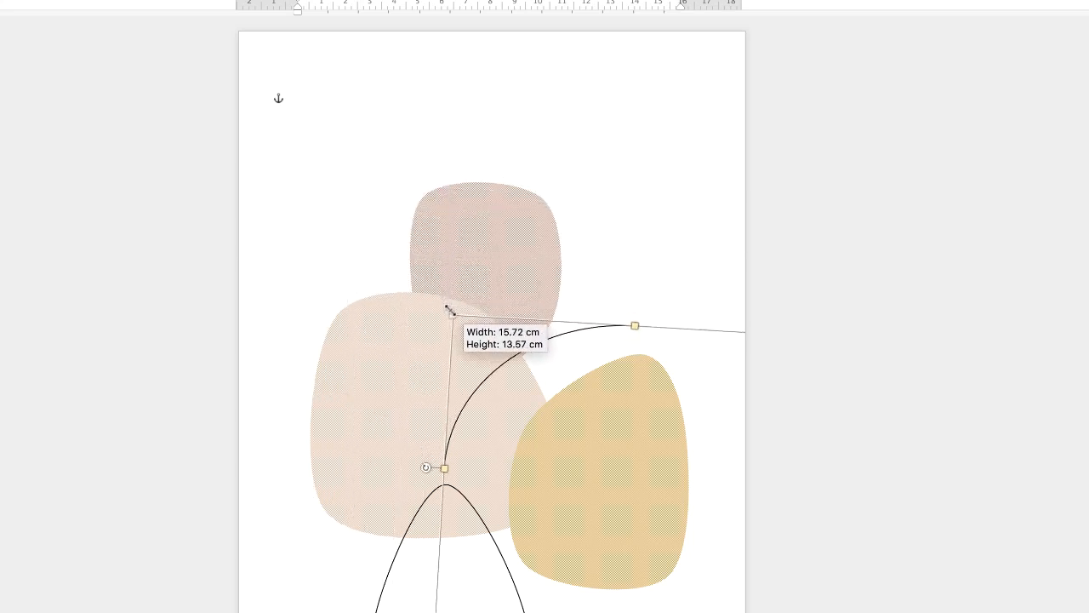
left_click_drag(451, 312, 451, 336)
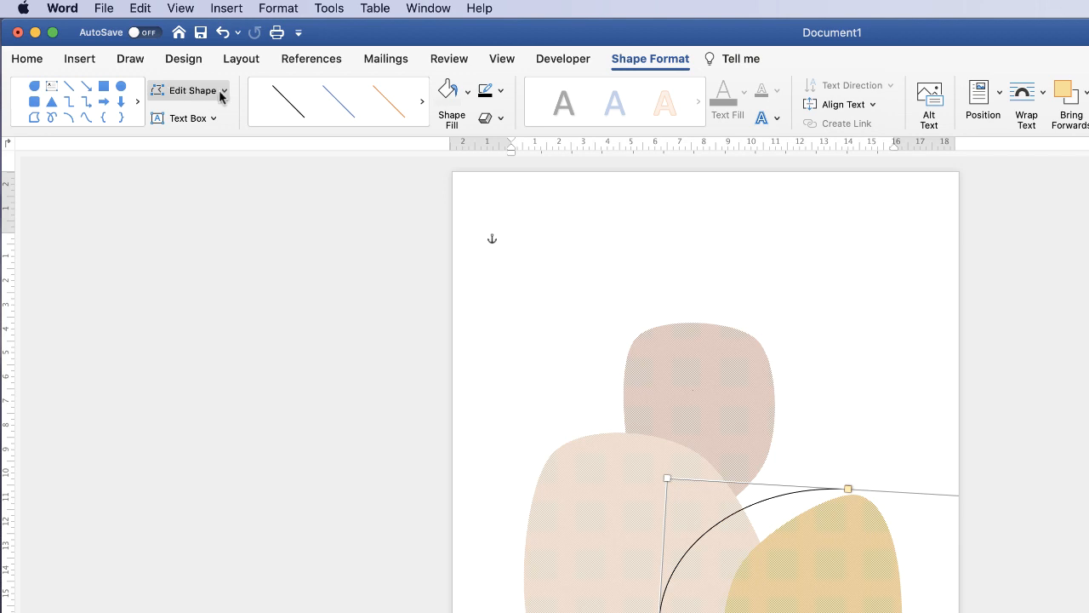
- Edit the arc's points to bend it into a tall curve rising from the vase
left_click(220, 91)
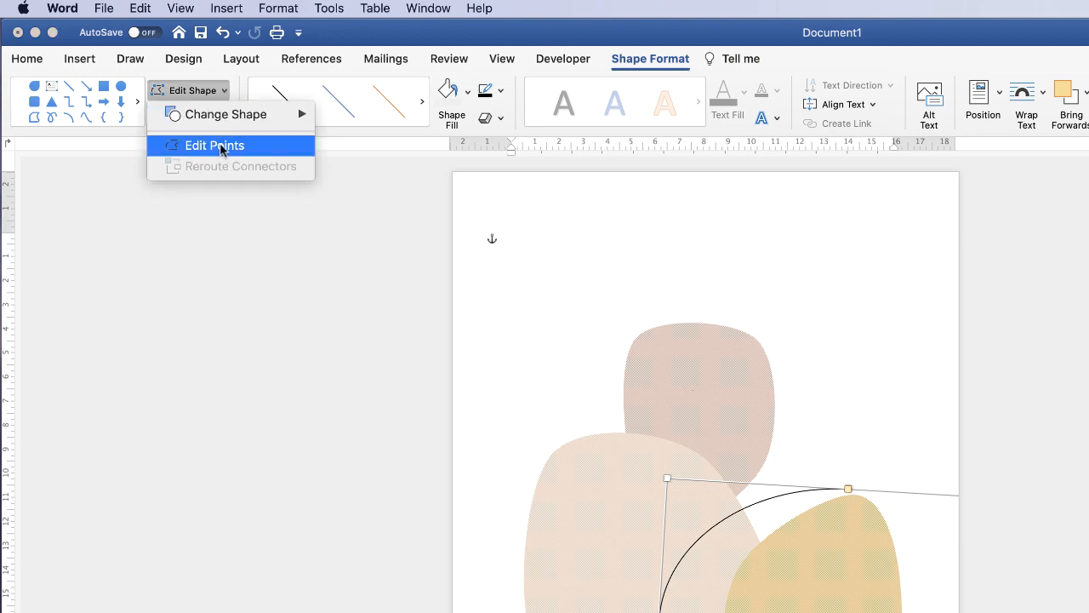
left_click(214, 145)
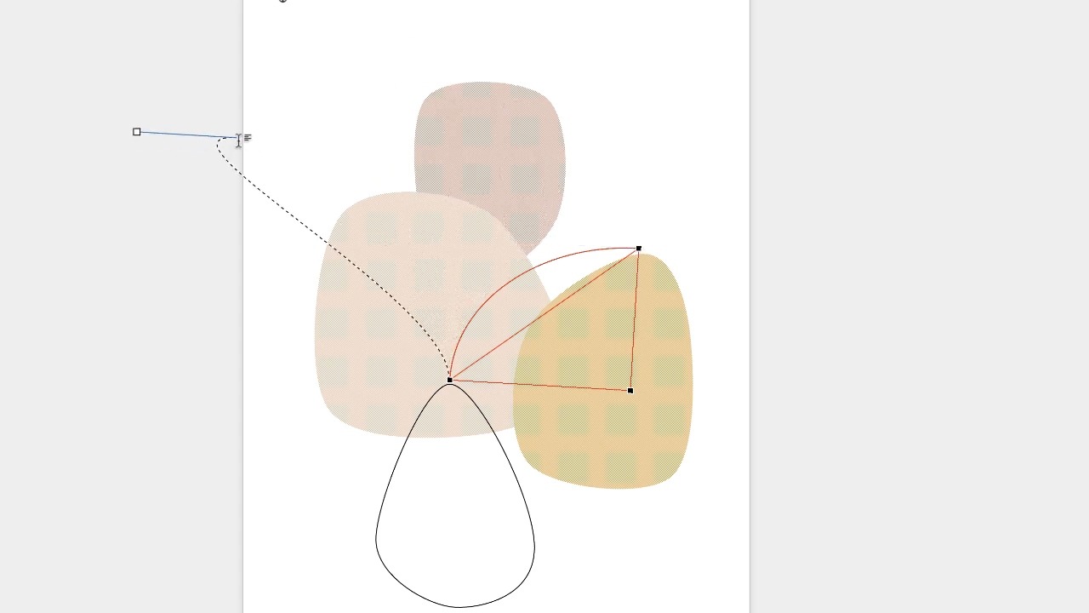
left_click_drag(137, 132, 443, 93)
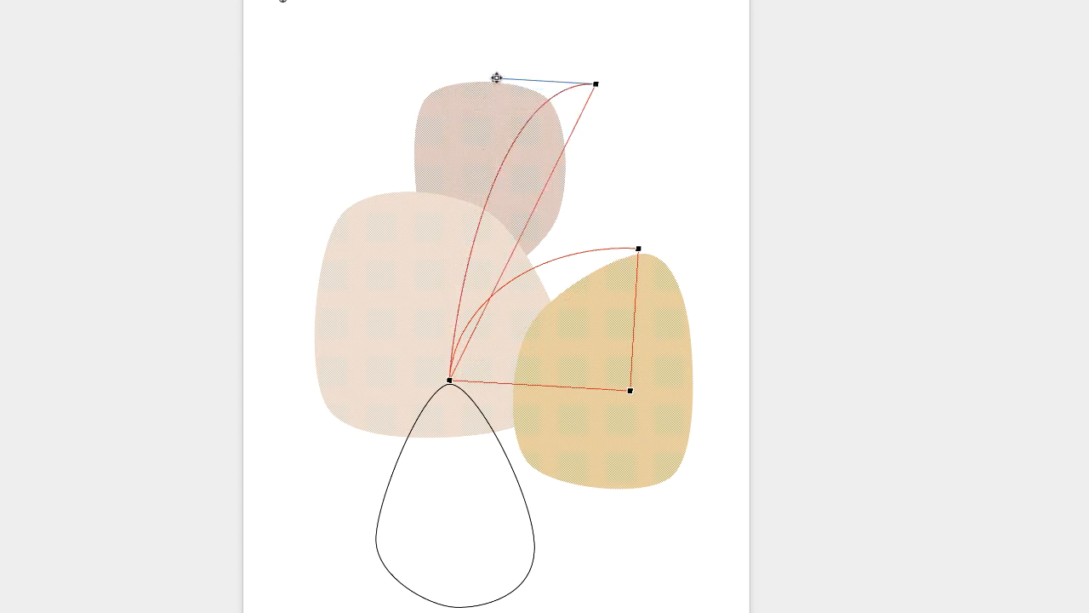
left_click_drag(496, 77, 316, 35)
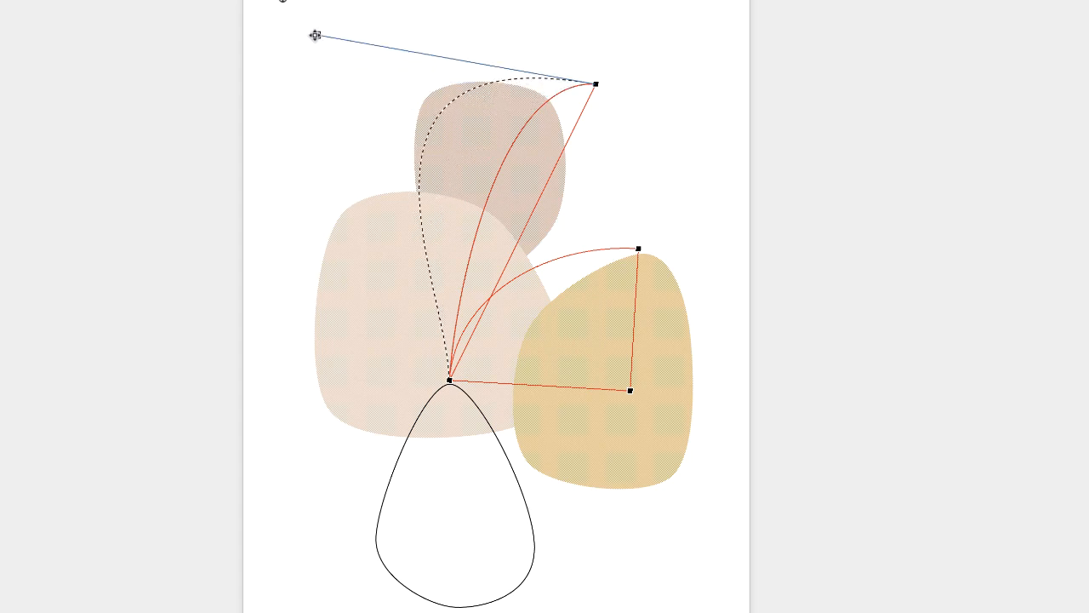
left_click_drag(315, 36, 415, 147)
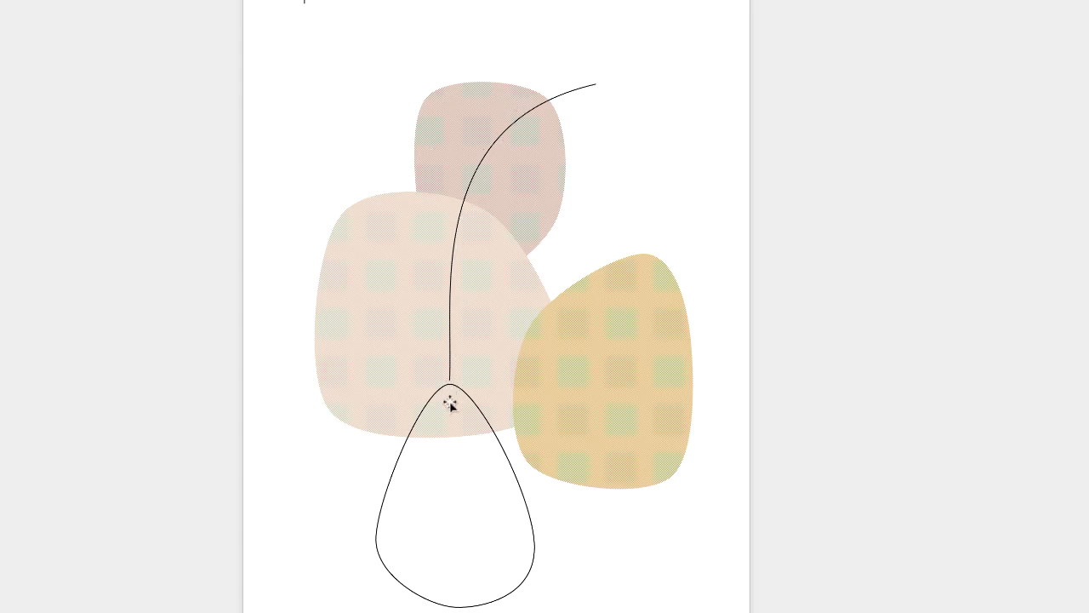
left_click(452, 392)
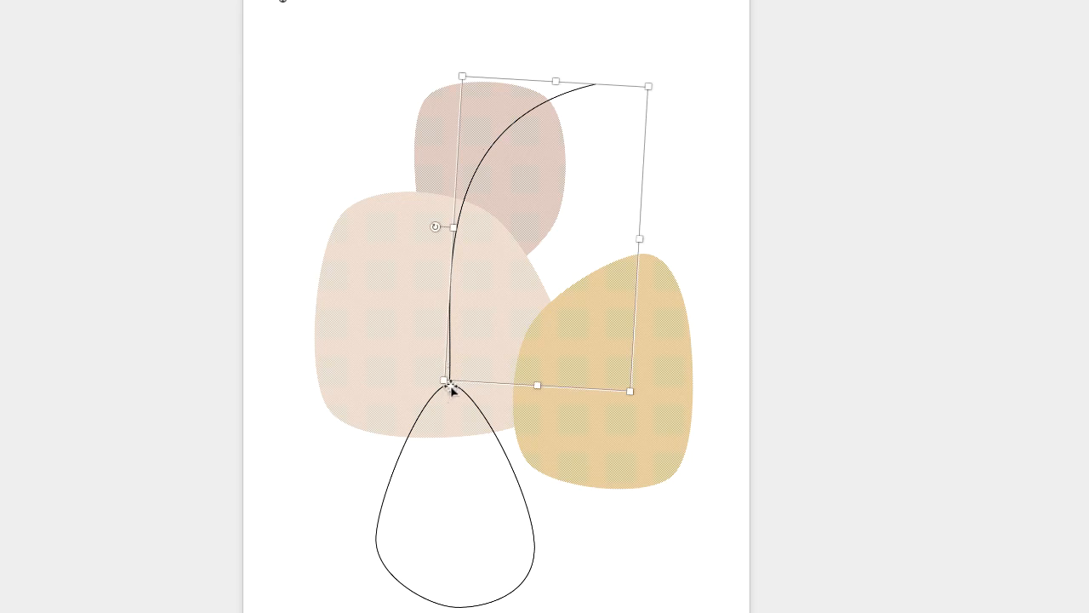
- Nudge the stem into place and refine the curve at its top end
left_click_drag(446, 384, 370, 440)
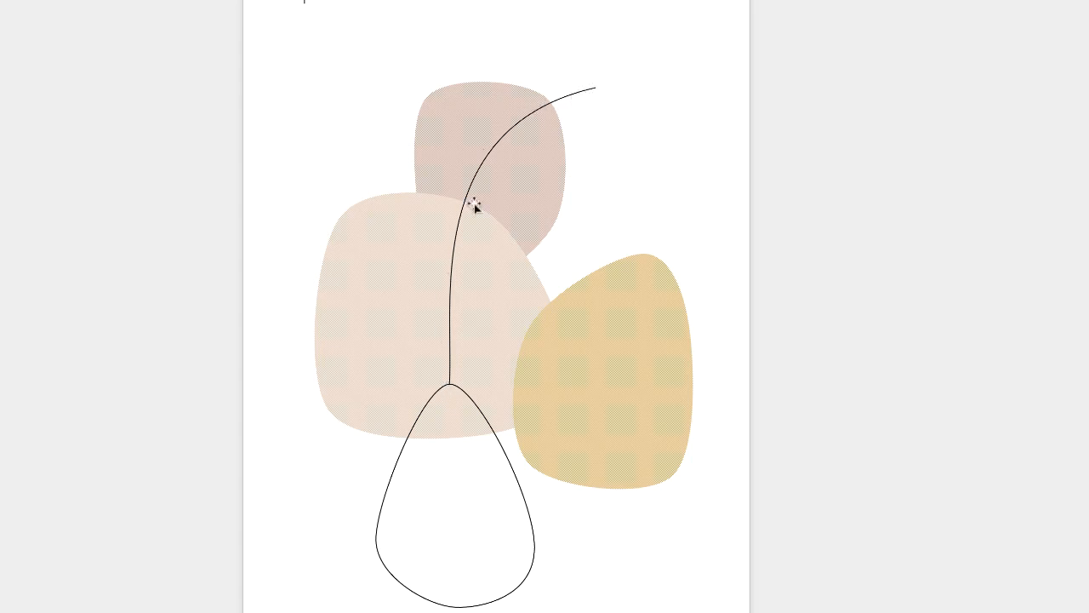
left_click(477, 208)
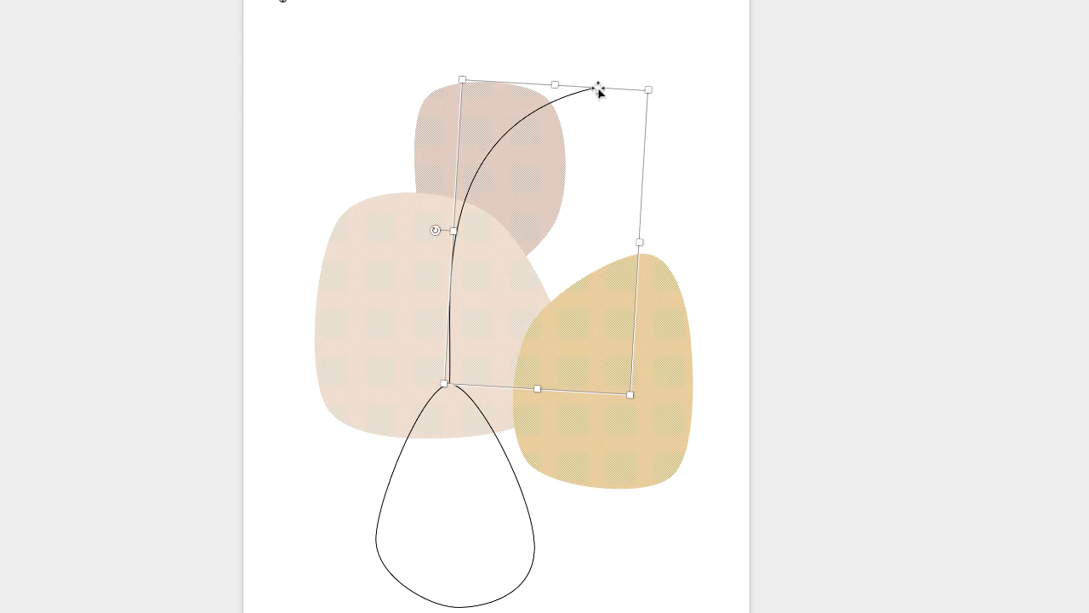
left_click_drag(598, 88, 587, 89)
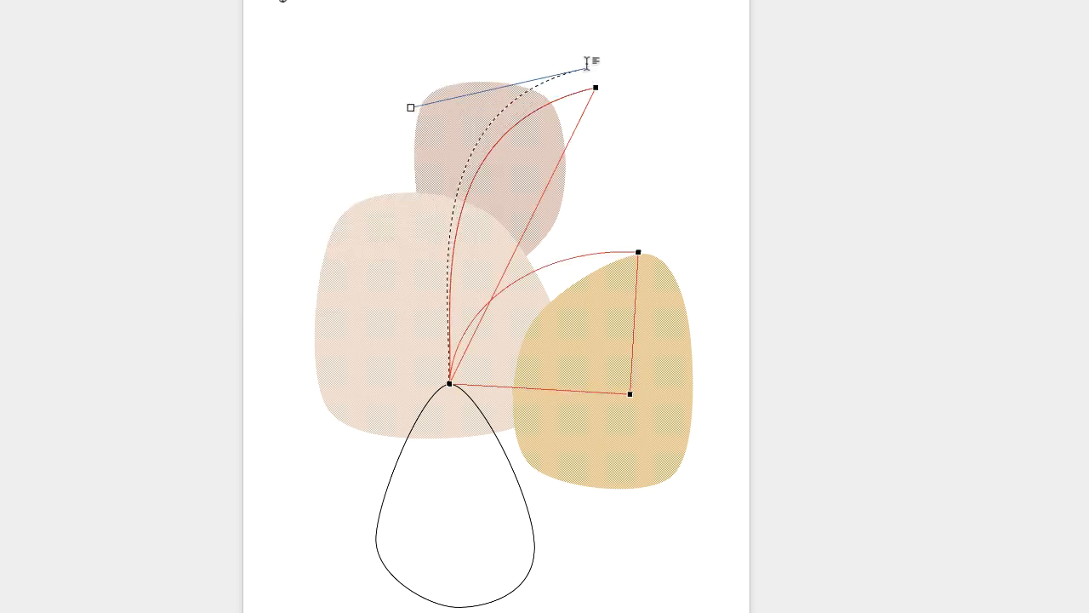
left_click_drag(595, 88, 581, 62)
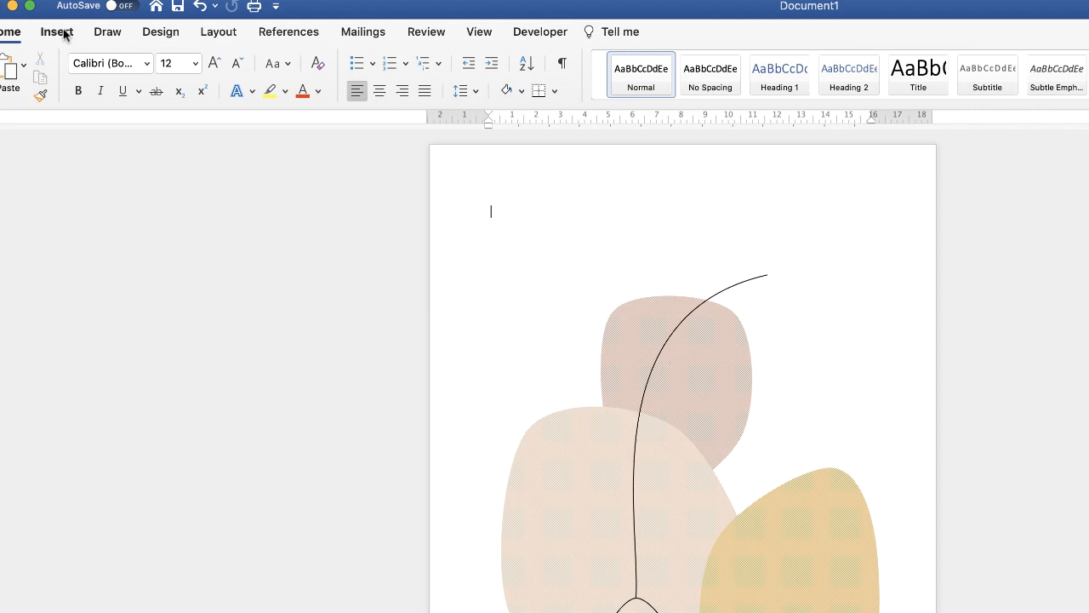
- Draw a second arc near the page top with no fill and a black outline
left_click(56, 31)
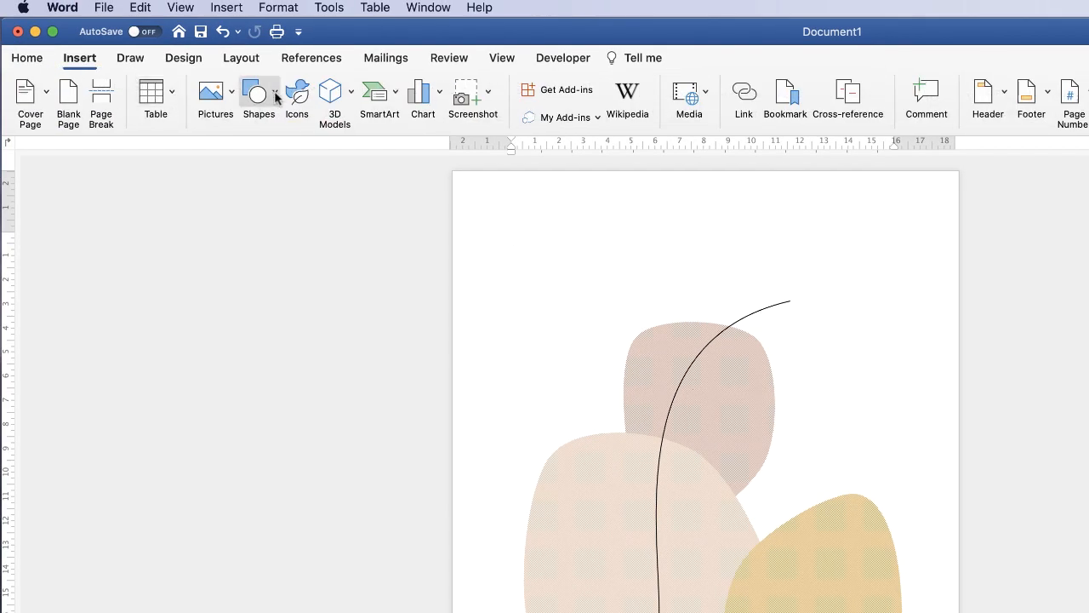
left_click(259, 96)
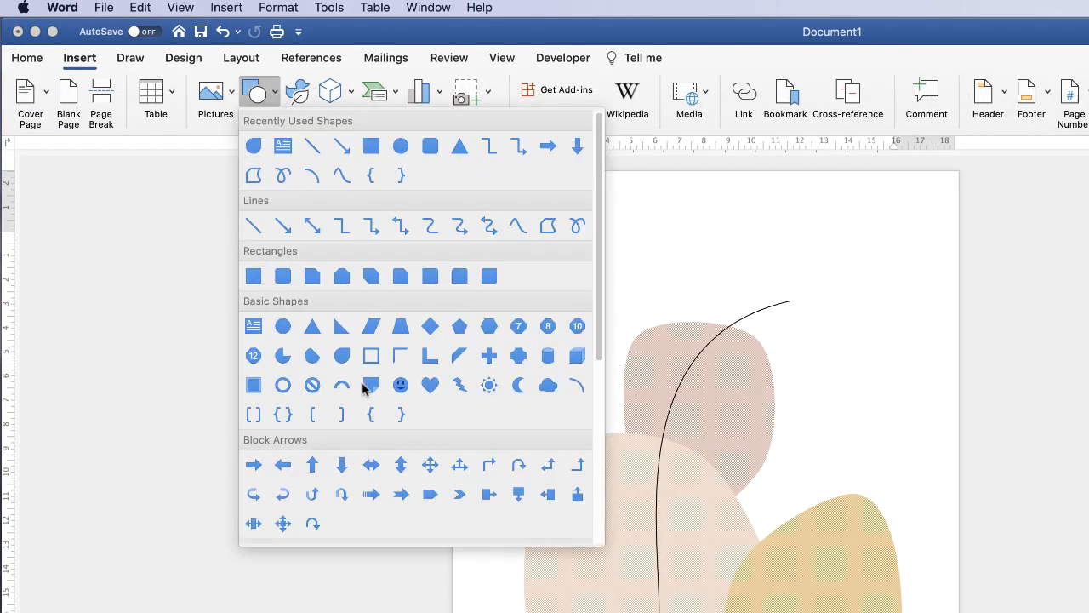
mouse_move(342, 356)
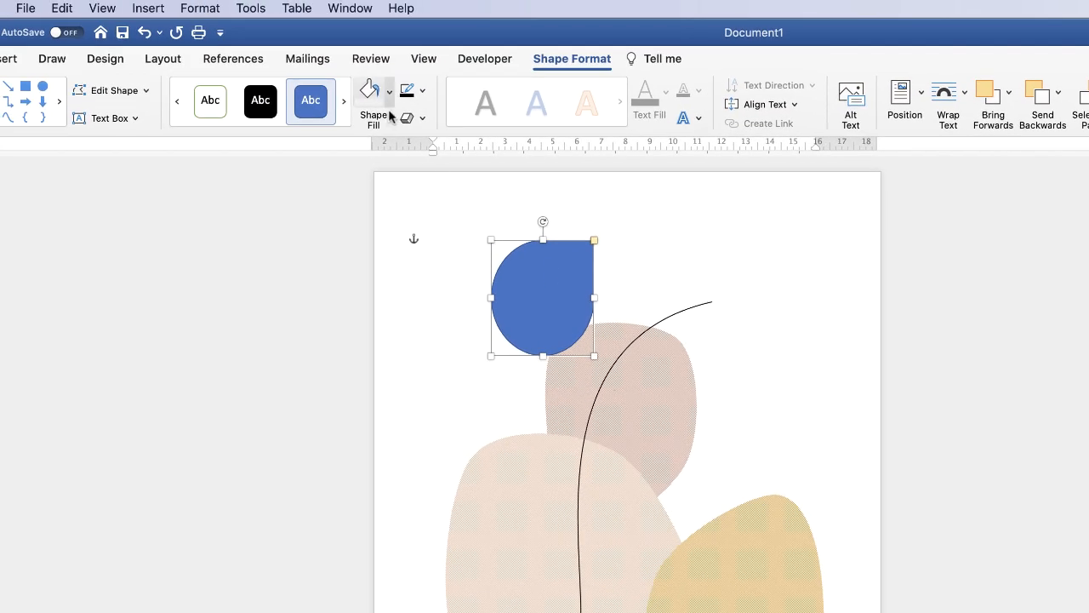
left_click(369, 89)
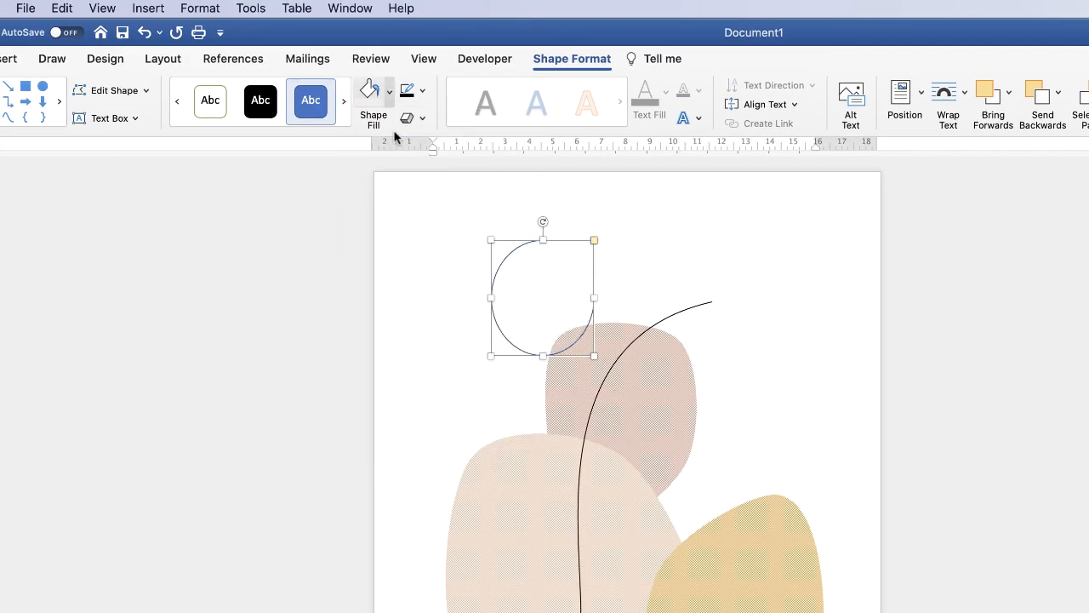
left_click(407, 90)
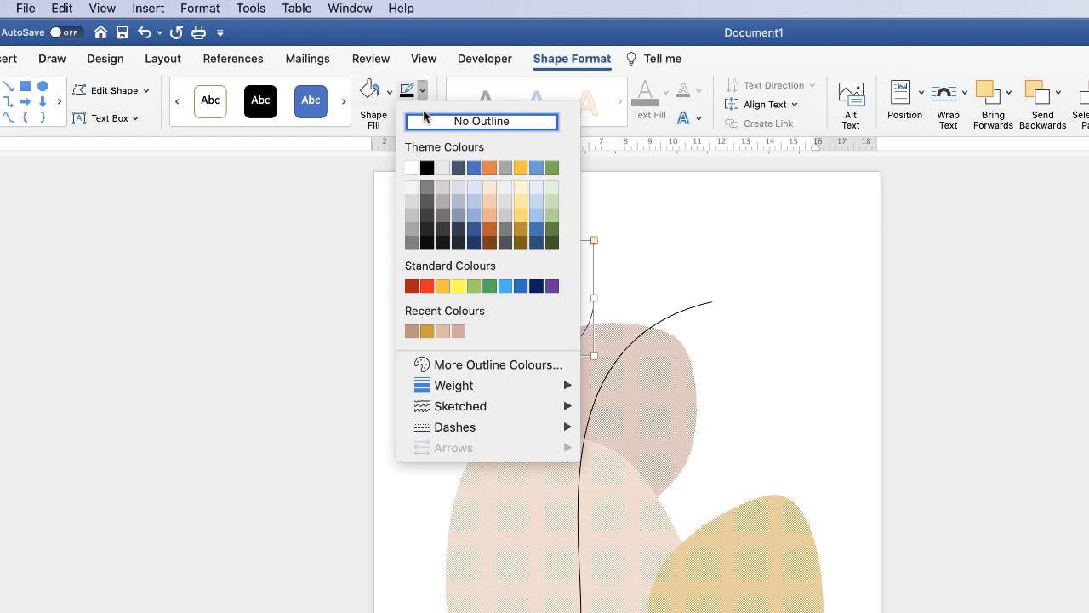
left_click(481, 120)
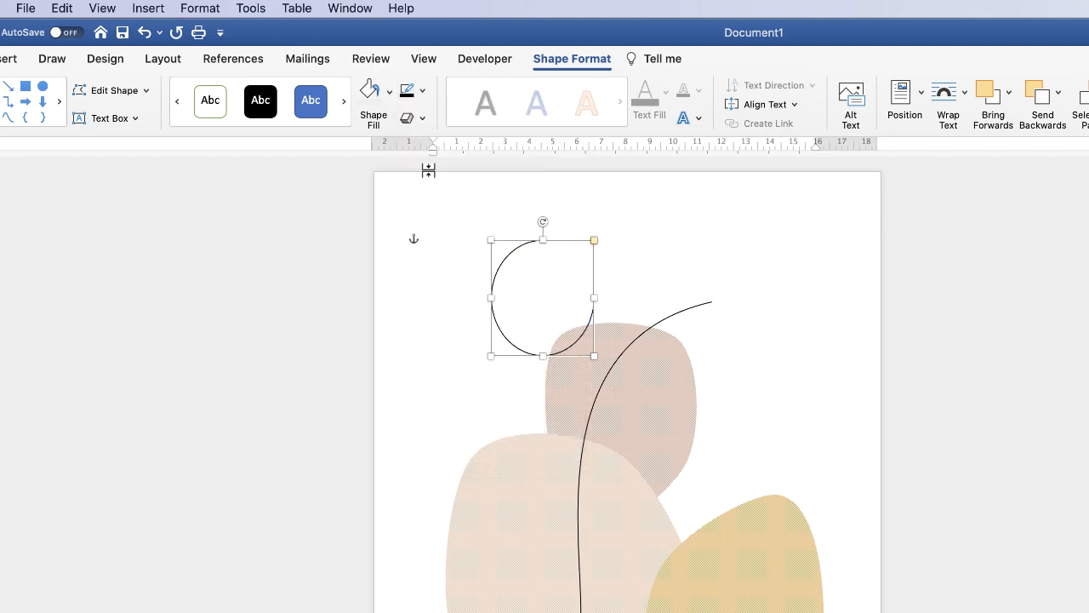
mouse_move(423, 141)
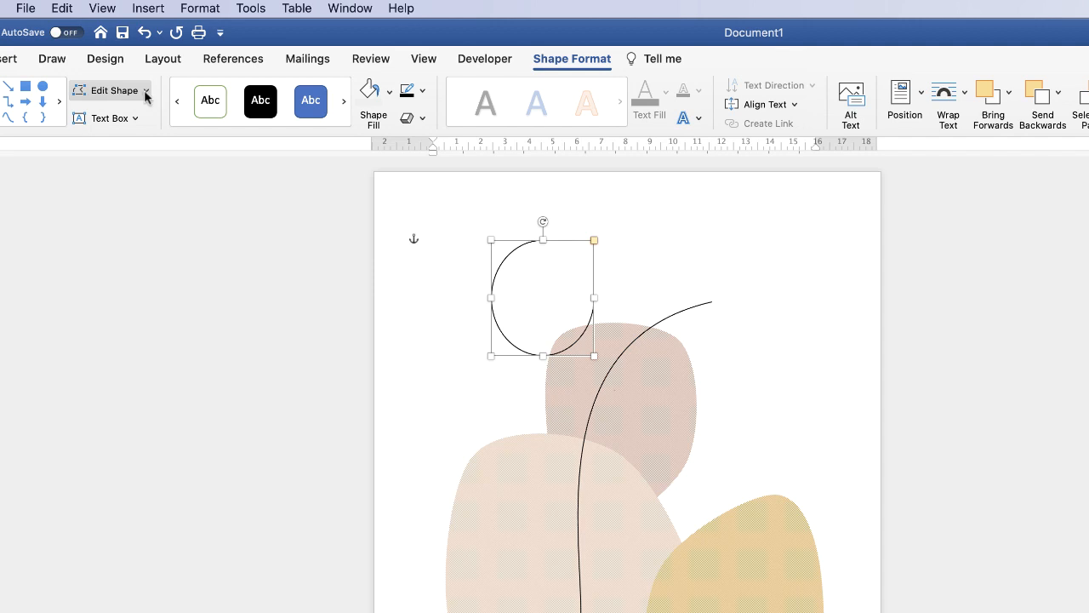
- Edit the new arc's points into a pointed leaf with a curved right side
left_click(110, 90)
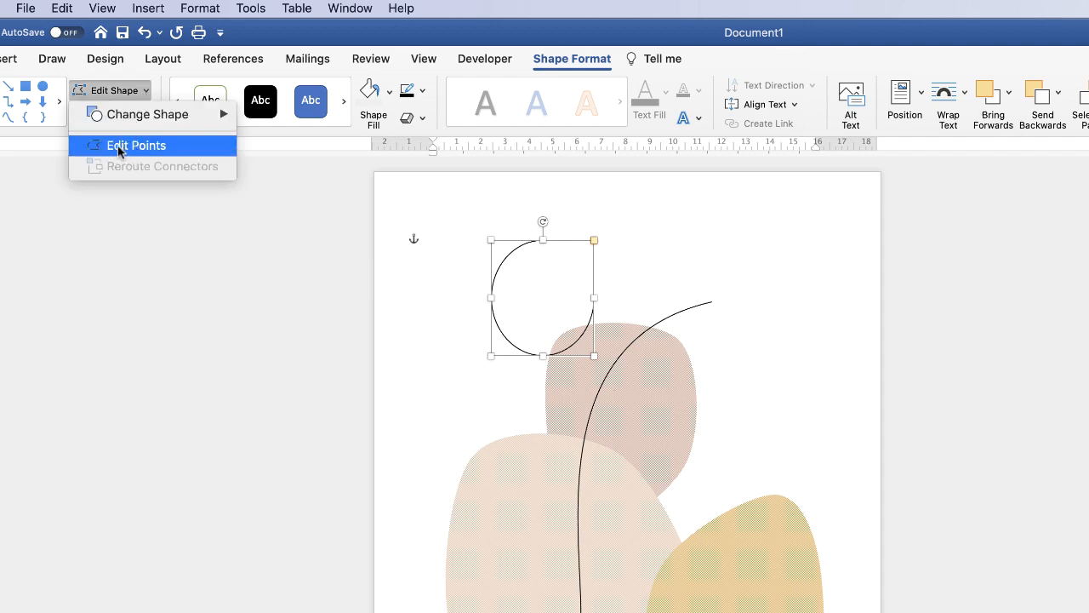
left_click(136, 145)
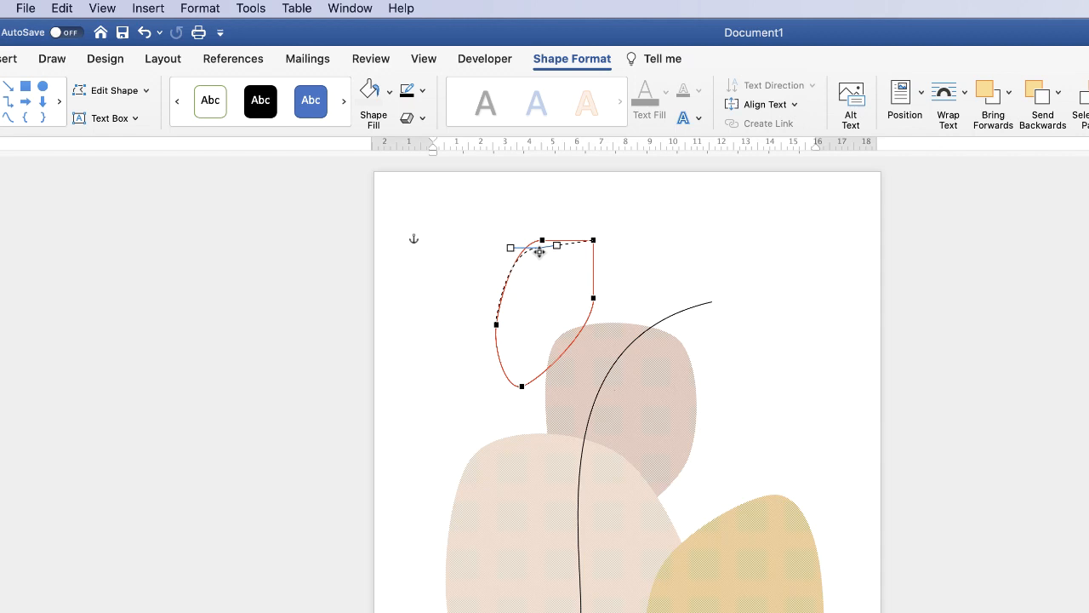
left_click_drag(542, 247, 542, 261)
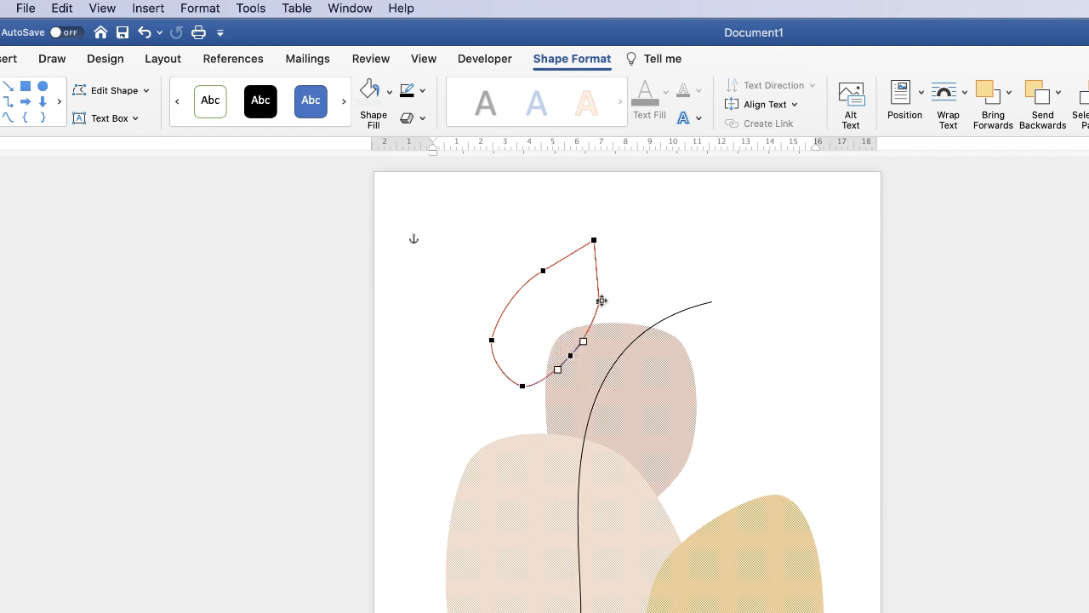
left_click_drag(602, 299, 581, 300)
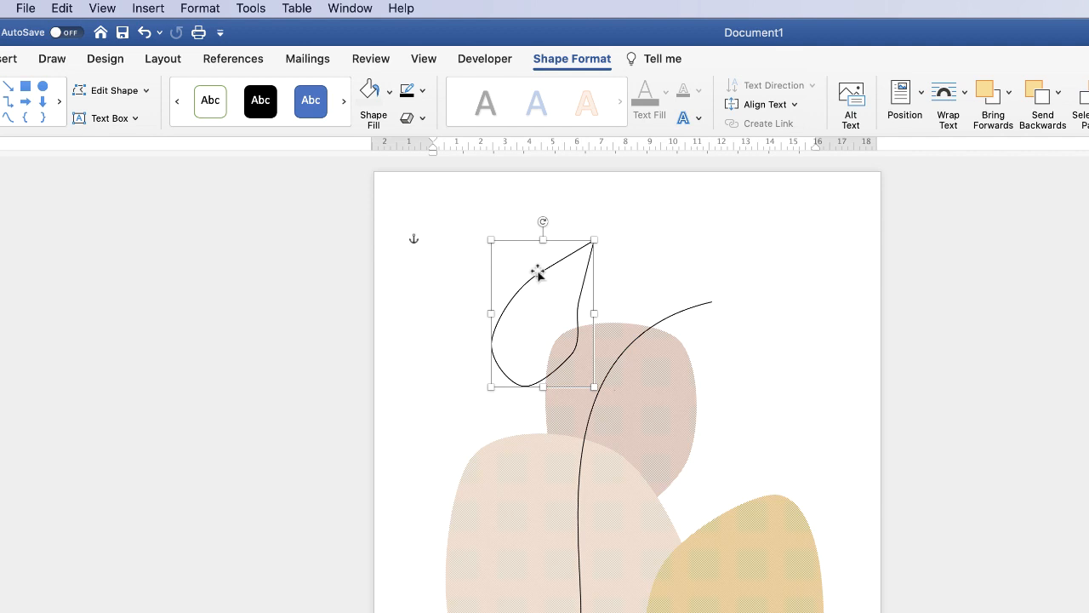
mouse_move(522, 288)
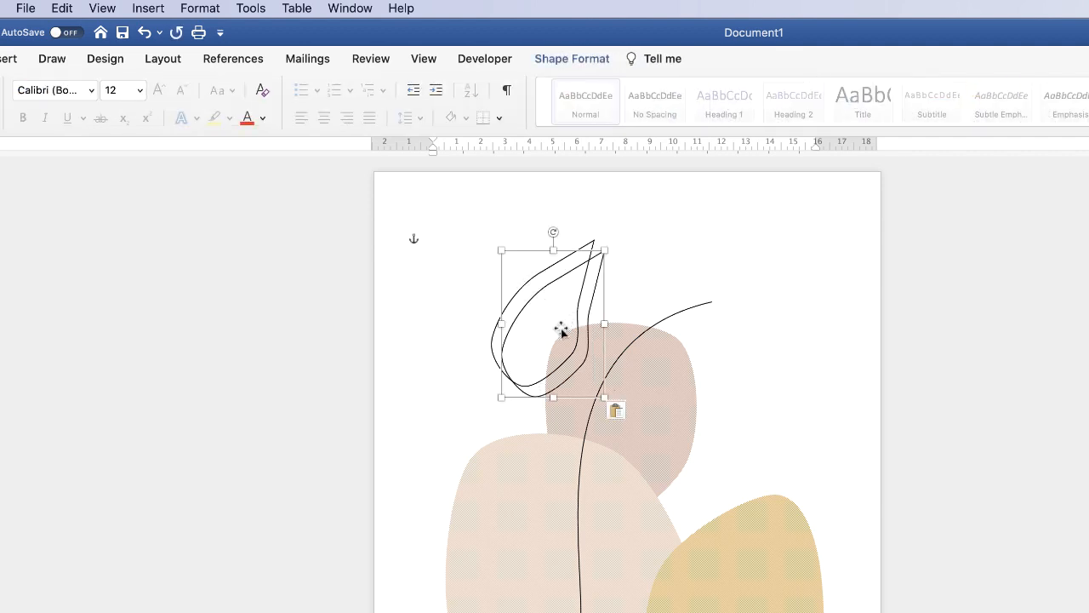
- Move a leaf copy down onto the stem
left_click_drag(553, 328, 646, 412)
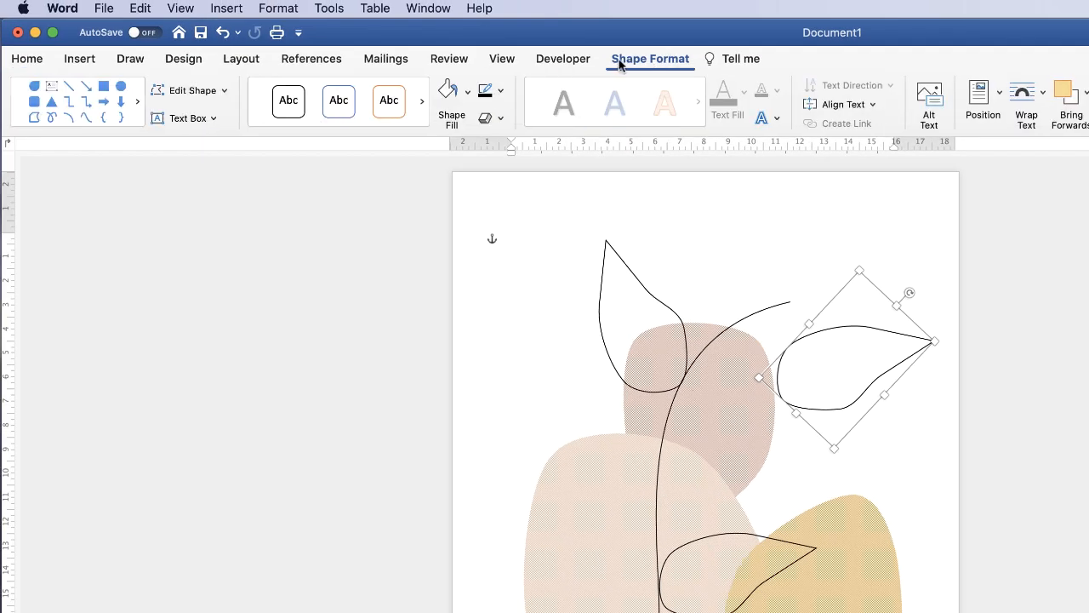
left_click(189, 90)
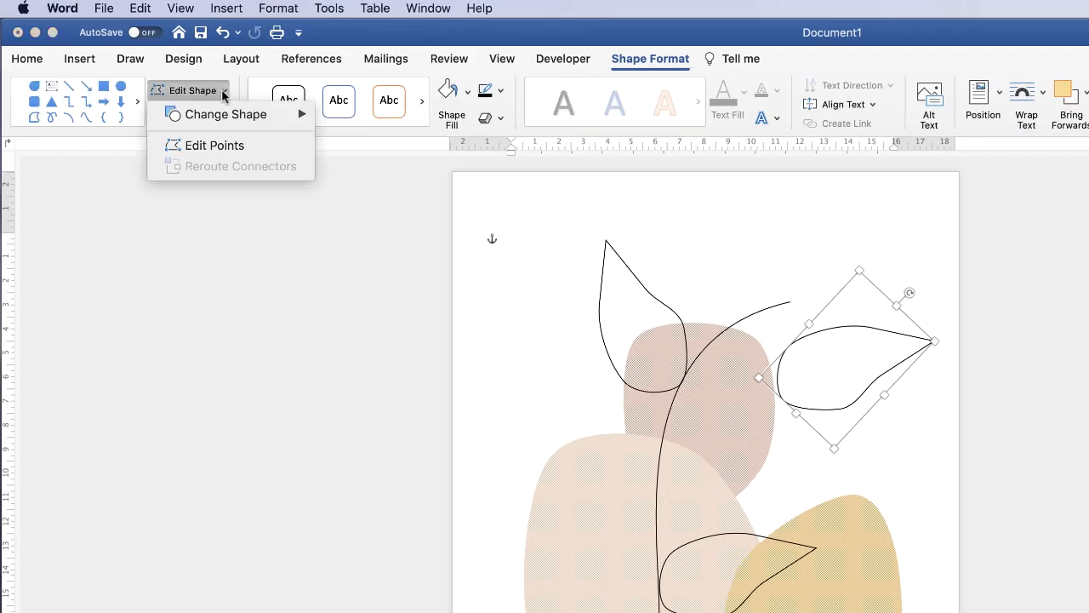
- Edit the right leaf's points to curve its upper edge
left_click(213, 144)
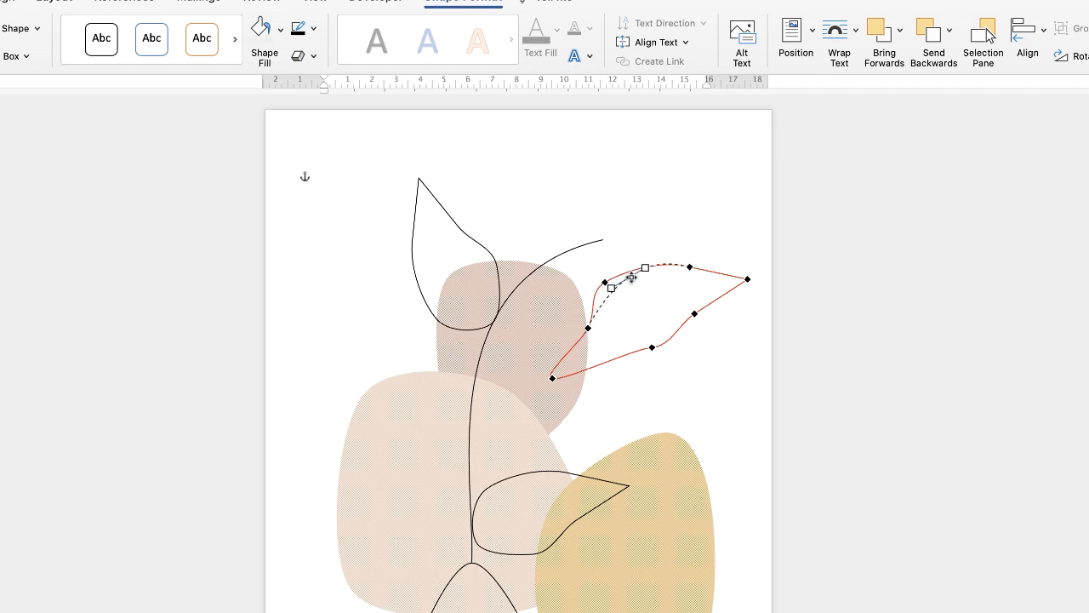
left_click_drag(632, 276, 646, 361)
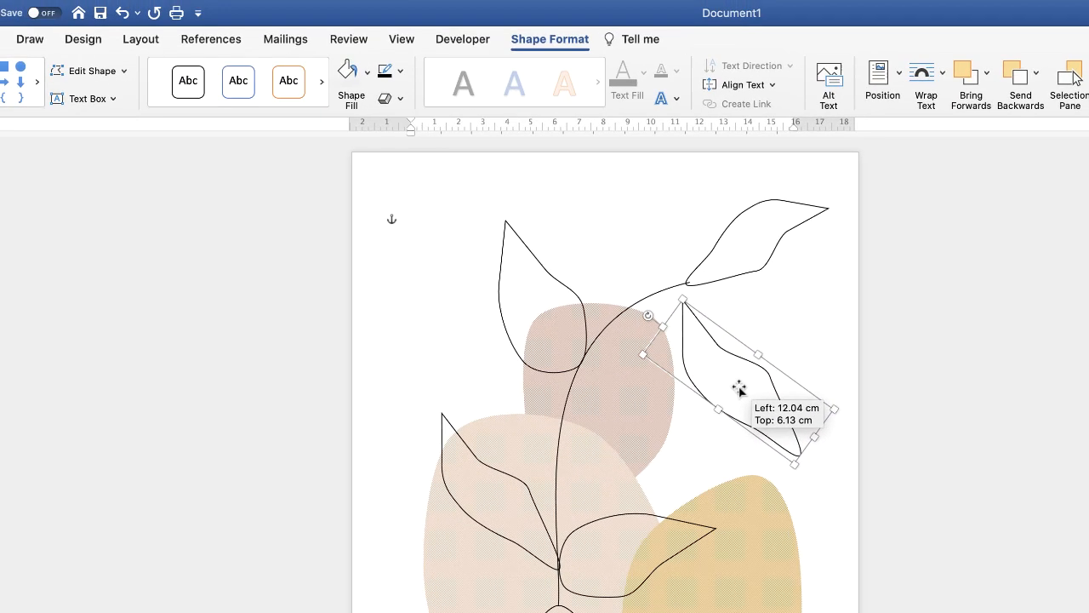
- Curve the rotated leaf's right edge and enlarge the leaf copy at mid-stem
left_click(88, 70)
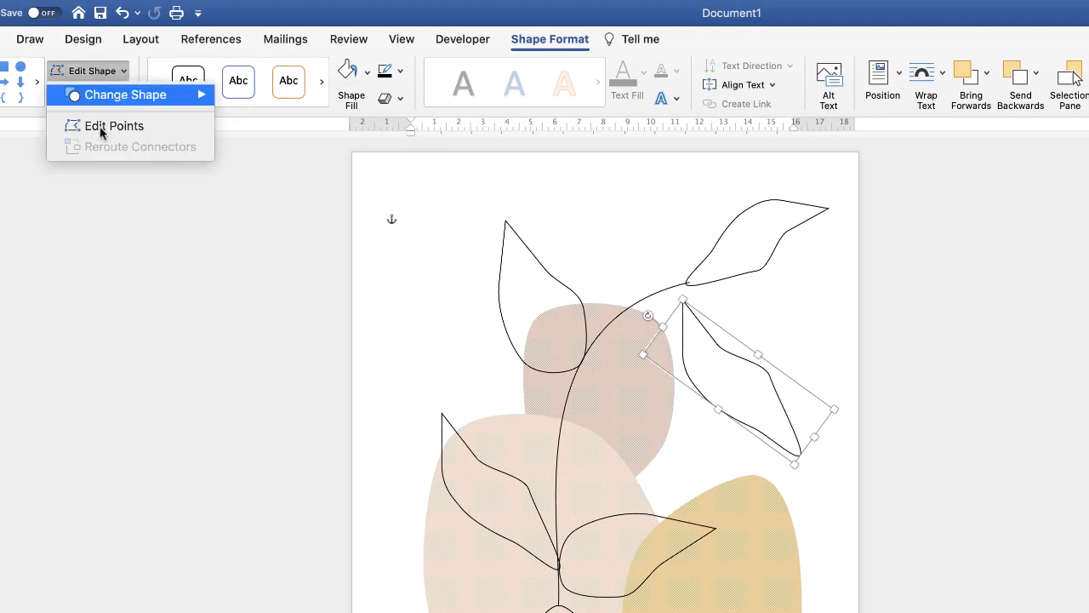
left_click(114, 125)
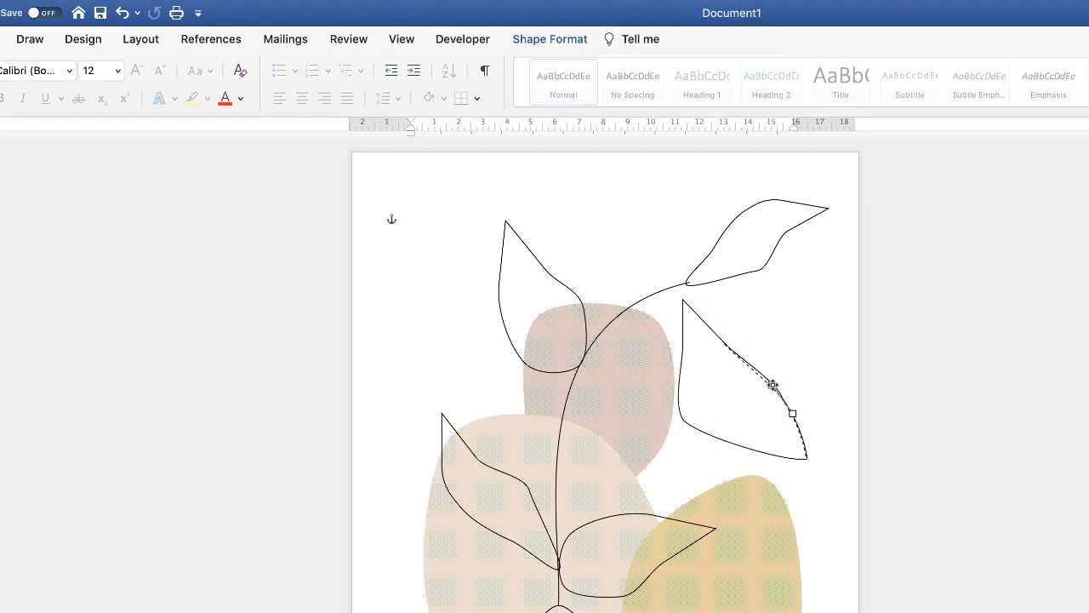
left_click(773, 384)
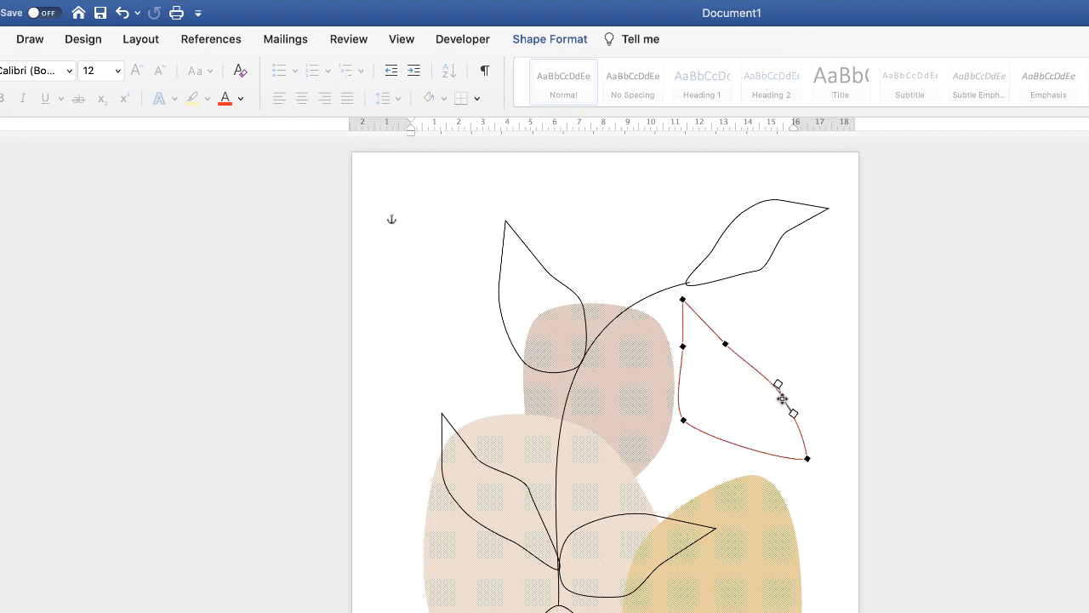
left_click_drag(783, 400, 725, 349)
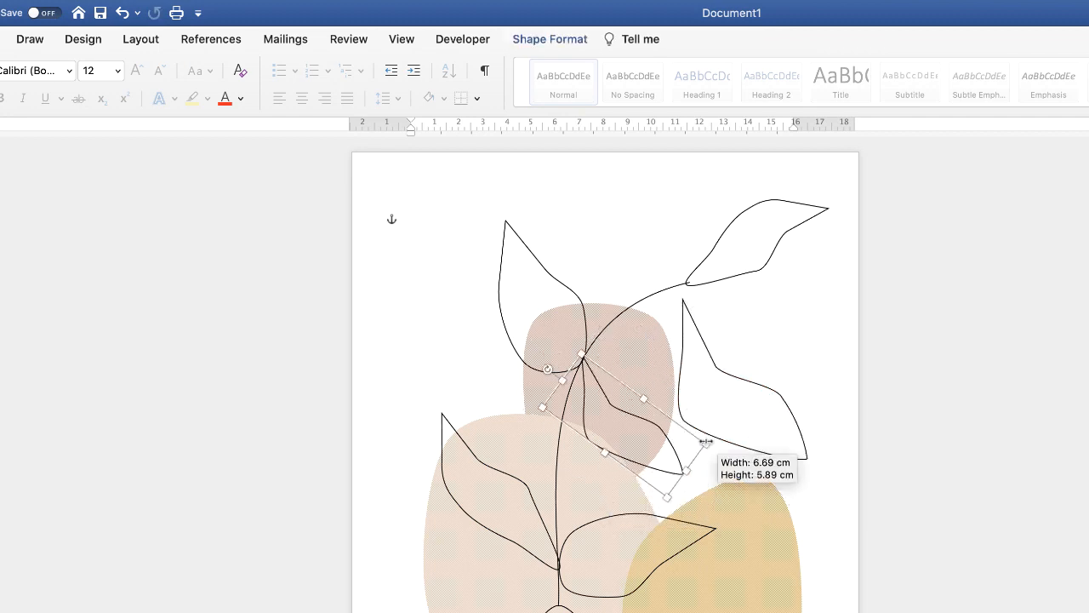
left_click_drag(704, 443, 537, 475)
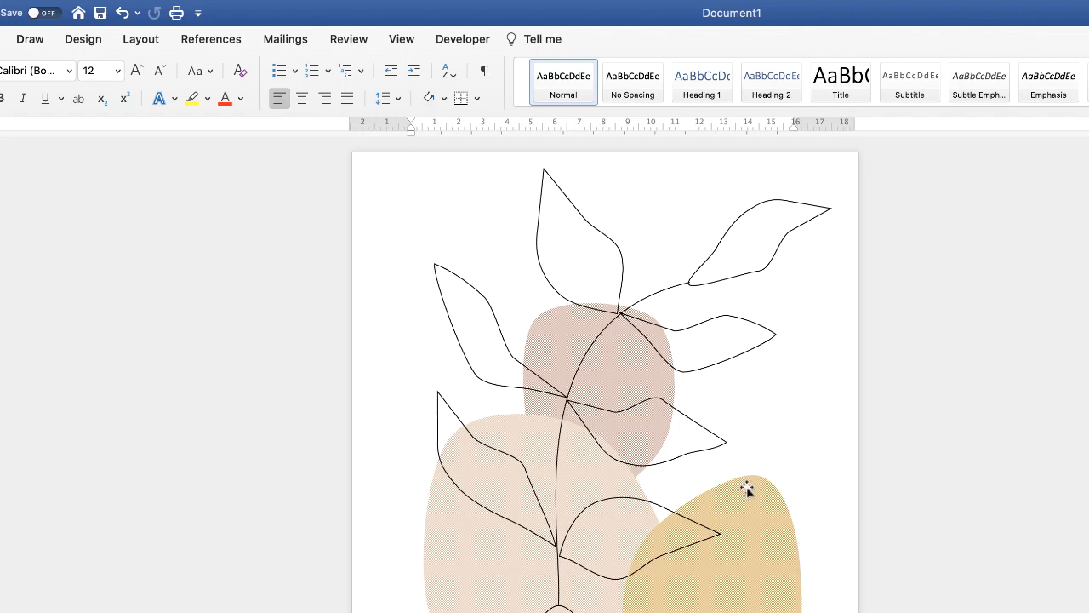
left_click(413, 218)
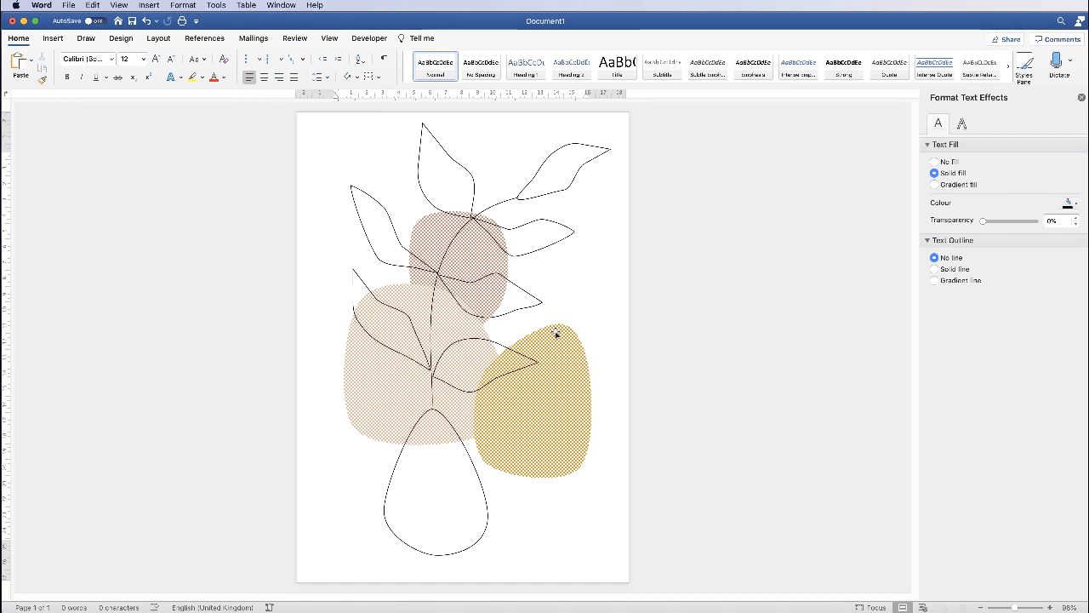
left_click(336, 155)
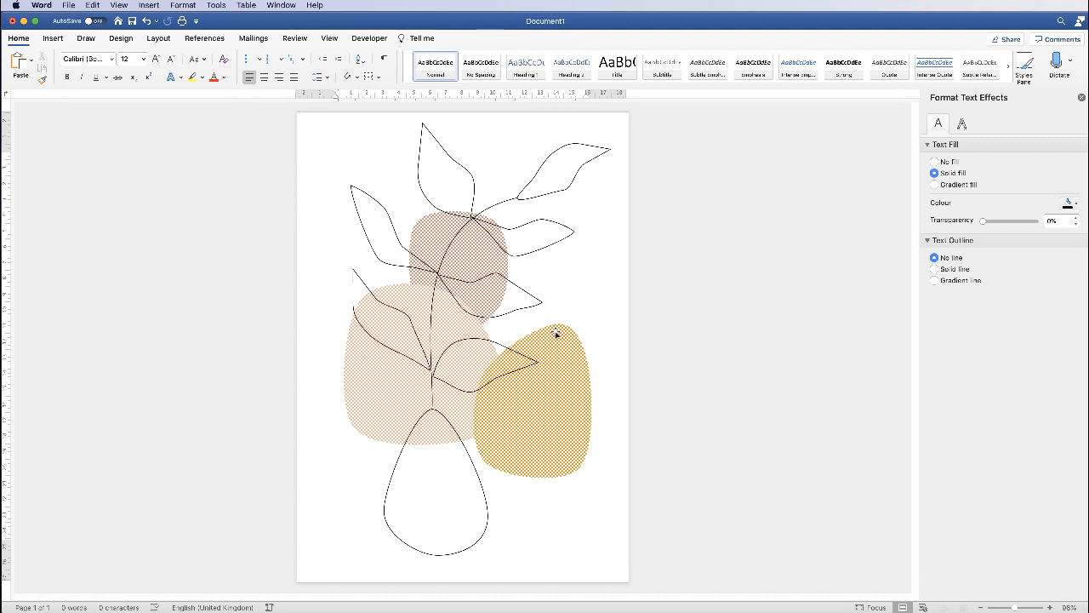
left_click(336, 155)
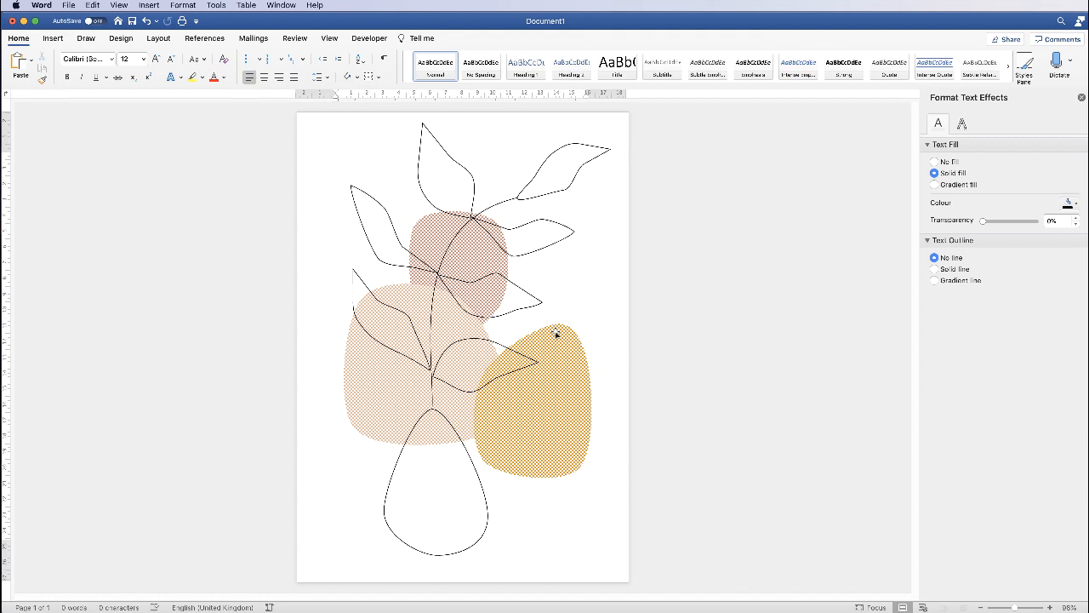
left_click(336, 156)
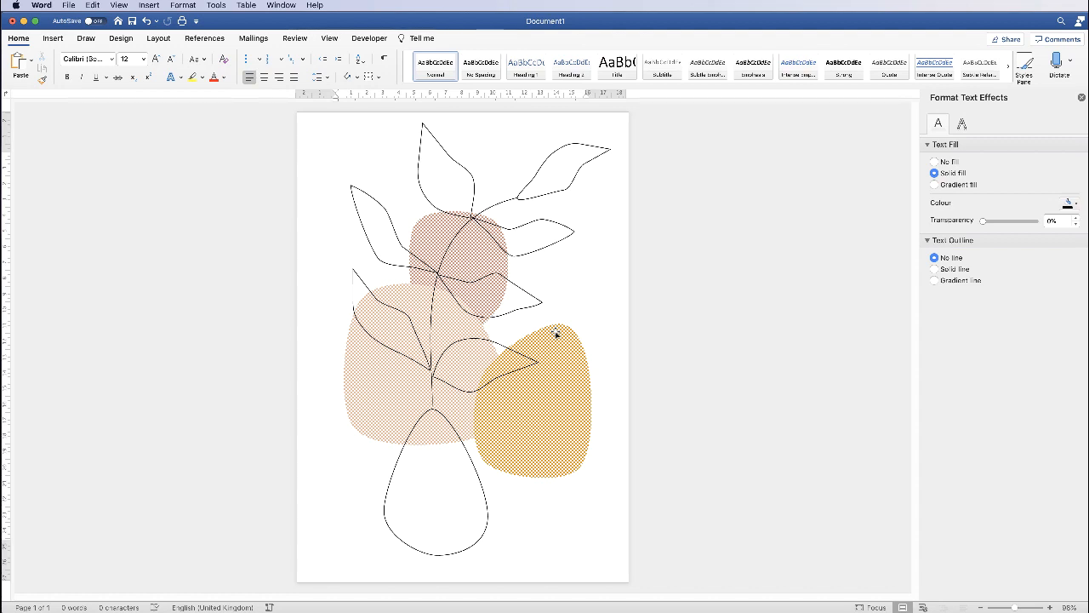
left_click(336, 156)
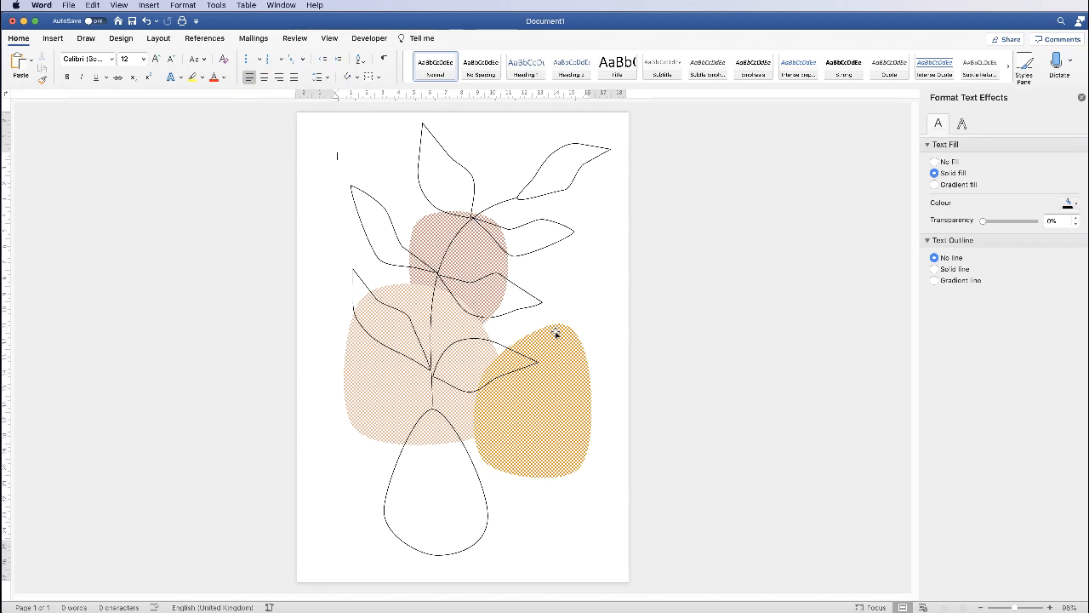
mouse_move(491, 204)
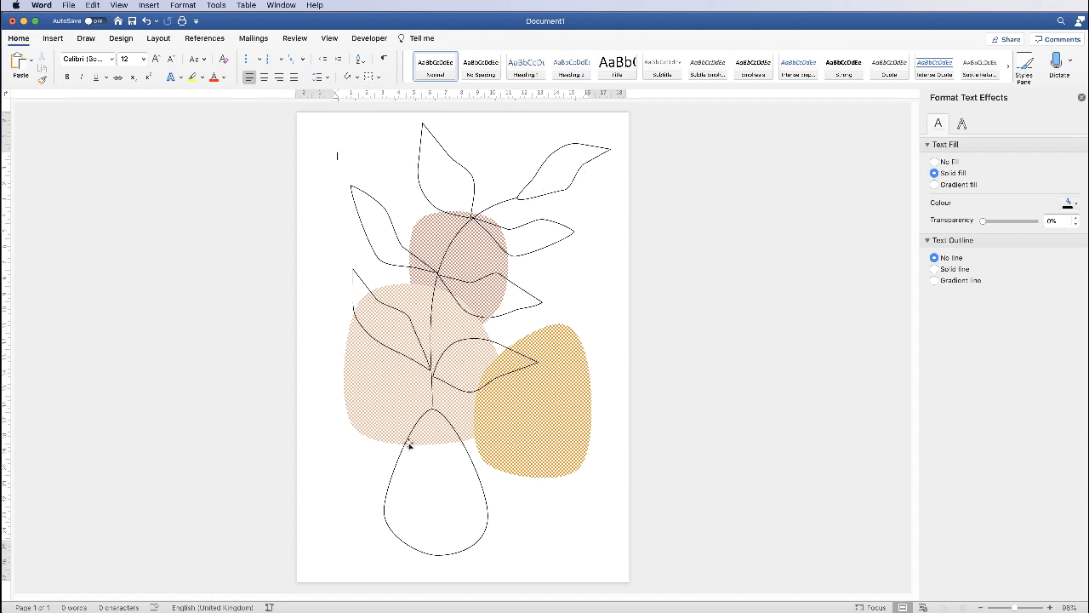
mouse_move(514, 415)
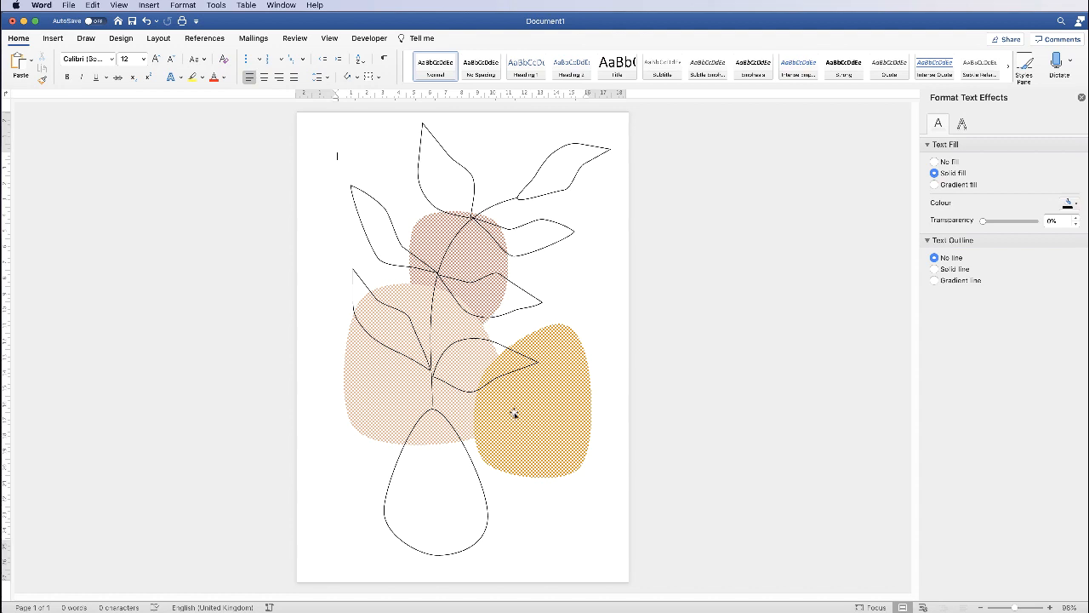
mouse_move(468, 321)
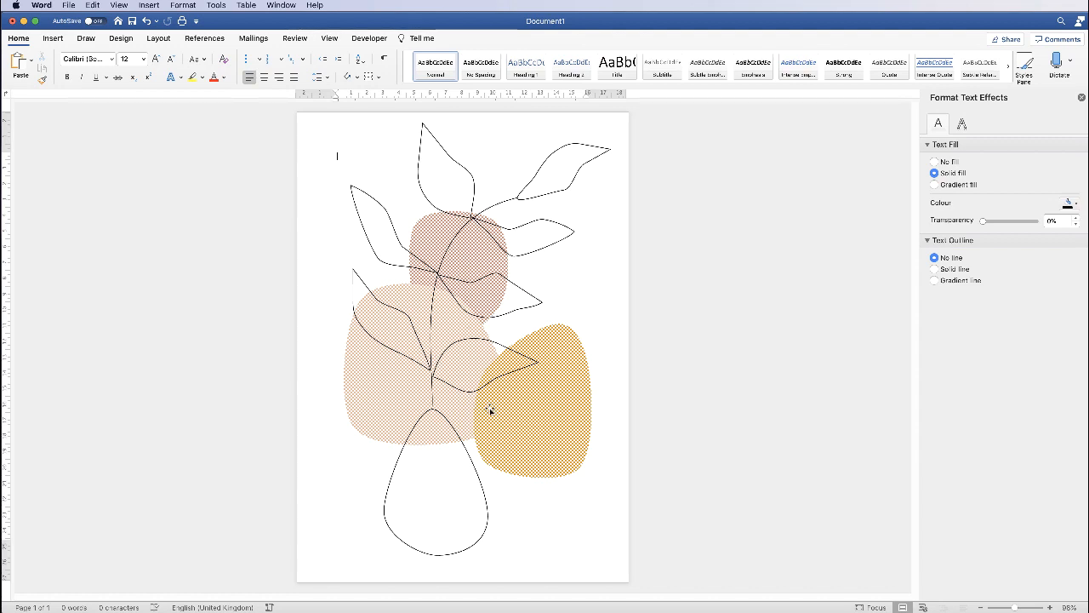
left_click(515, 408)
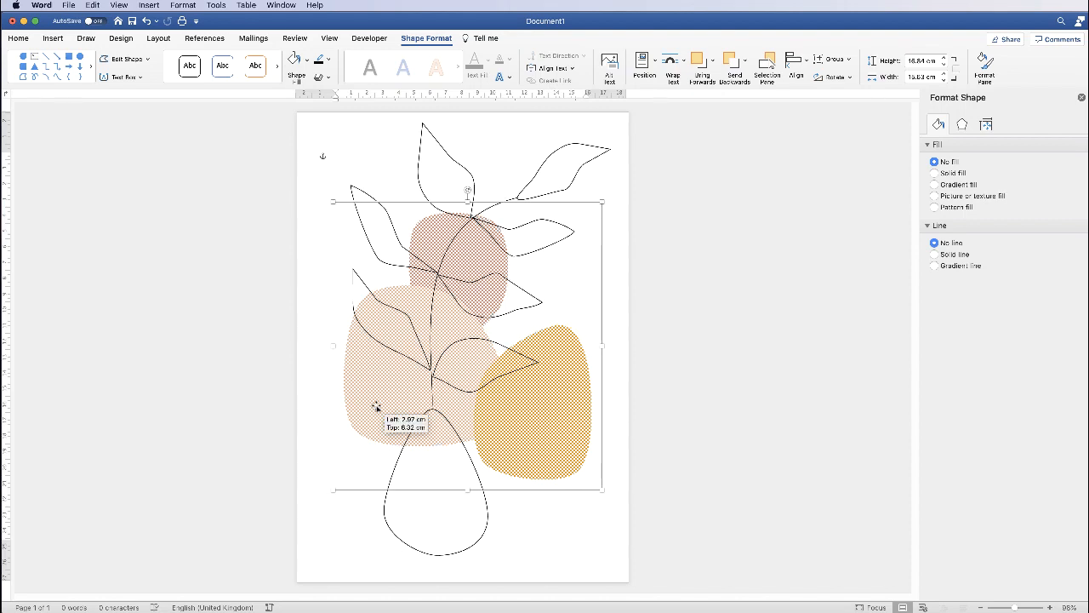
left_click_drag(377, 406, 370, 397)
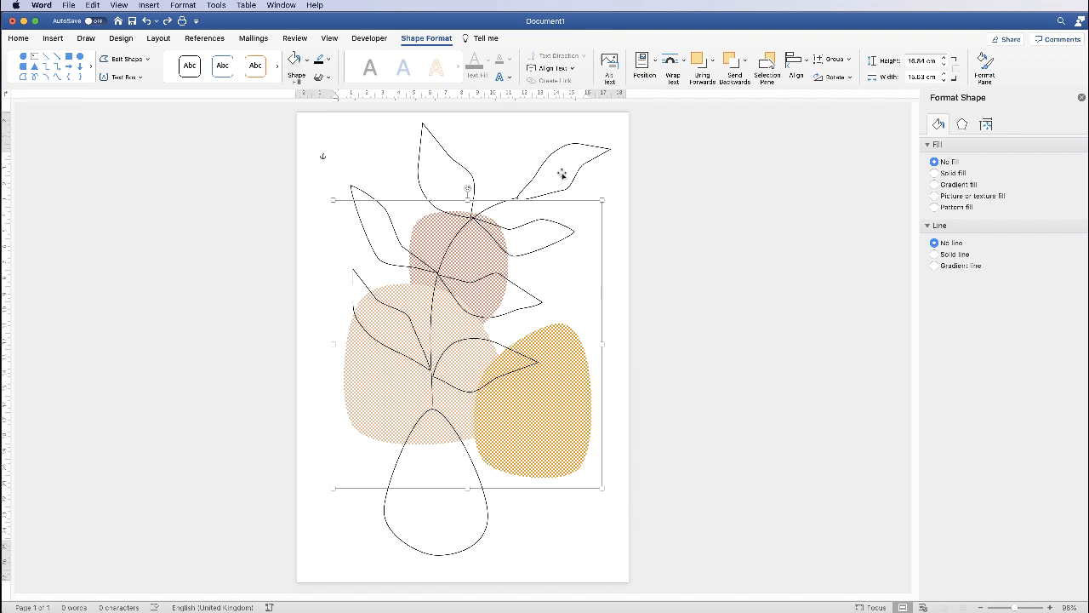
mouse_move(562, 169)
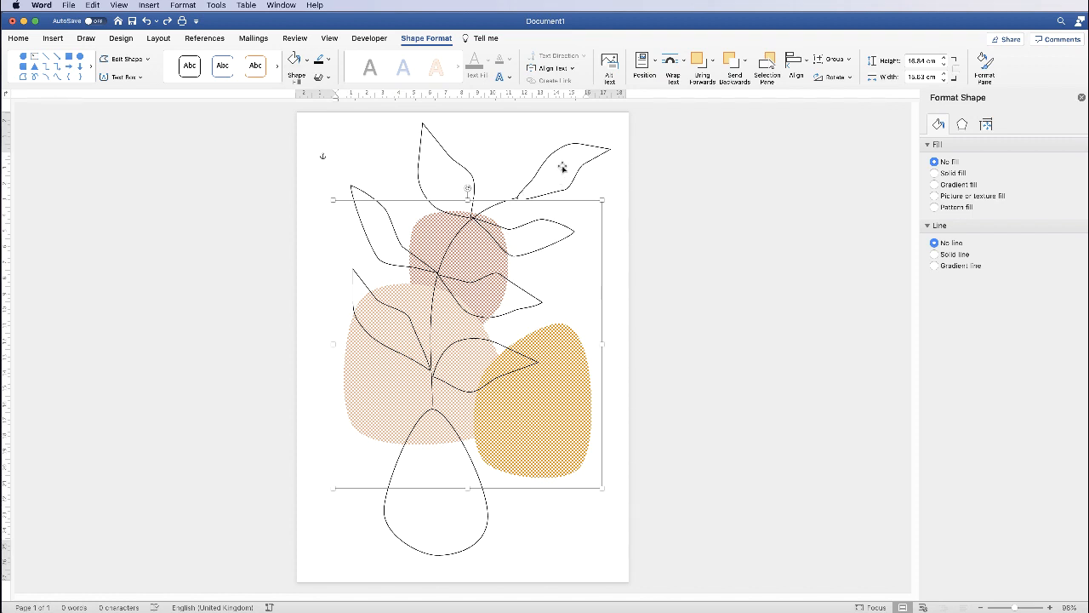
mouse_move(411, 415)
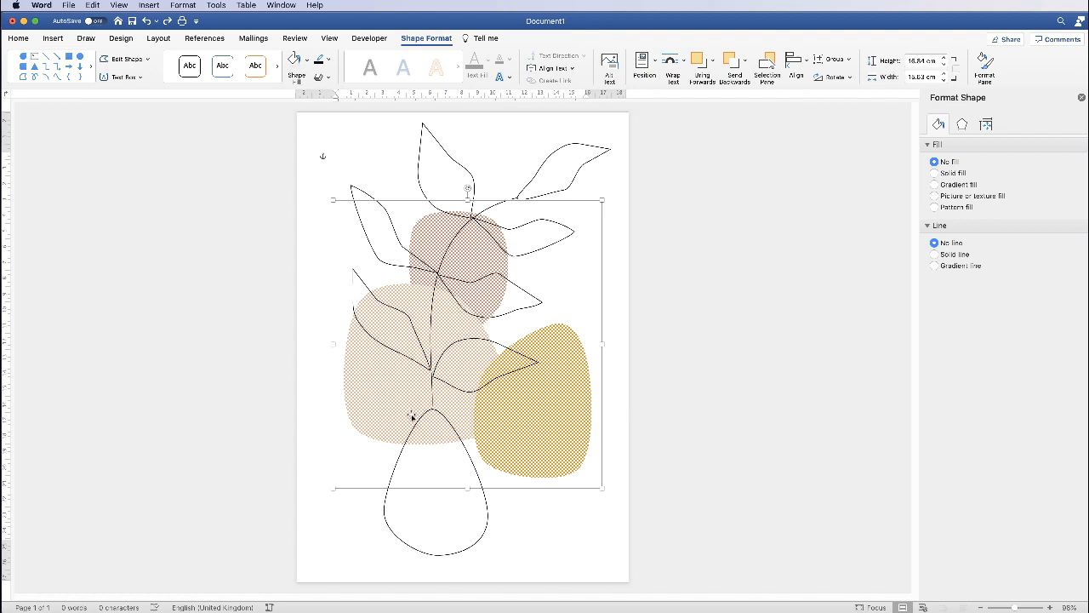
left_click(342, 531)
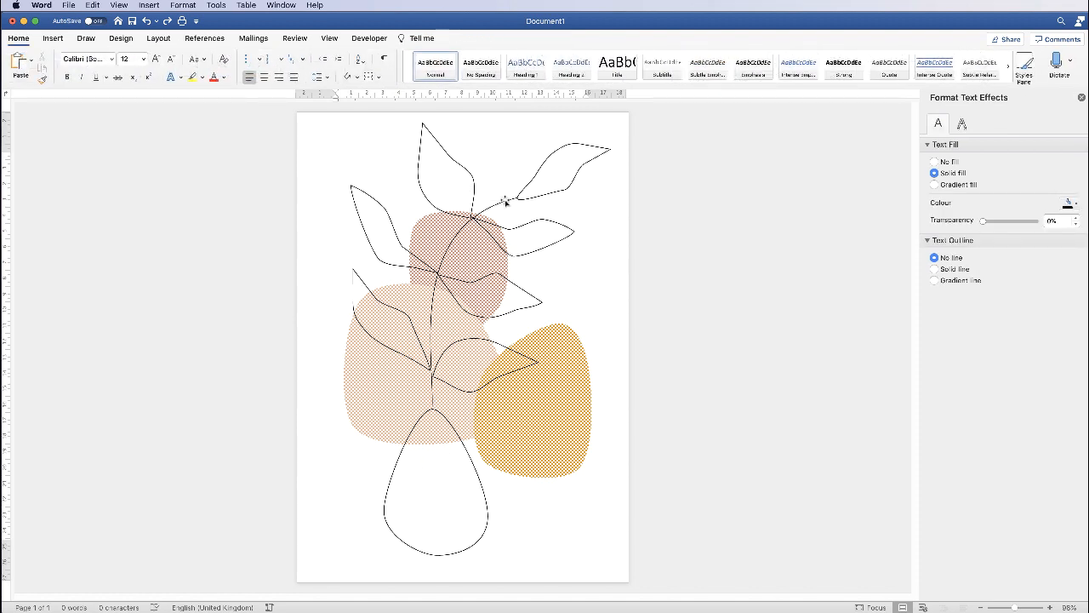
- Select the plant stem and leaves, then drag the vase outline's bottom edge slightly lower
left_click(502, 200)
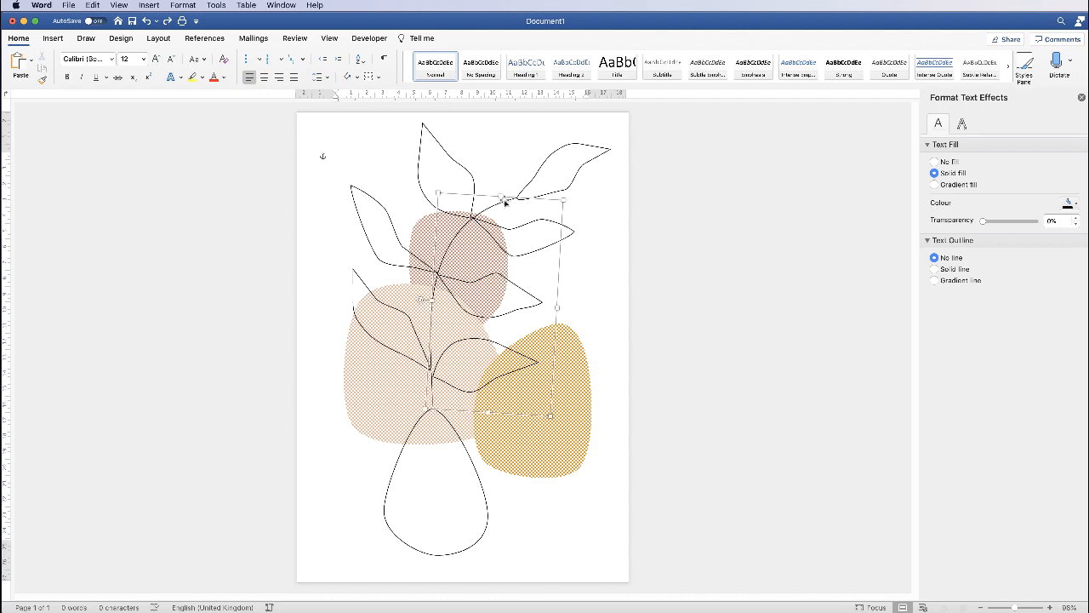
left_click(537, 225)
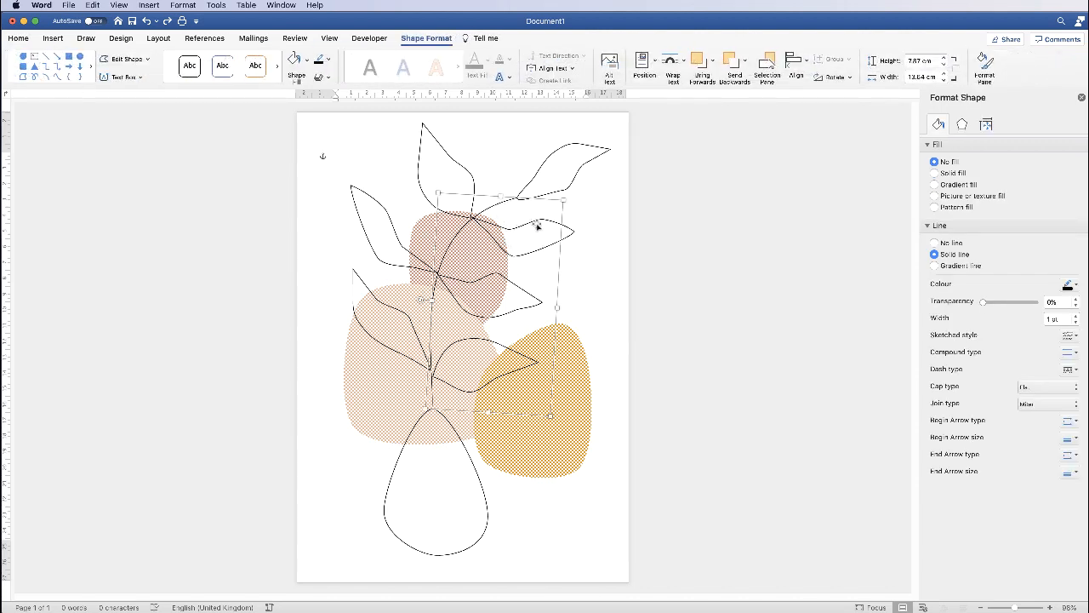
mouse_move(576, 176)
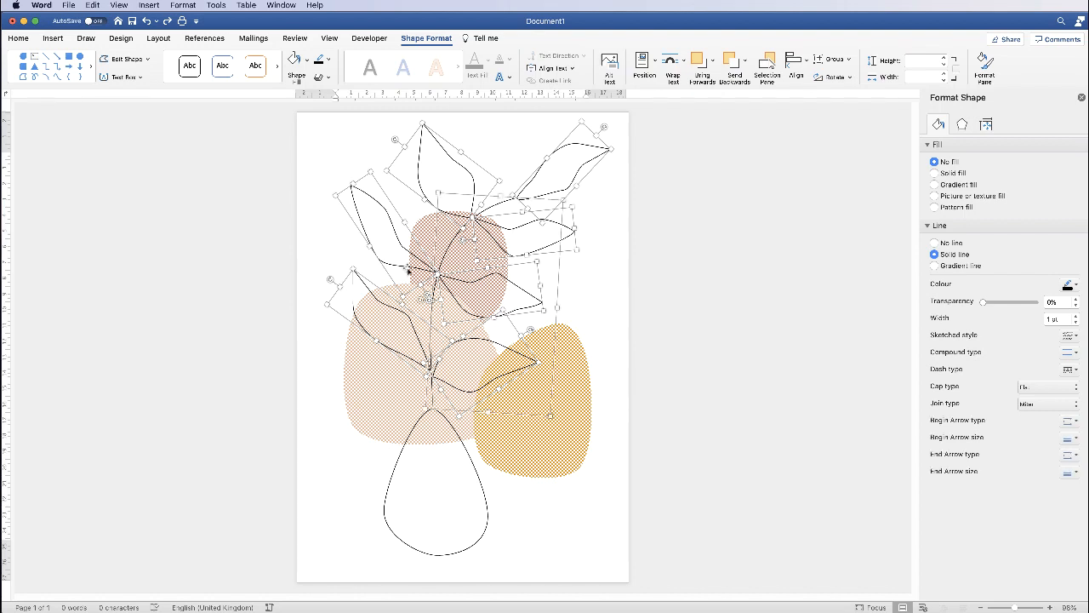
left_click(436, 511)
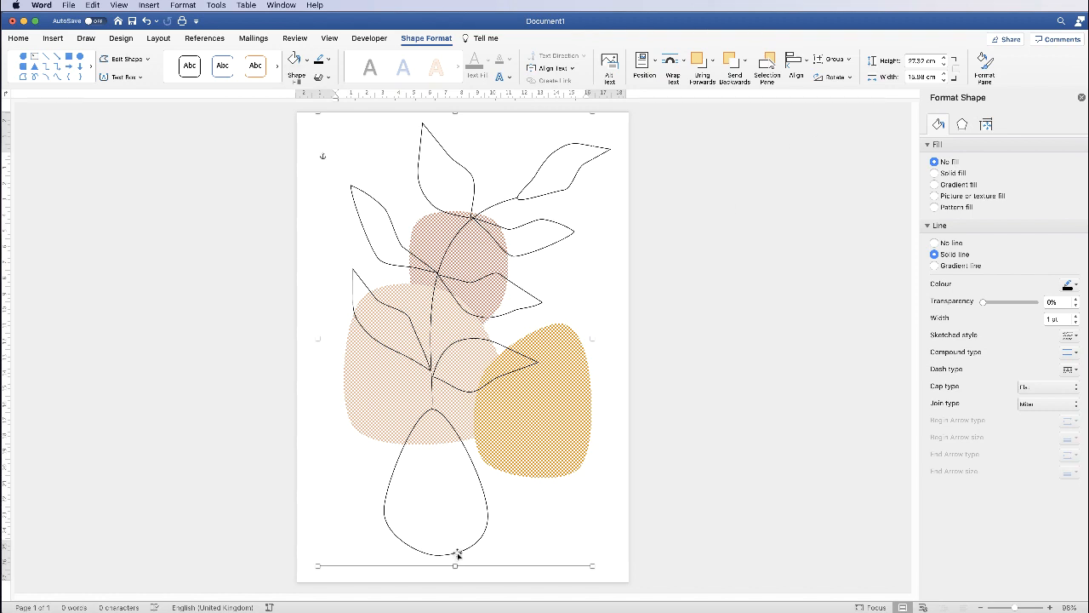
left_click_drag(459, 553, 457, 564)
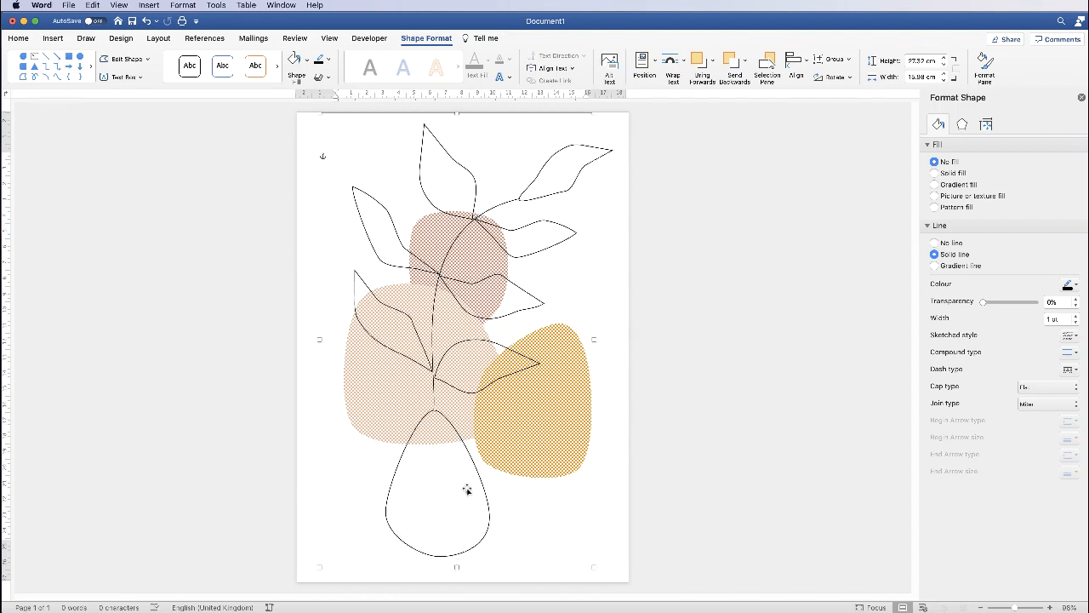
mouse_move(453, 492)
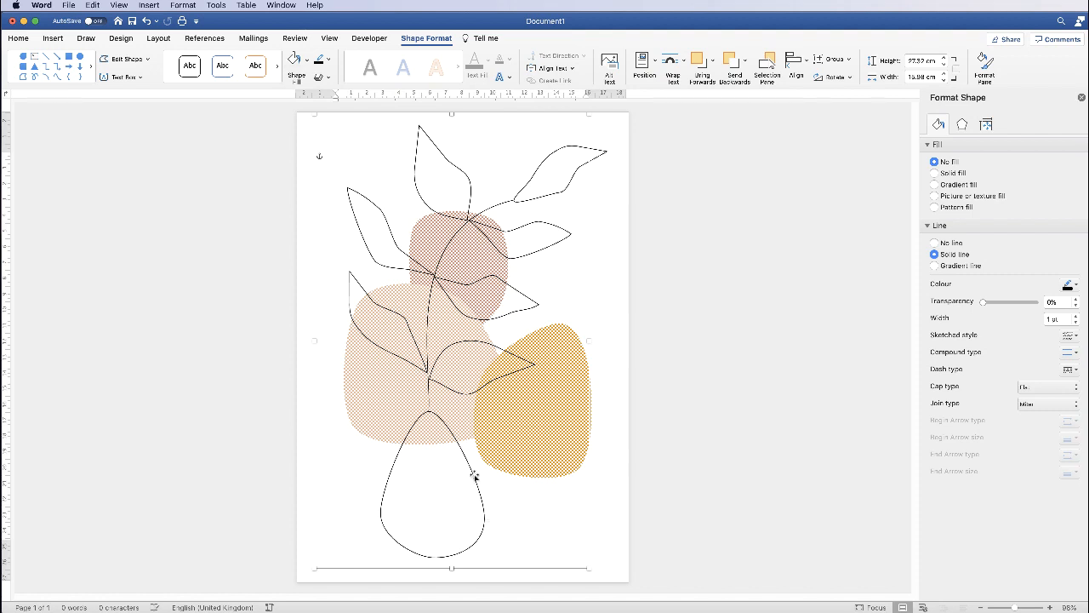
mouse_move(606, 337)
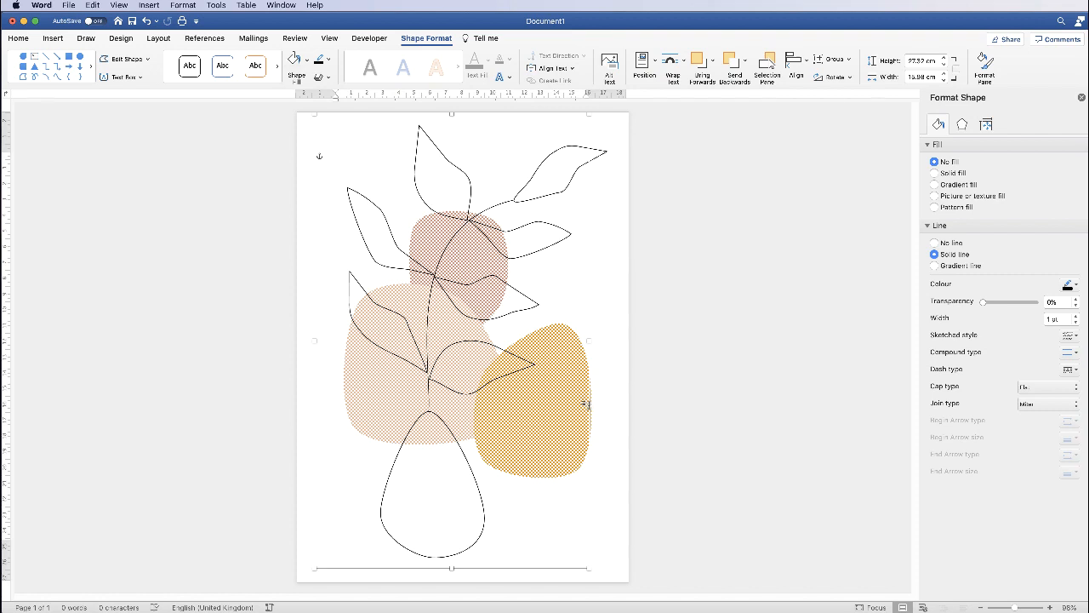
mouse_move(610, 236)
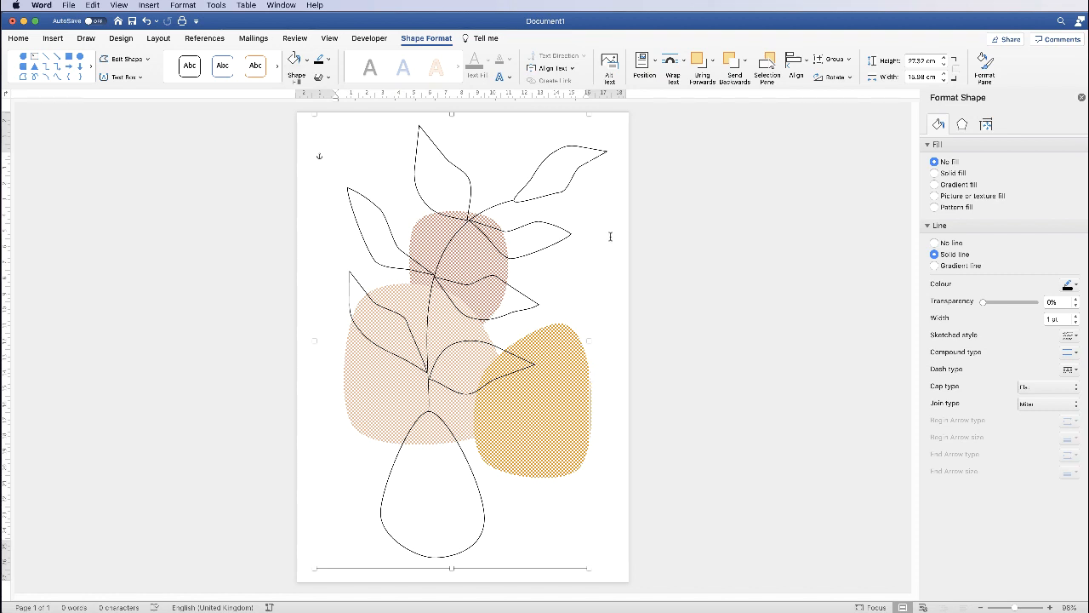
mouse_move(570, 415)
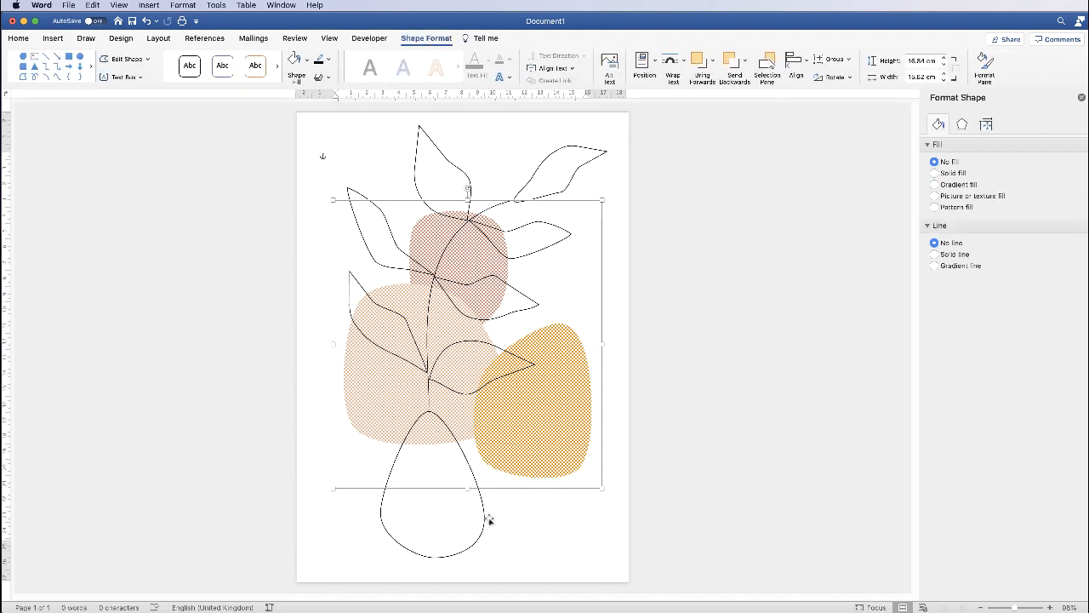
mouse_move(432, 558)
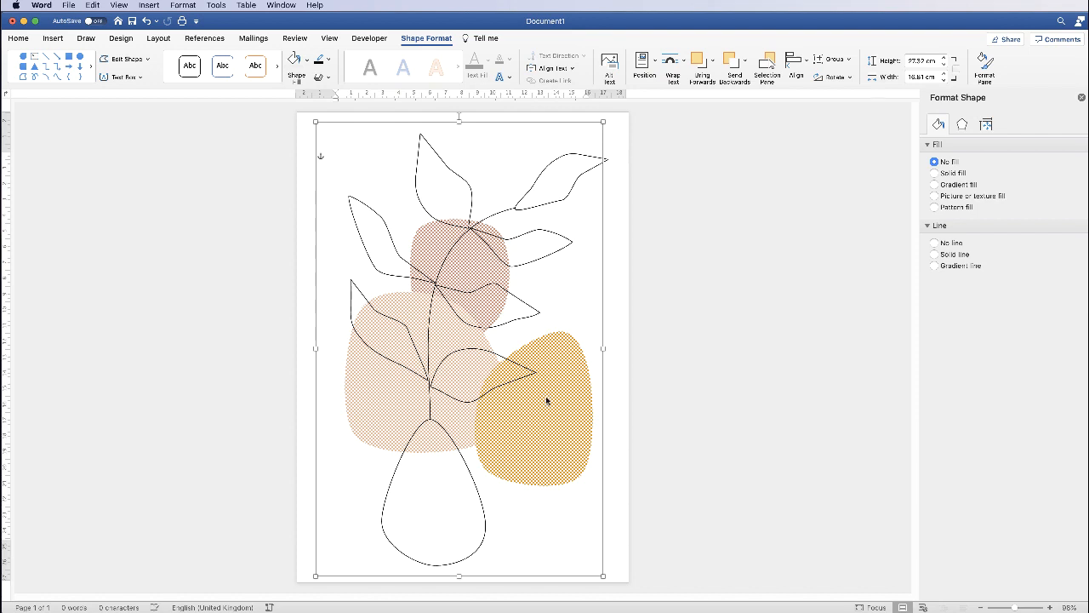
- Use Save as Picture on the grouped plant-and-vase artwork to store Picture 1.png on the Desktop
right_click(547, 401)
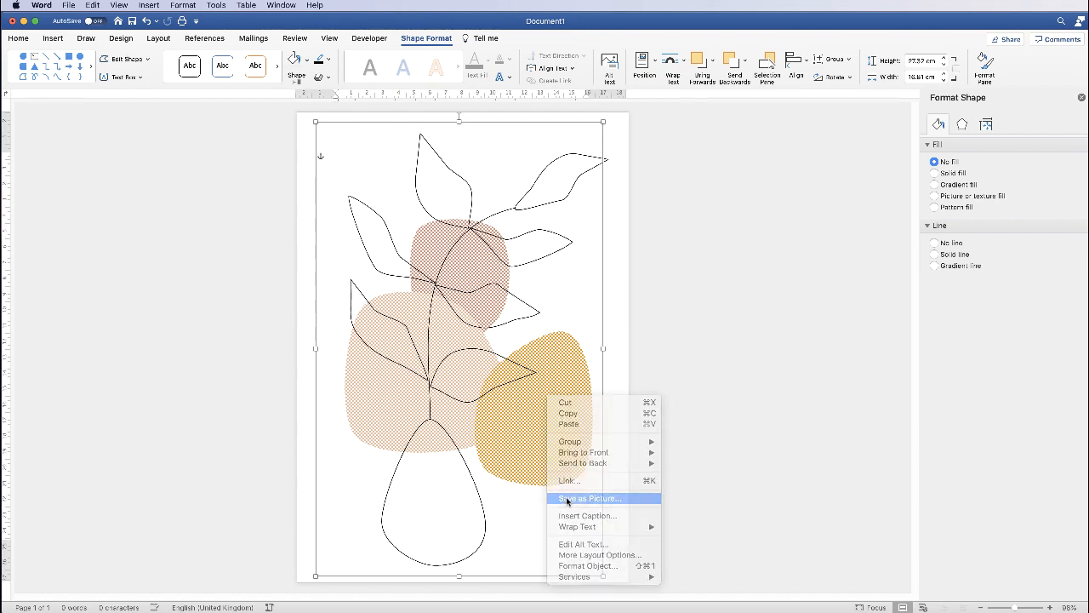
left_click(588, 498)
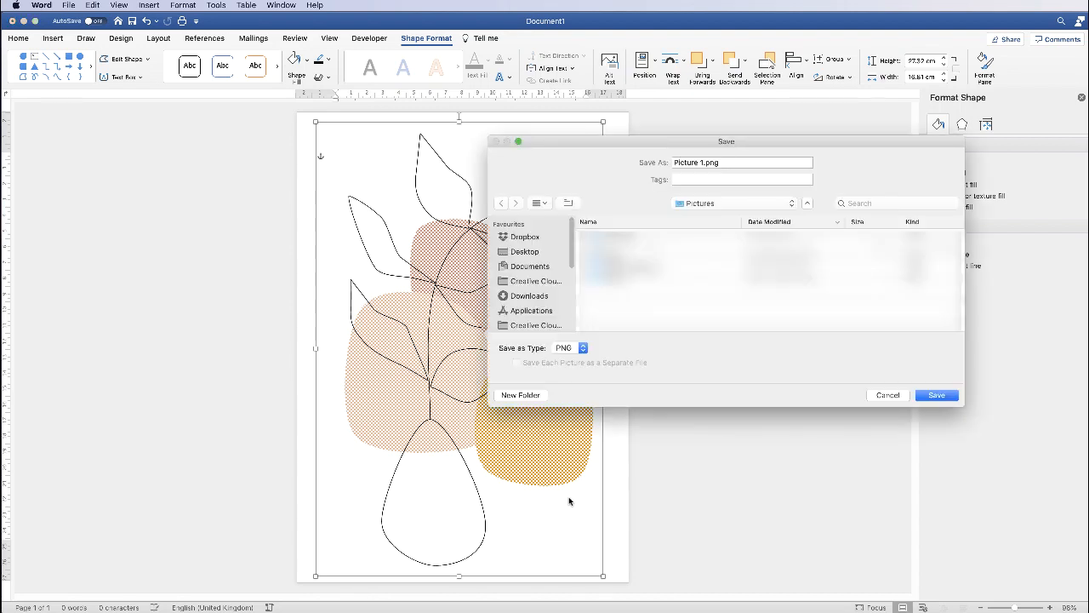
mouse_move(571, 349)
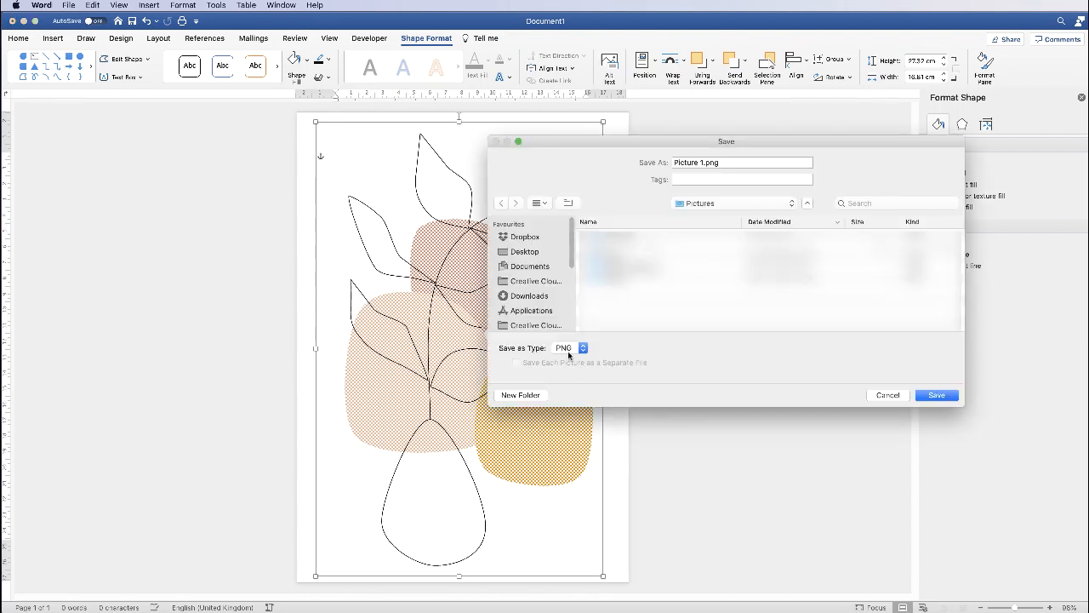
left_click(525, 251)
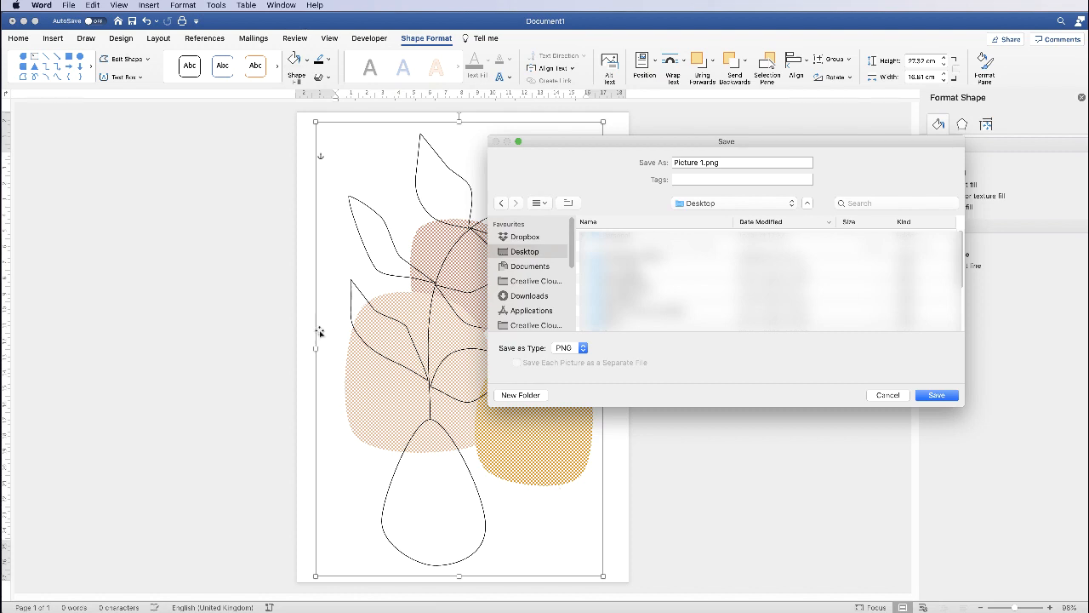
mouse_move(406, 539)
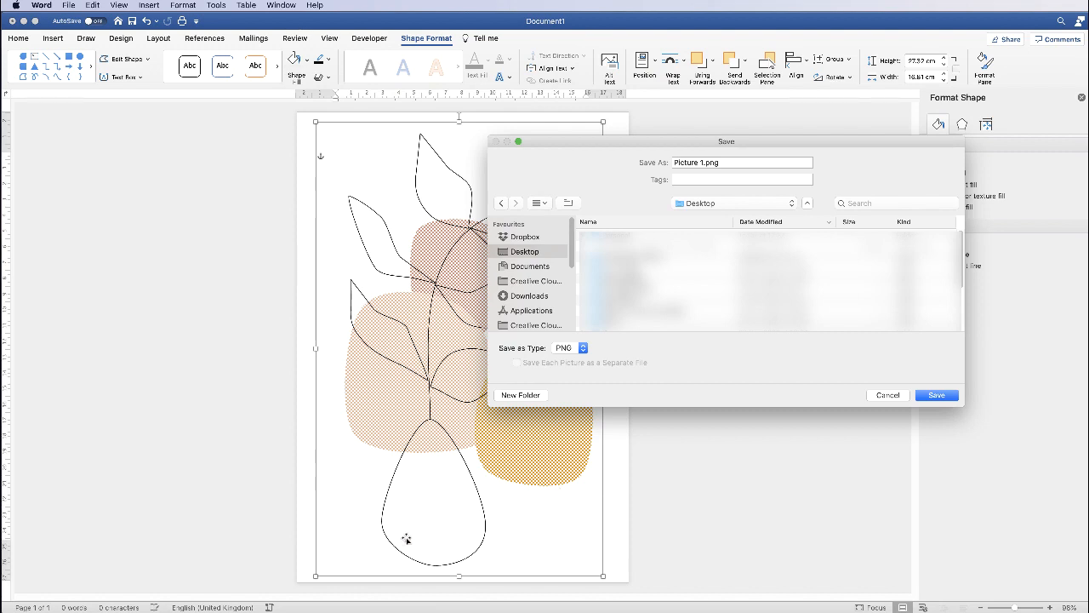
mouse_move(390, 345)
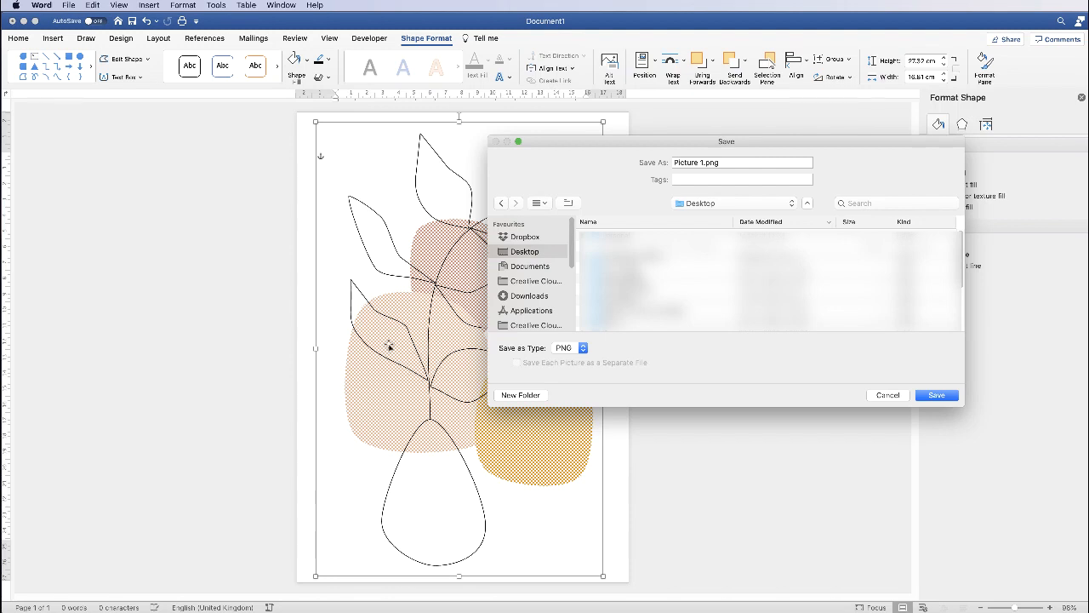
mouse_move(472, 309)
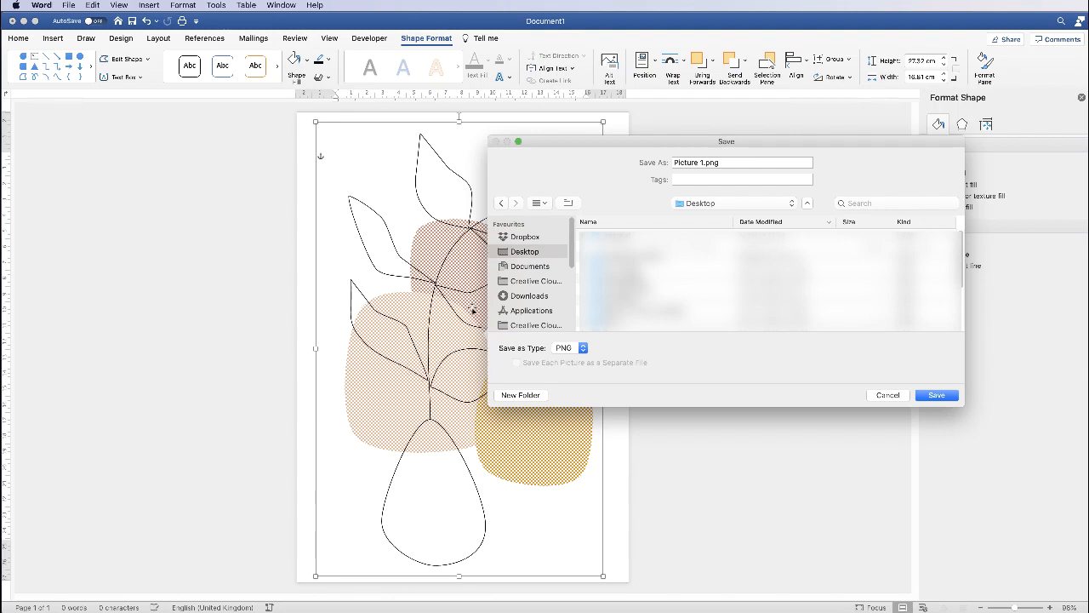
mouse_move(739, 176)
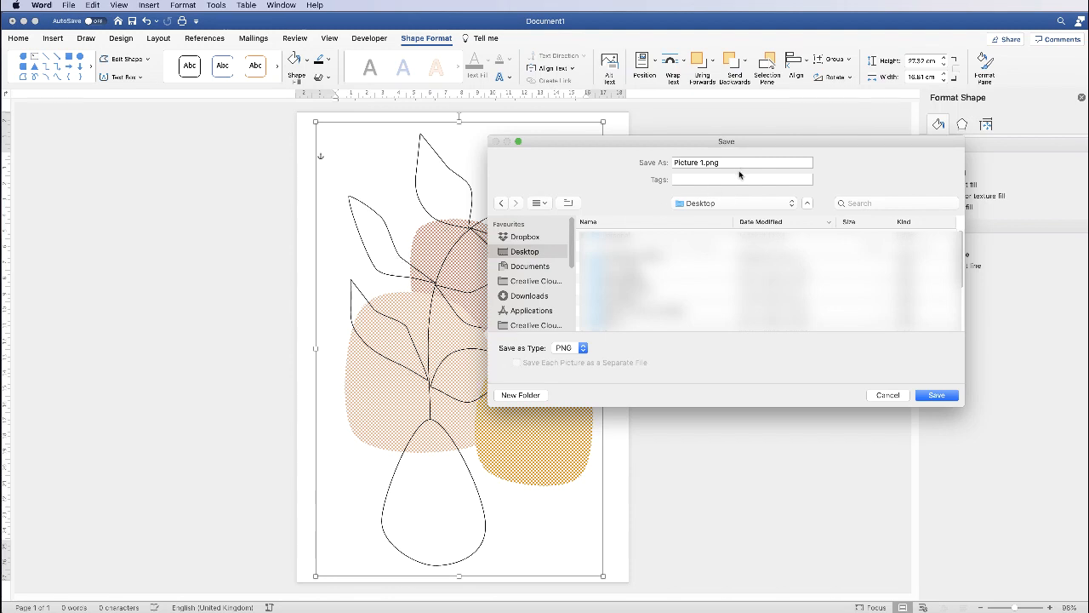
mouse_move(417, 360)
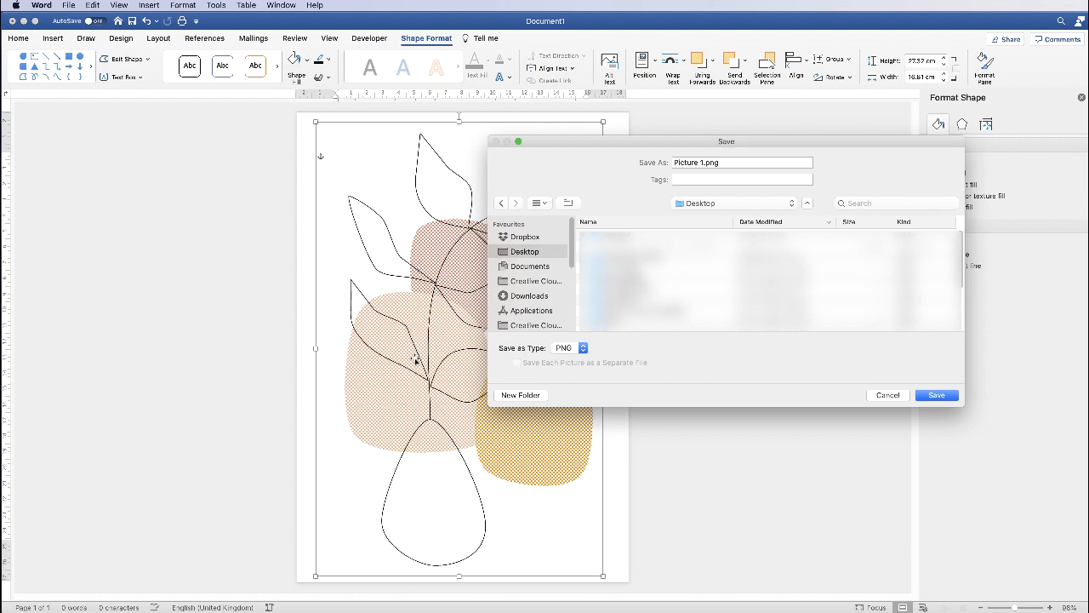
mouse_move(430, 396)
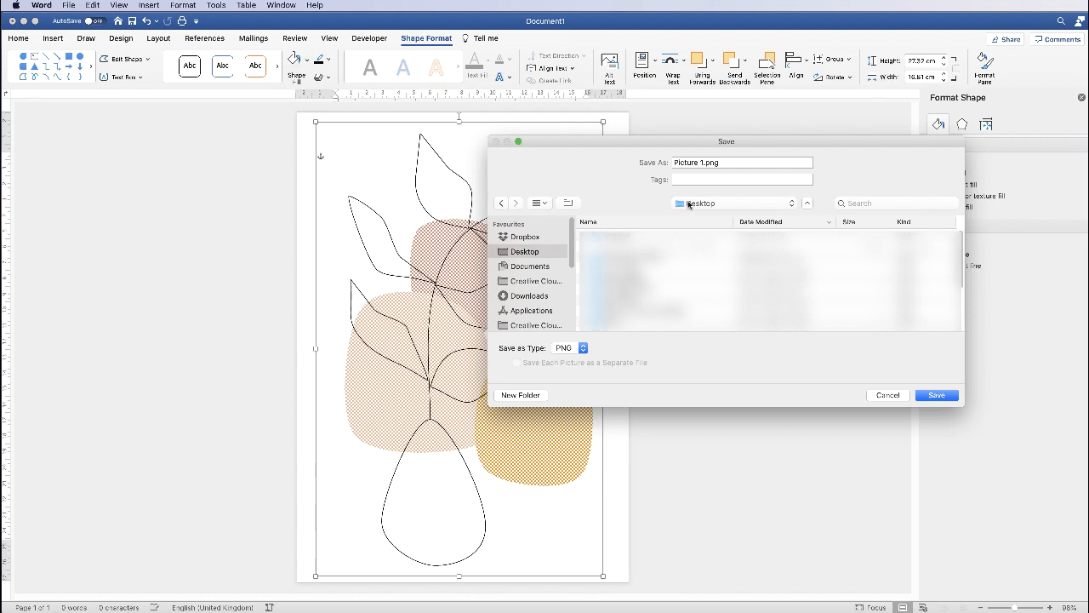
mouse_move(923, 380)
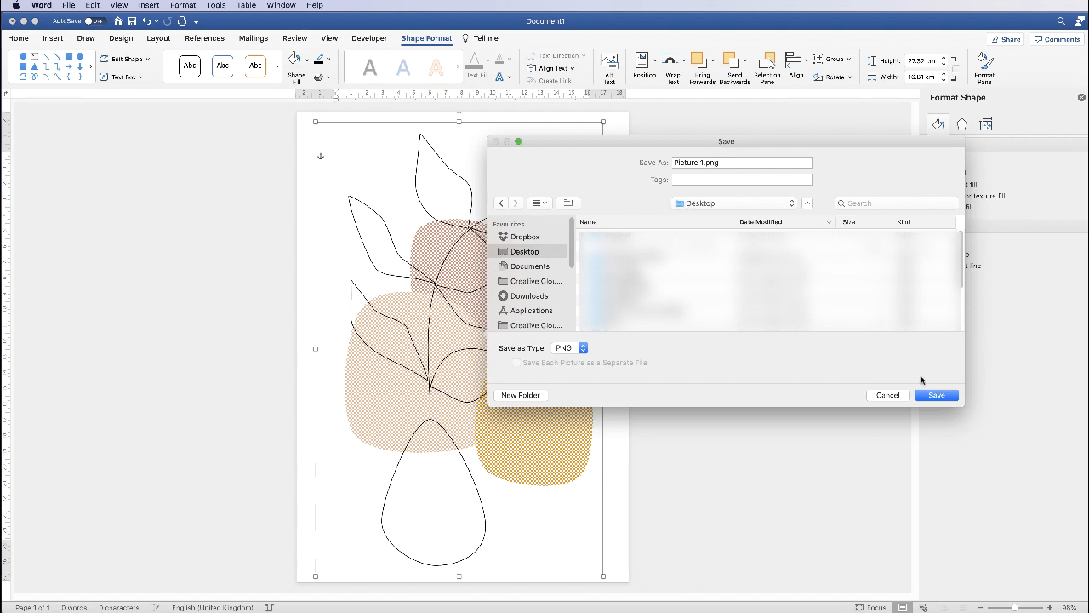
left_click(936, 395)
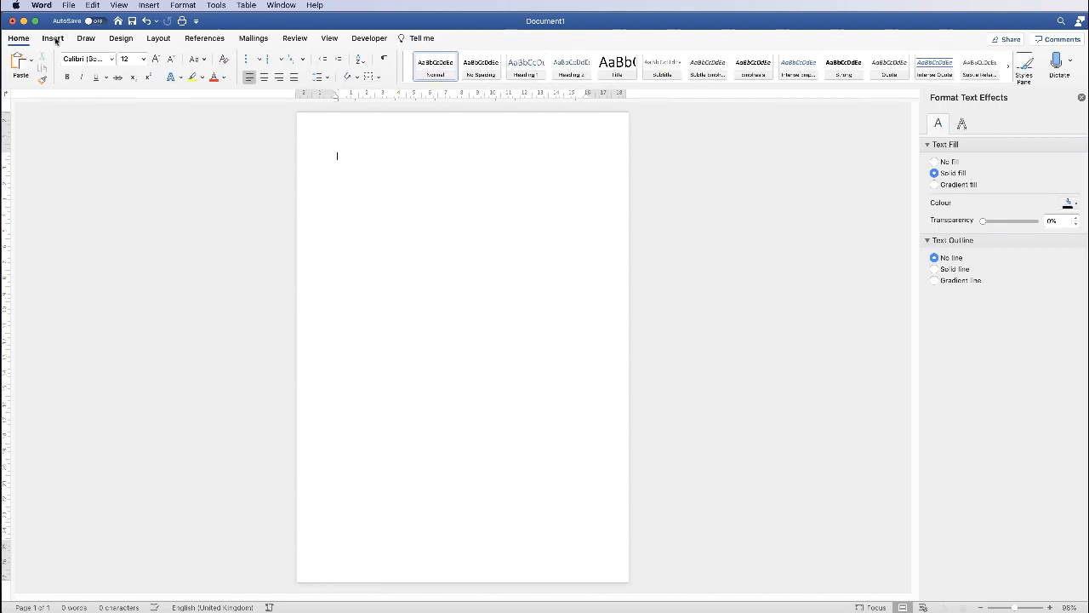
- Insert the saved Picture 1.png artwork from file onto the page, then deselect it
left_click(53, 39)
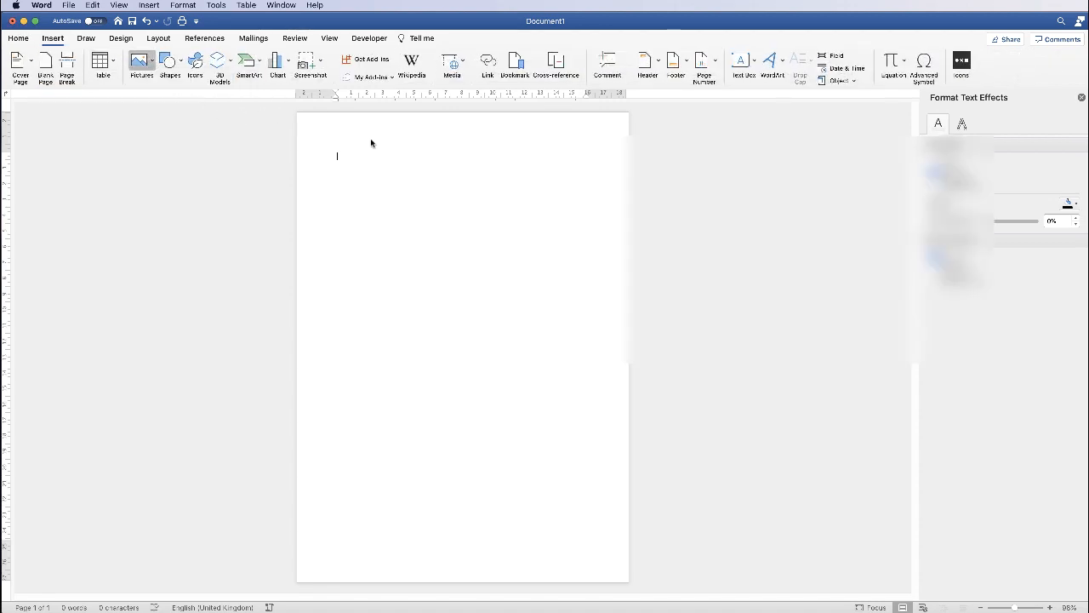
left_click(141, 64)
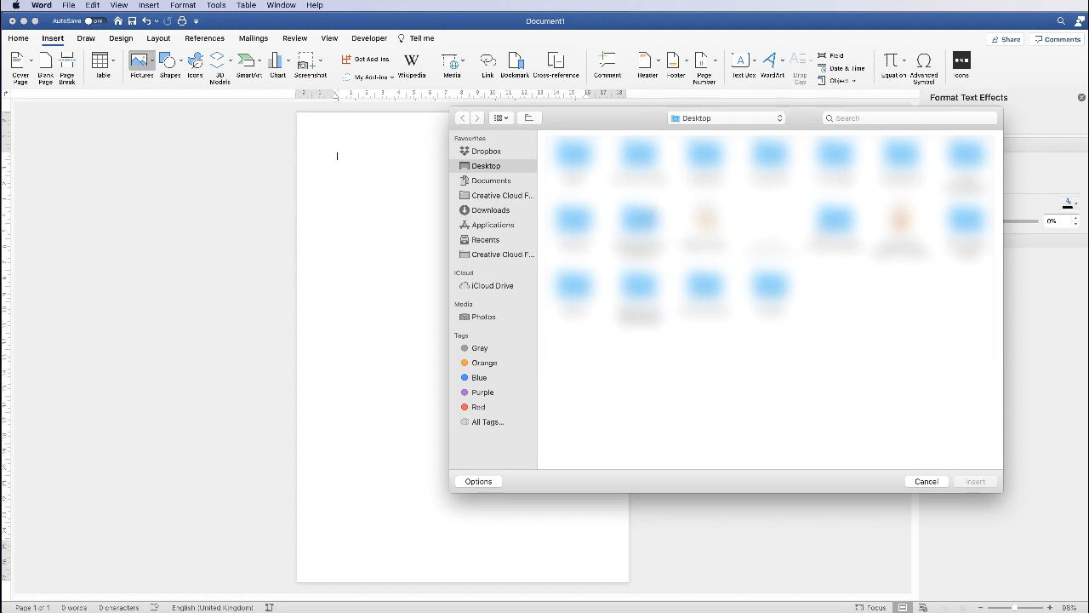
left_click(705, 226)
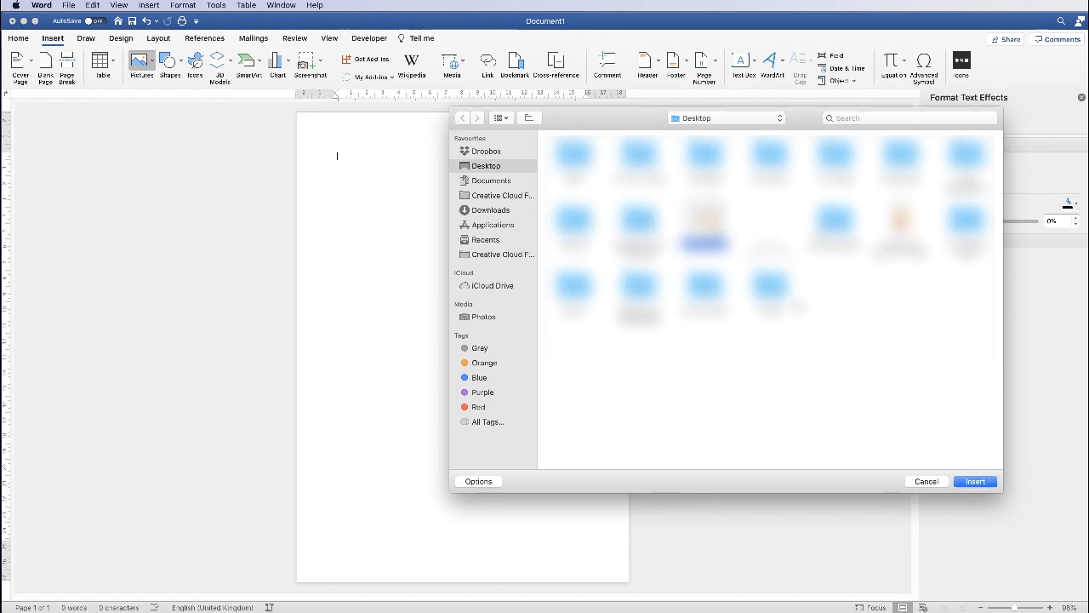
left_click(926, 481)
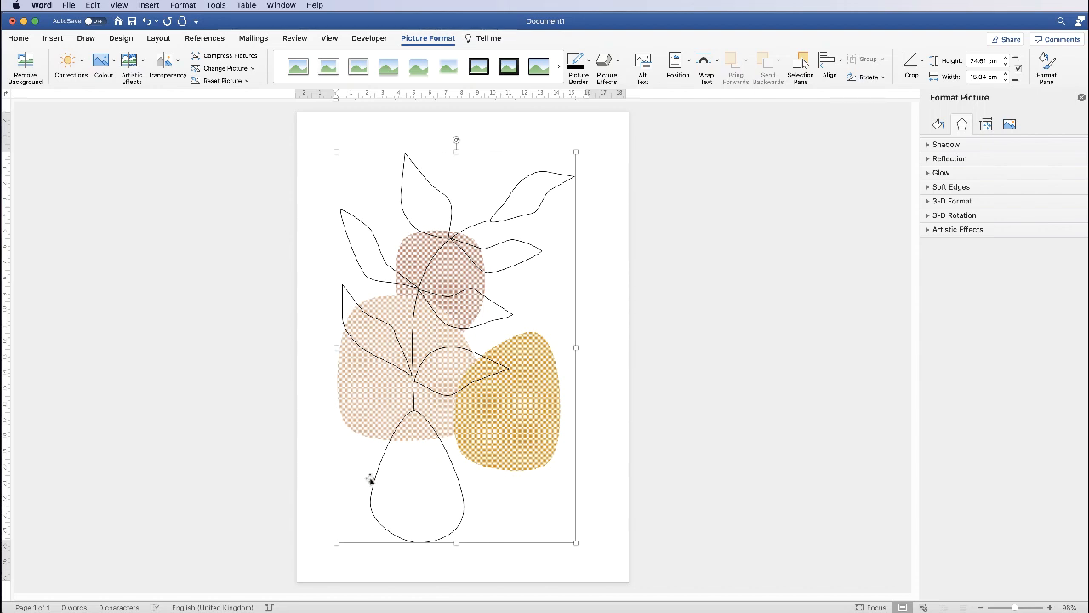
mouse_move(554, 247)
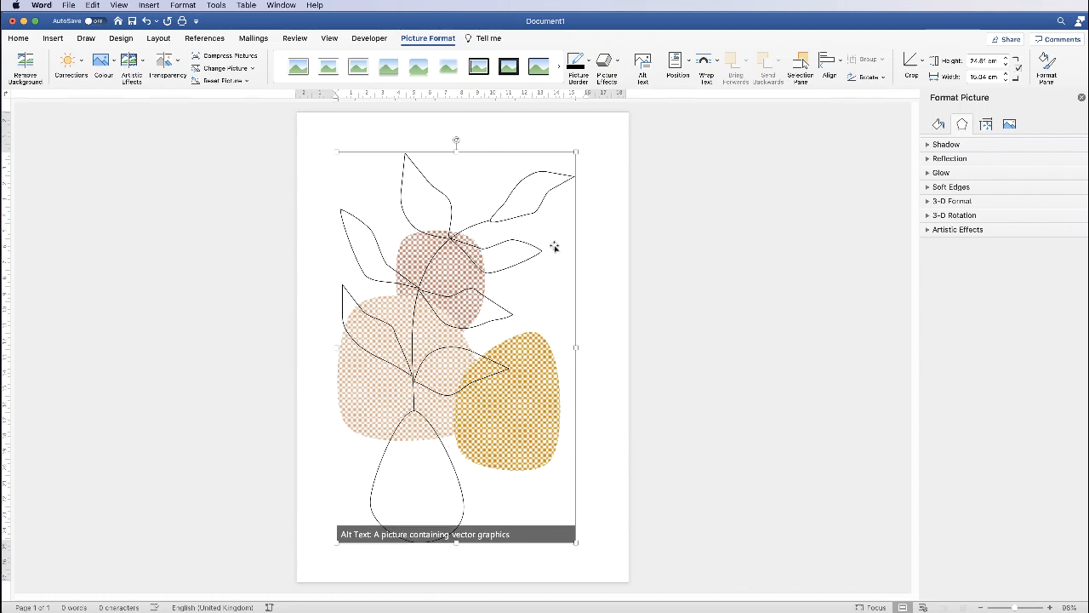
mouse_move(559, 178)
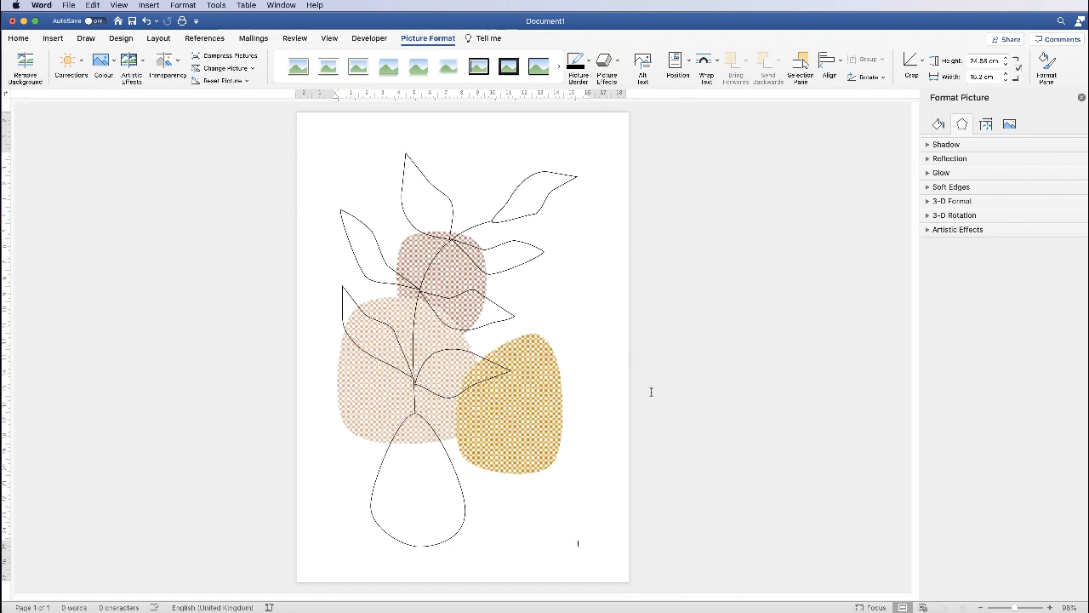
left_click(644, 388)
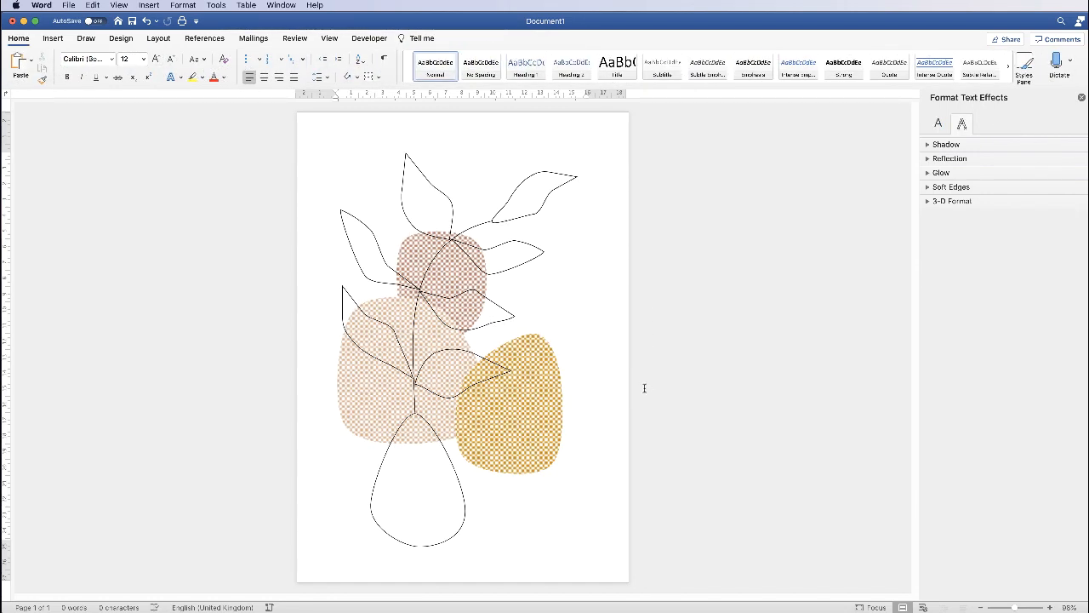